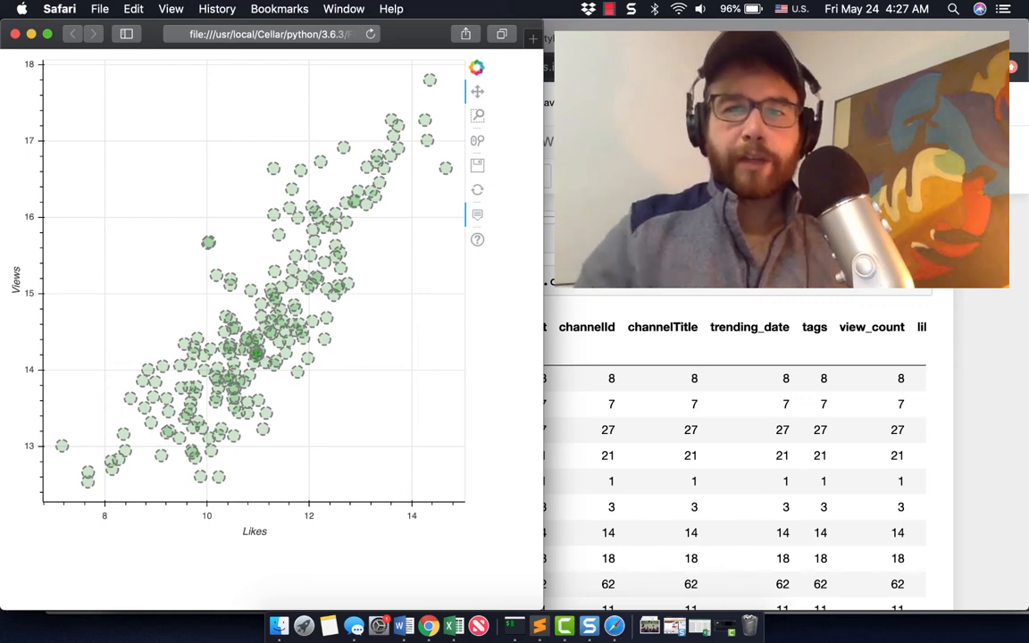
mouse_move(420, 141)
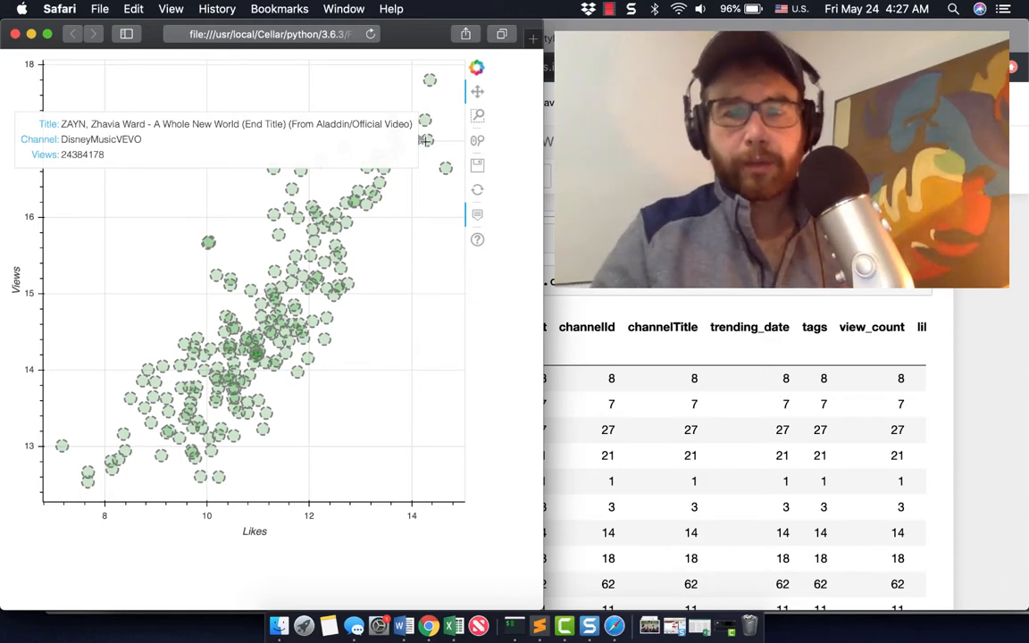
mouse_move(271, 227)
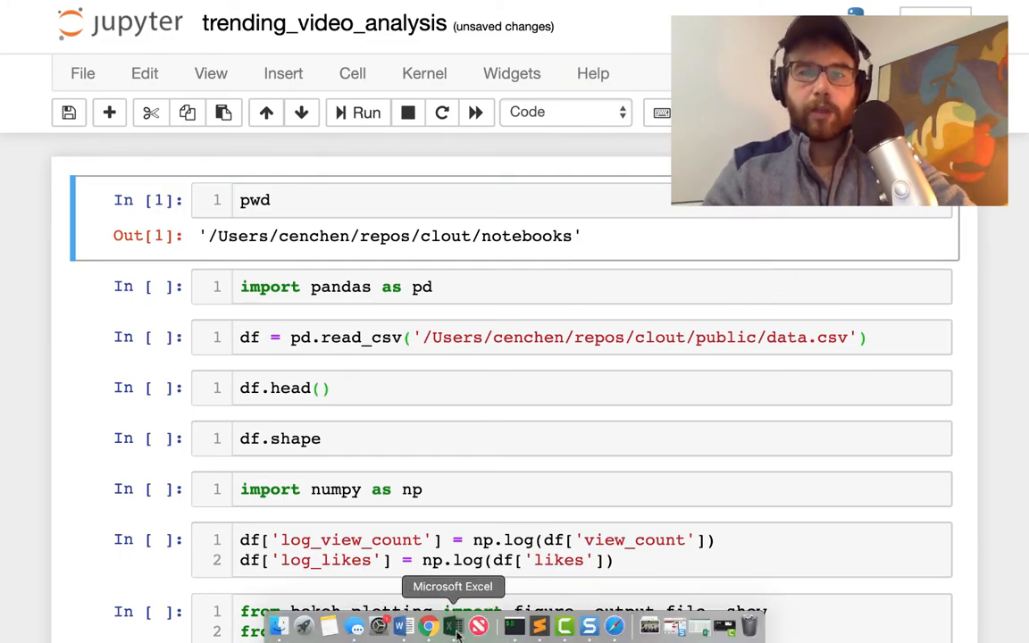
Bring up Excel and inspect the garbled title and the title, publishedAt and channelId headers
click(456, 625)
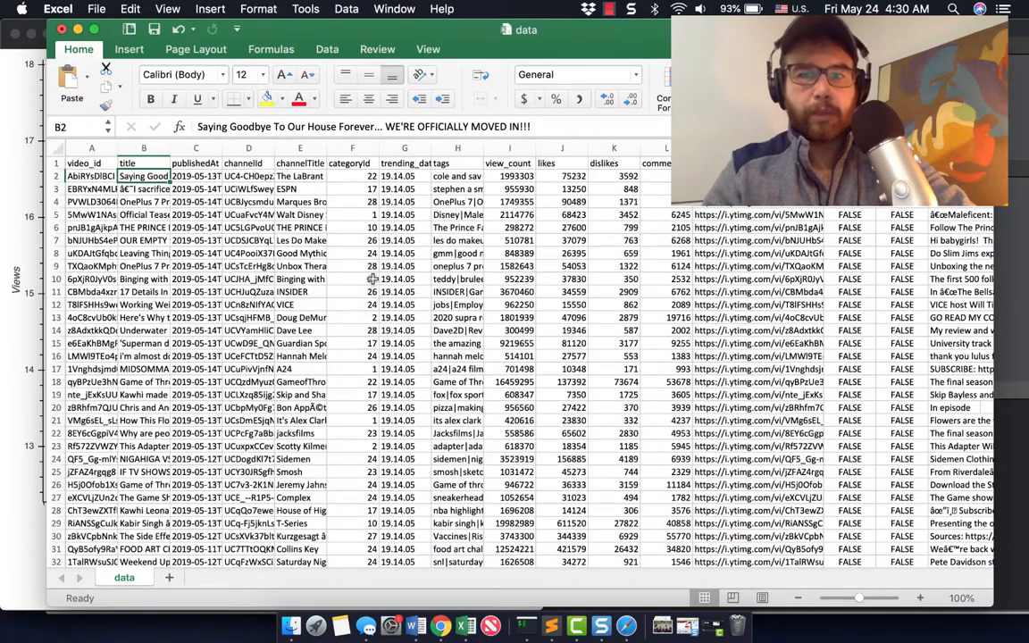
click(143, 188)
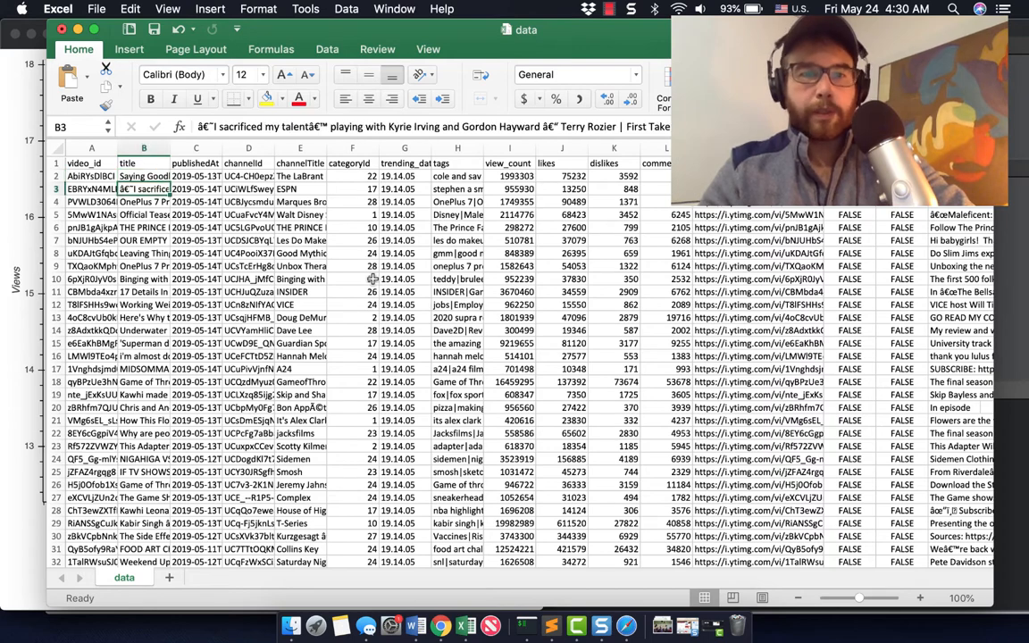
click(143, 201)
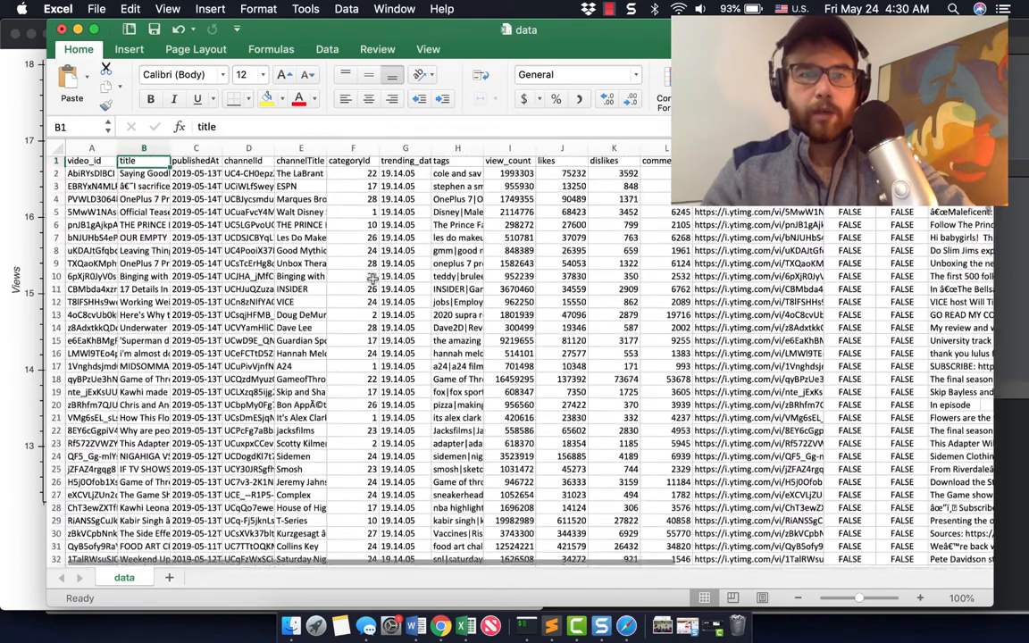
click(194, 163)
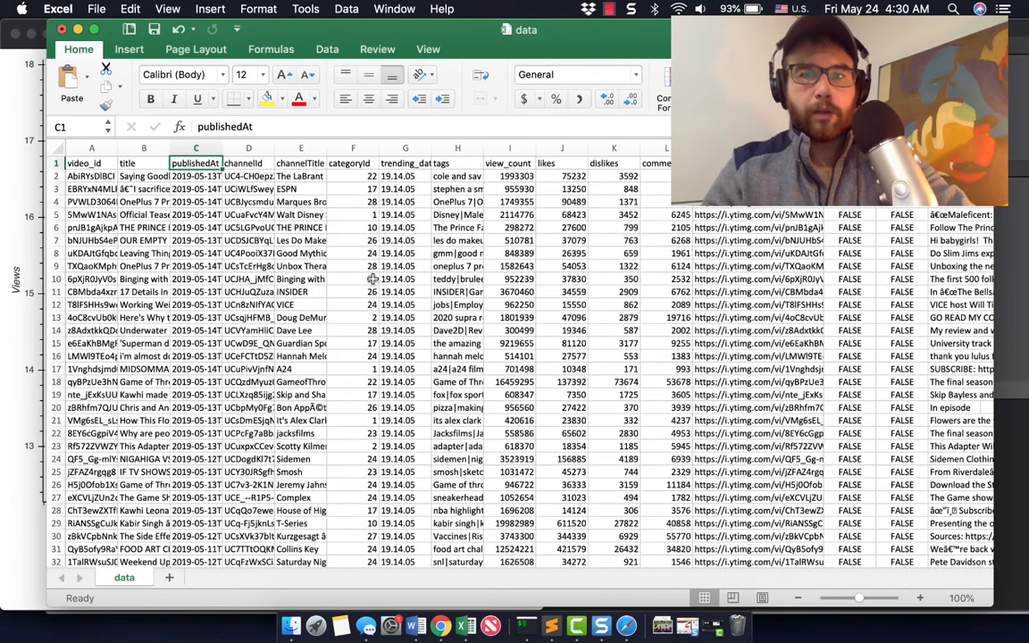
click(248, 163)
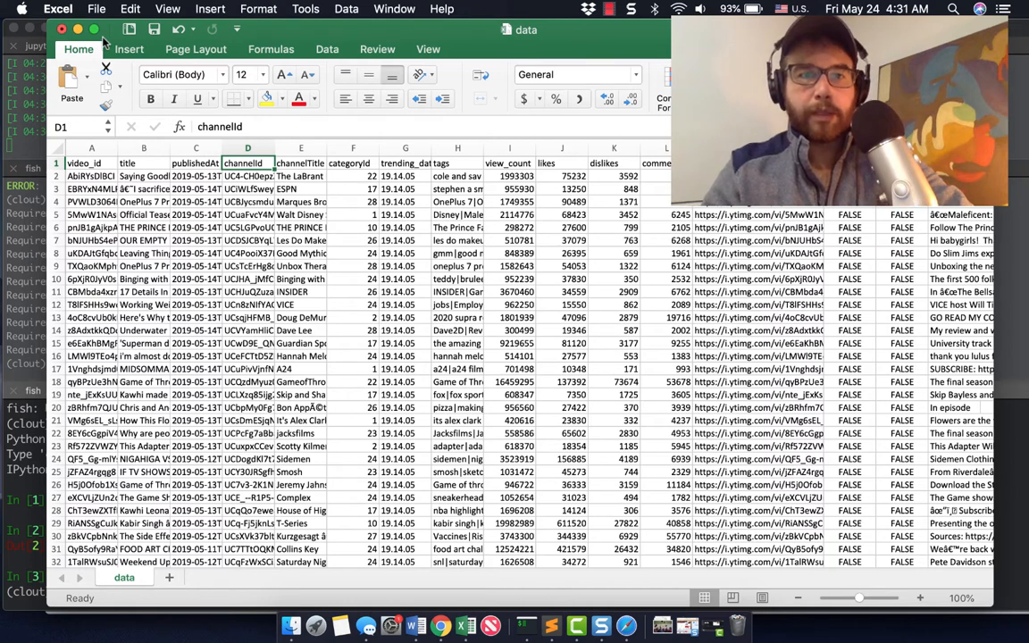
mouse_move(60, 30)
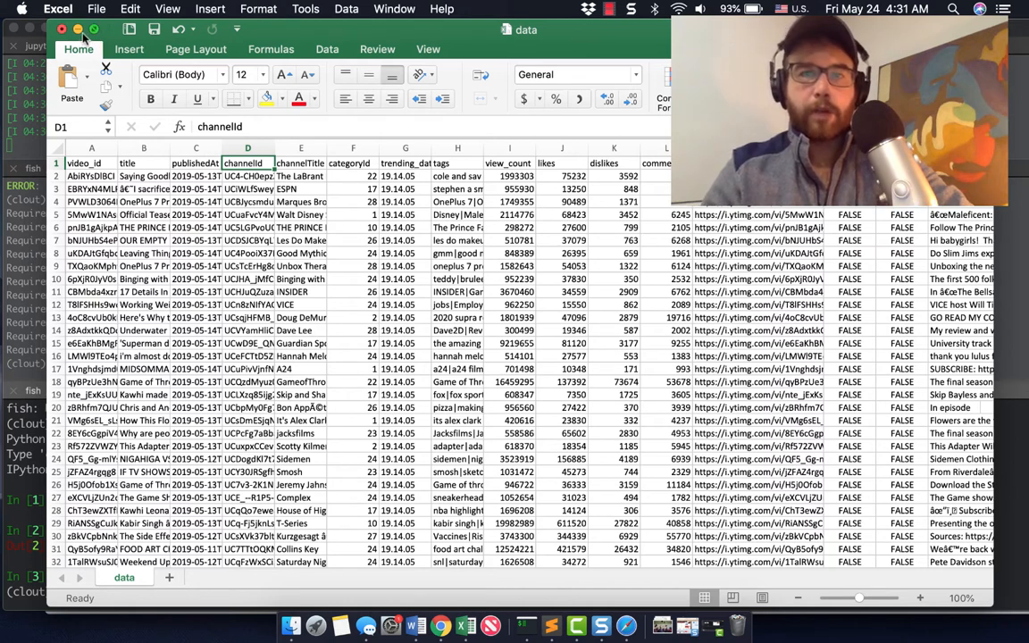
mouse_move(436, 611)
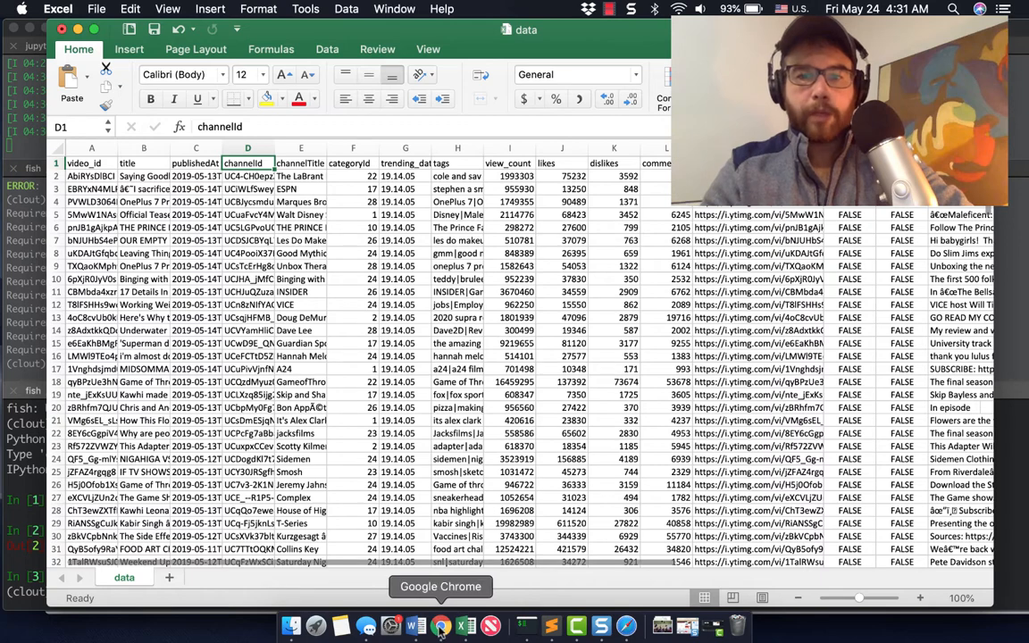
Switch to the iTerm2 sessions and enter the pip install bokeh command
click(431, 615)
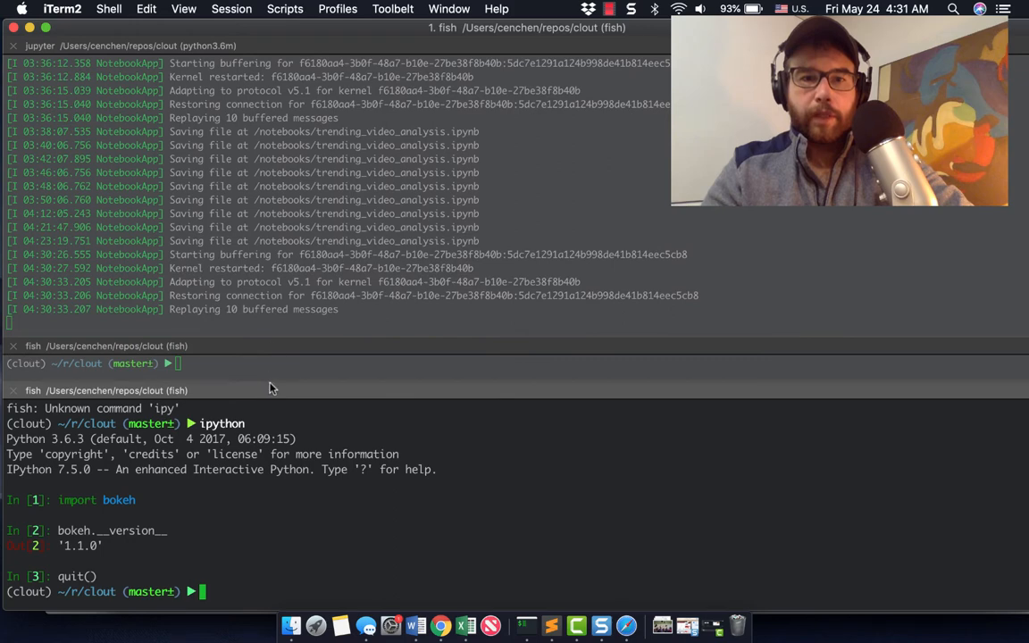
text(pip install bokeh)
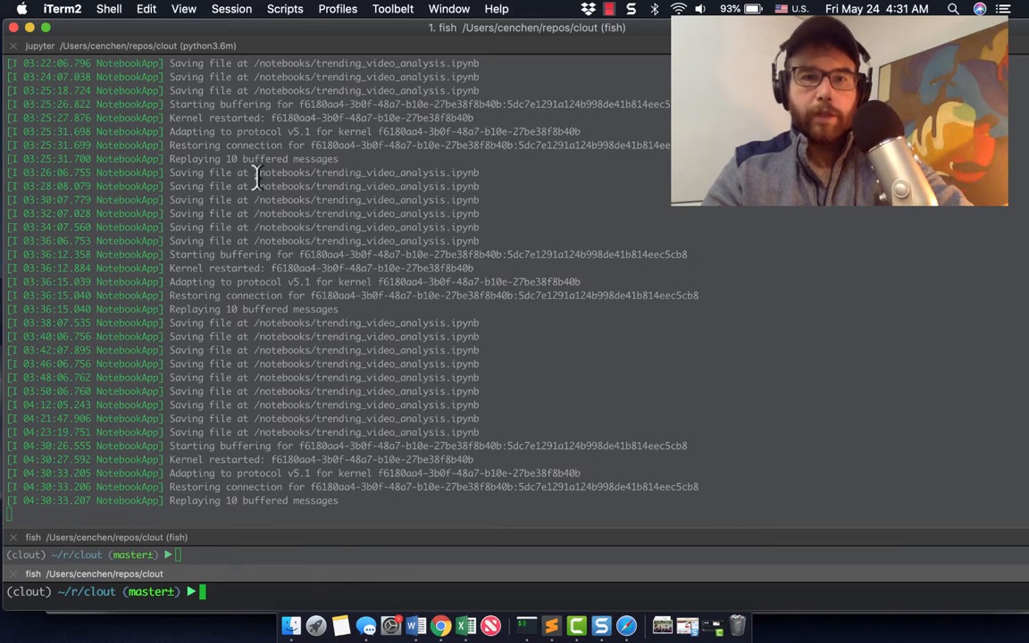
mouse_move(434, 623)
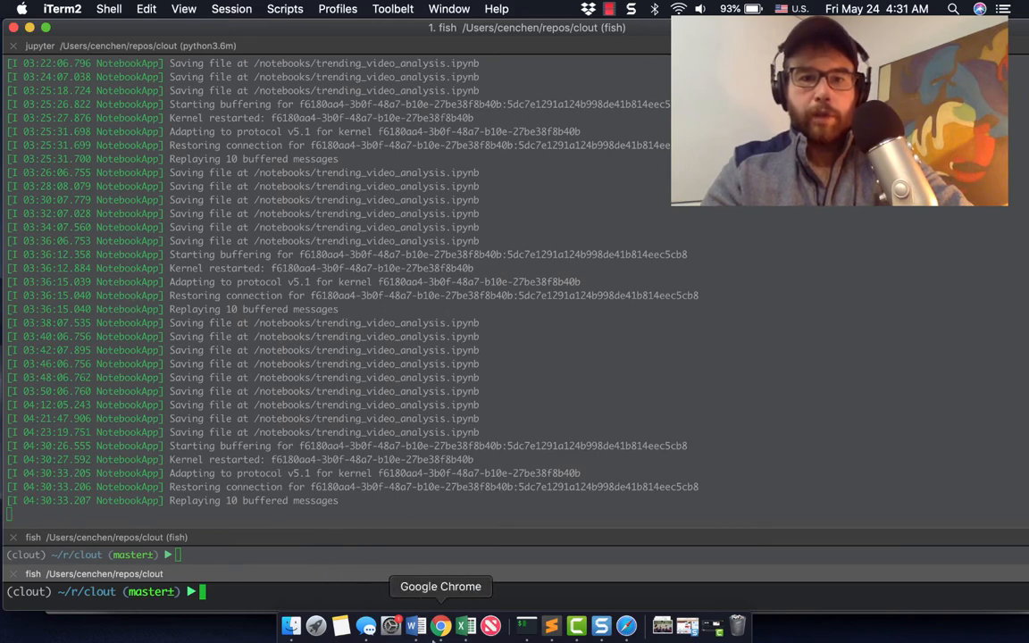
mouse_move(523, 625)
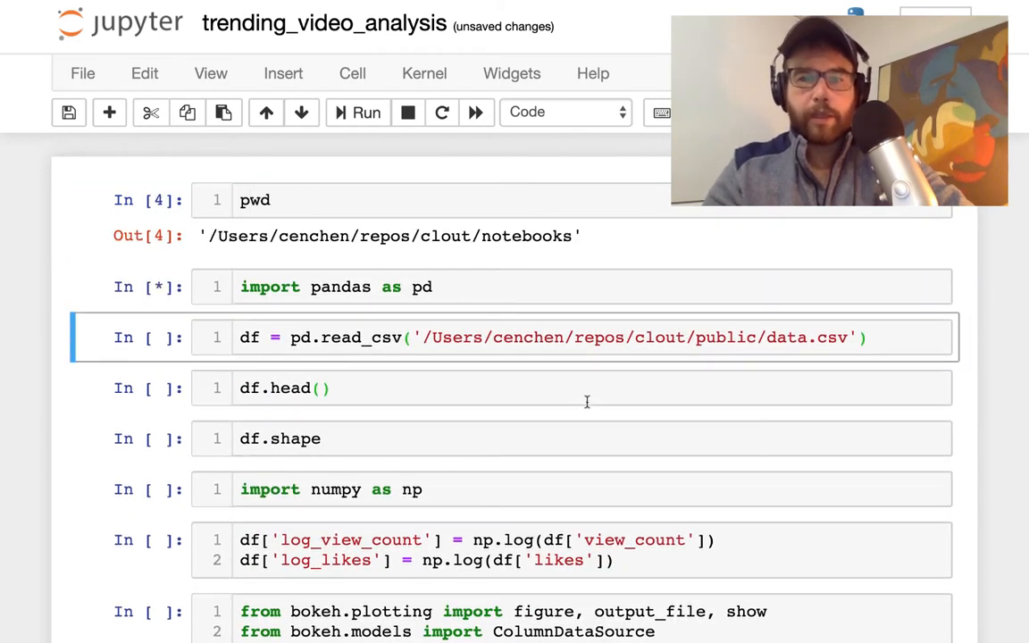
mouse_move(558, 185)
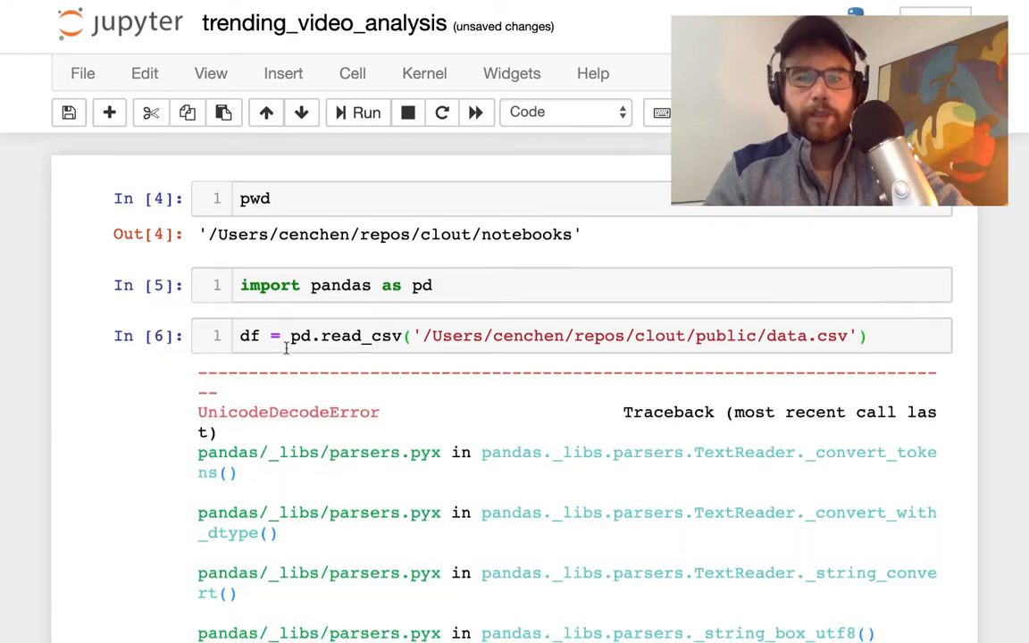
Scroll to the read_csv traceback and highlight the utf-8 UnicodeDecodeError message
scroll(down, 3)
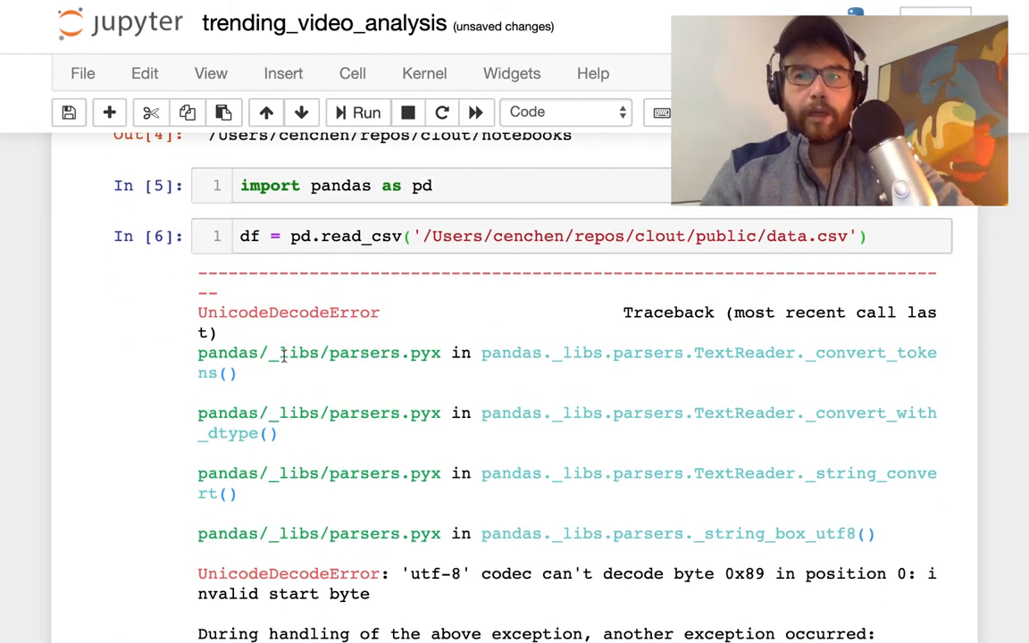
scroll(down, 3)
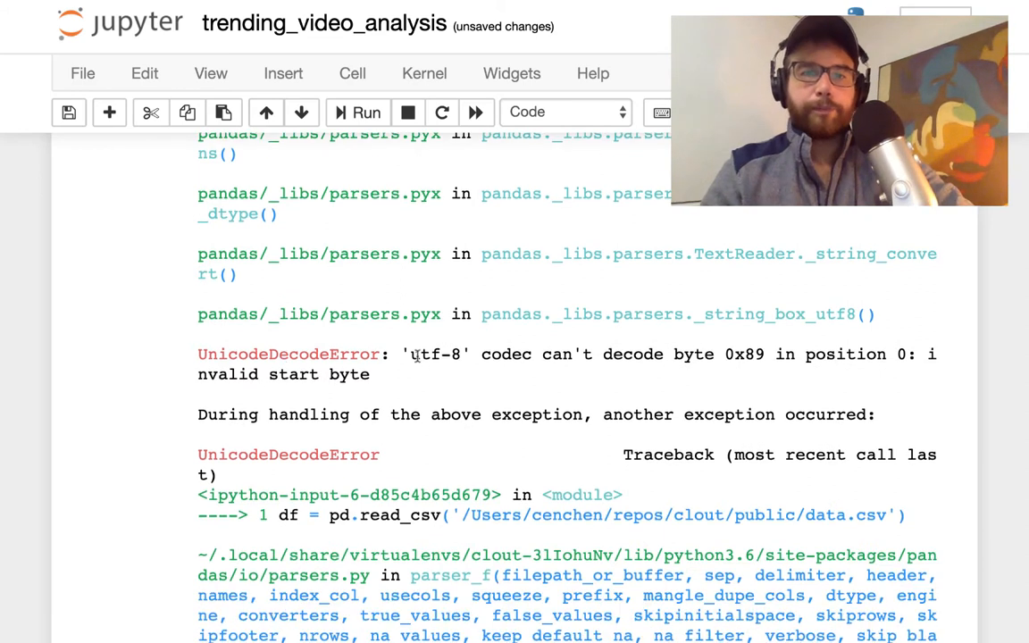
drag(197, 353, 372, 373)
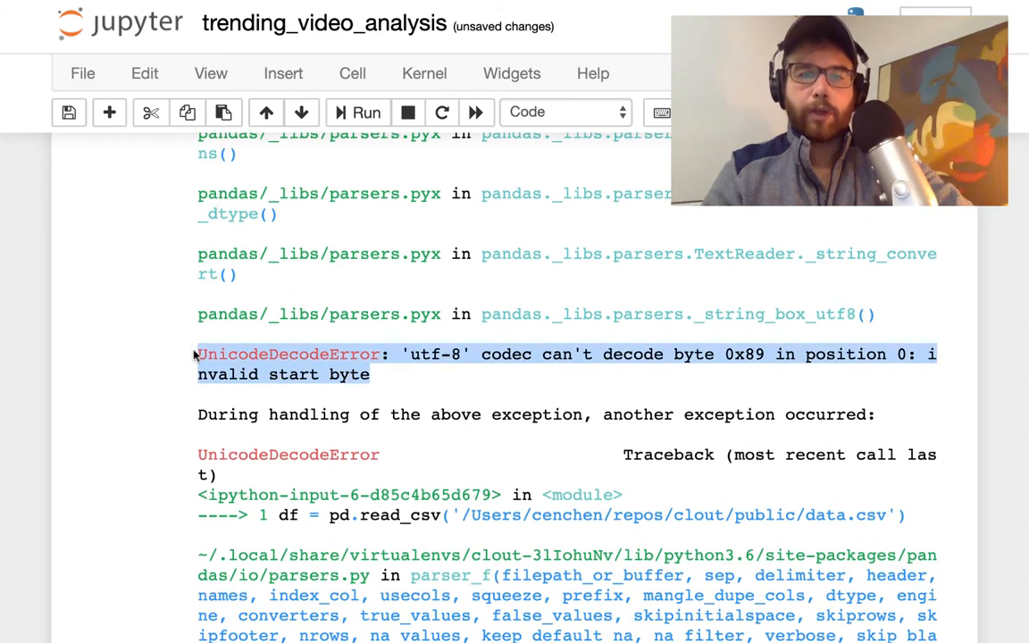
mouse_move(183, 338)
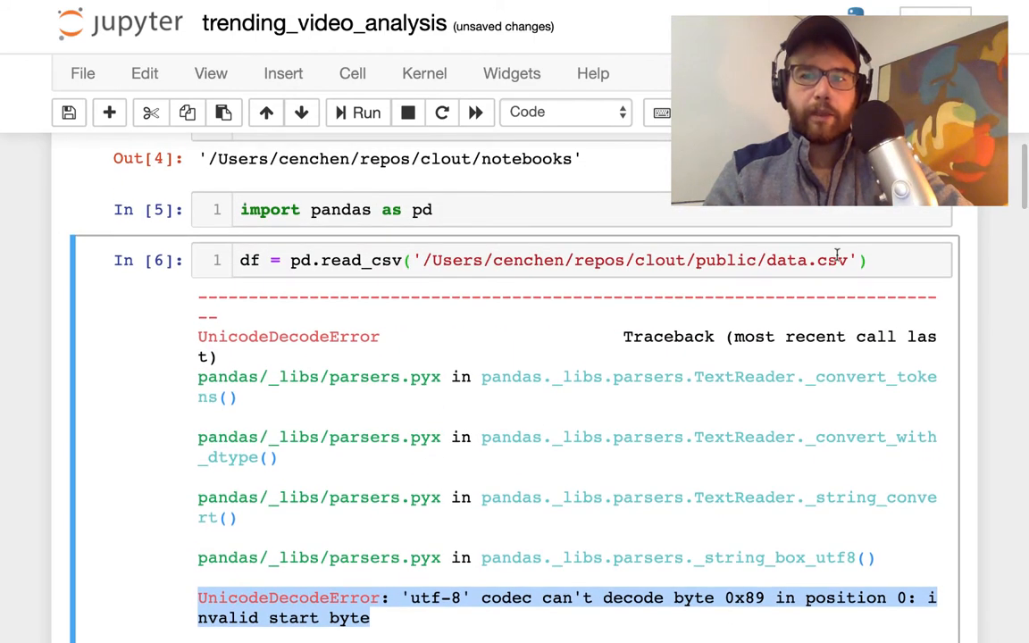
Add encoding="ISO-8859-1" to the read_csv call so data.csv loads
click(855, 260)
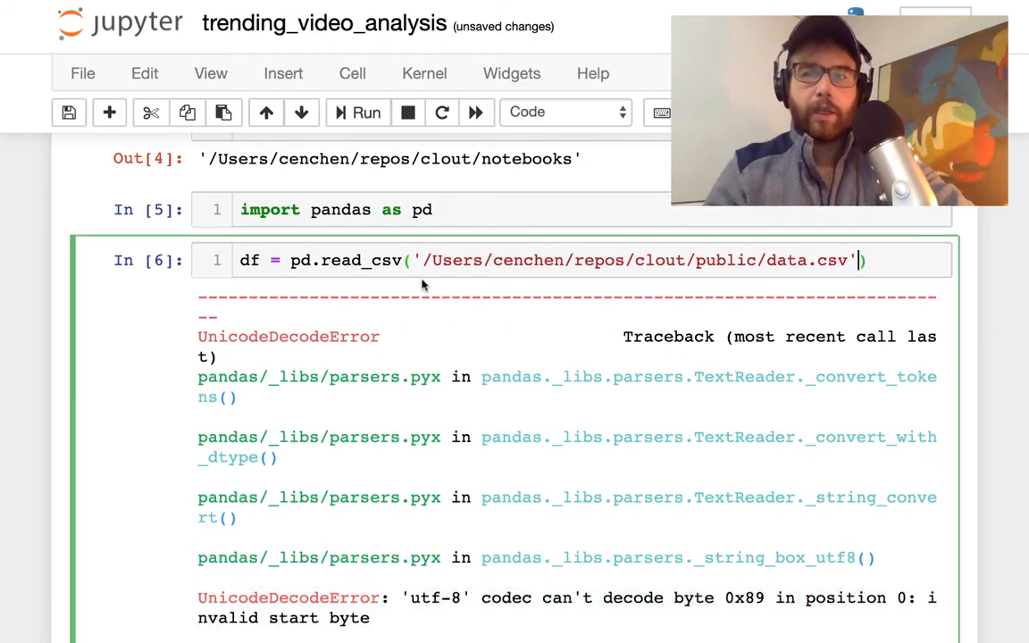
text(, encoding="ISO-8859-1")
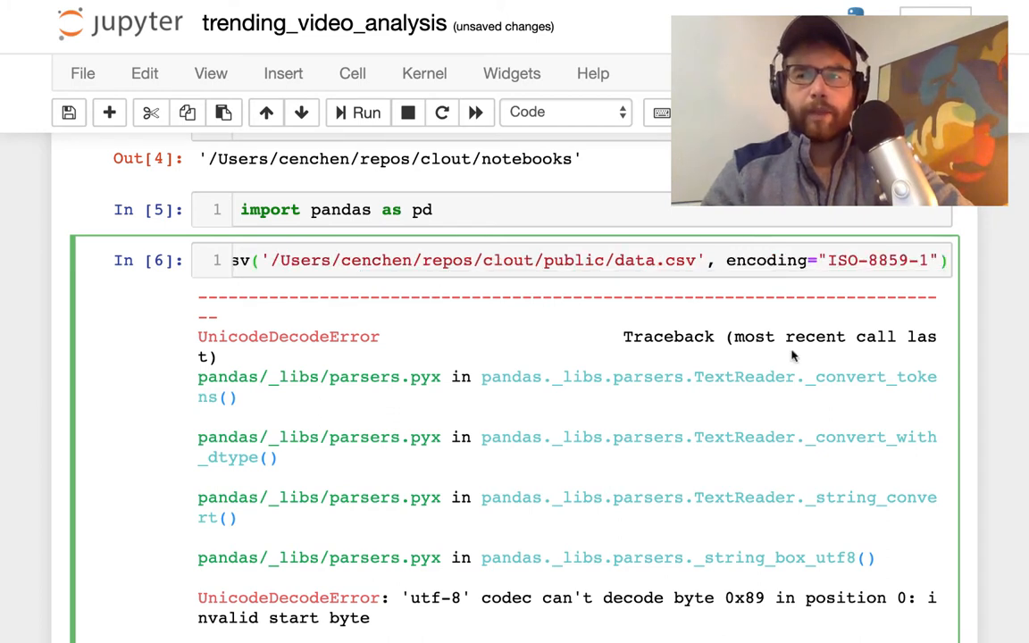
mouse_move(879, 303)
text(df.head())
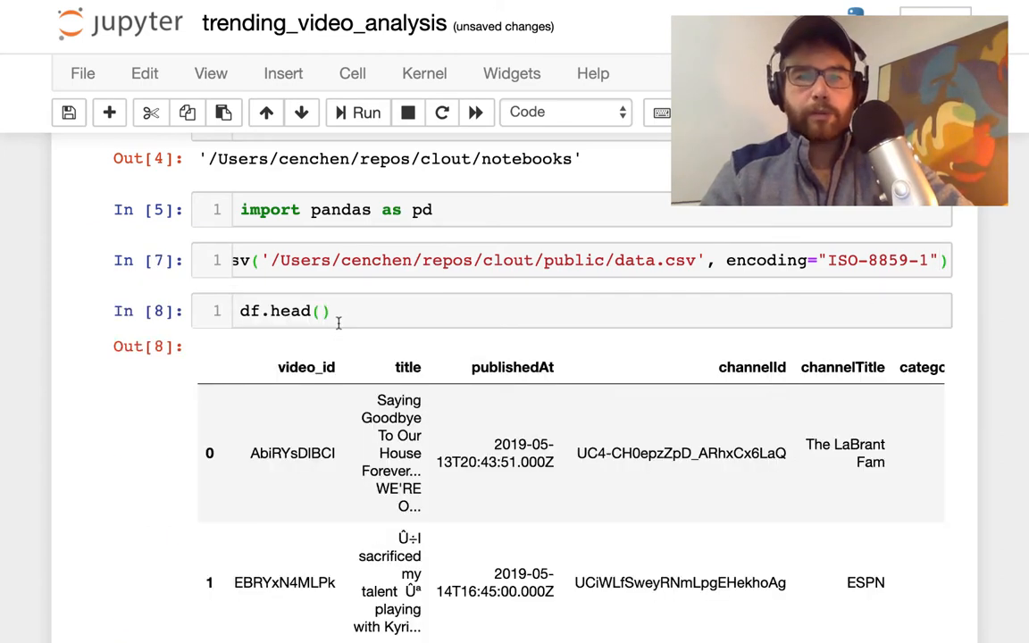
scroll(down, 3)
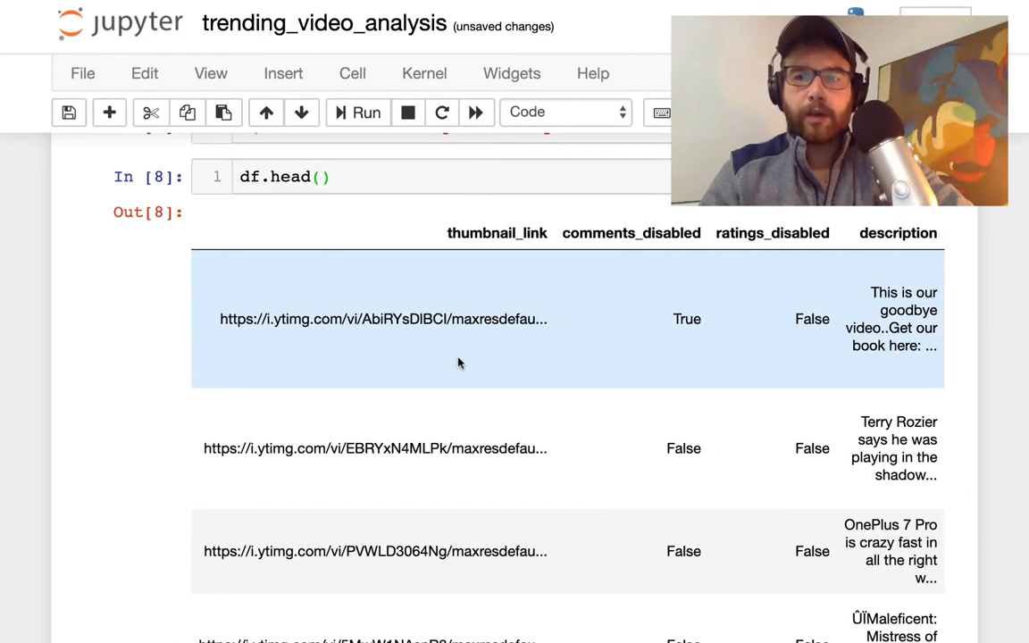
Scroll across the df.head() table through thumbnail, comment, rating and description columns
scroll(right, 3)
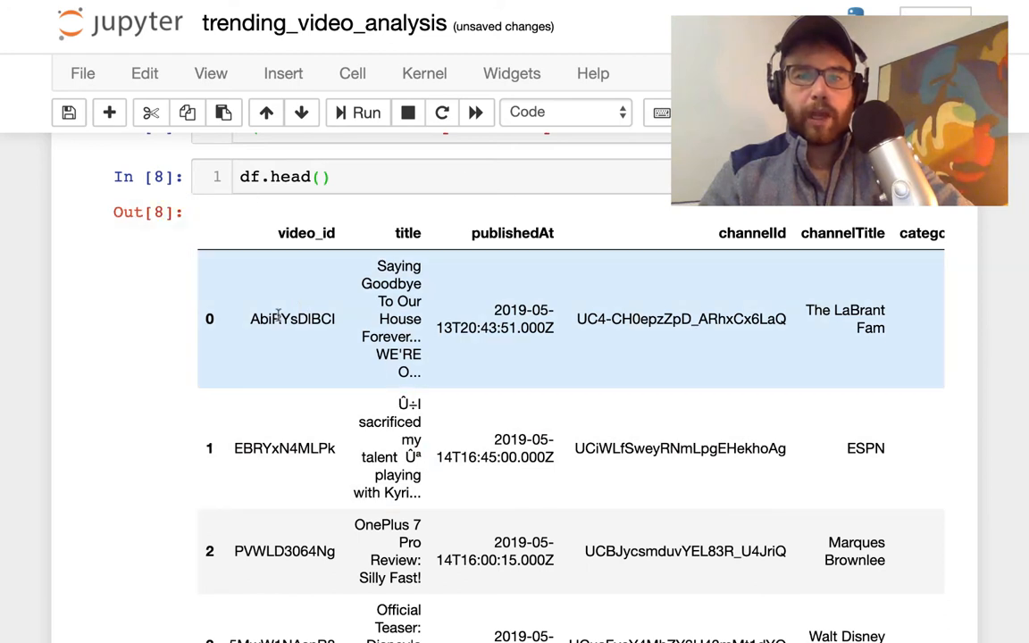
mouse_move(353, 323)
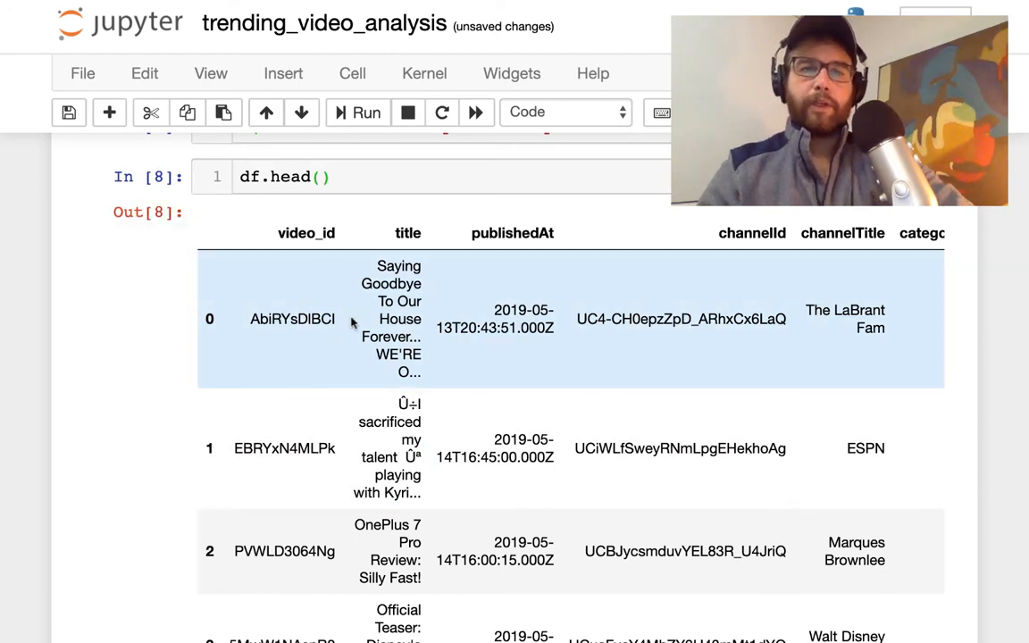
scroll(right, 3)
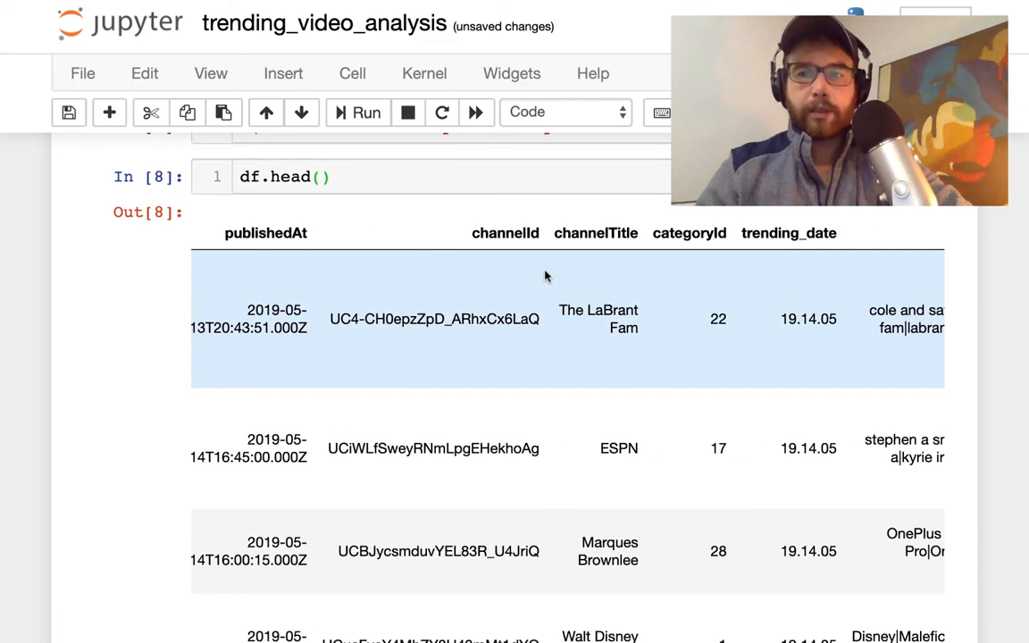
mouse_move(718, 319)
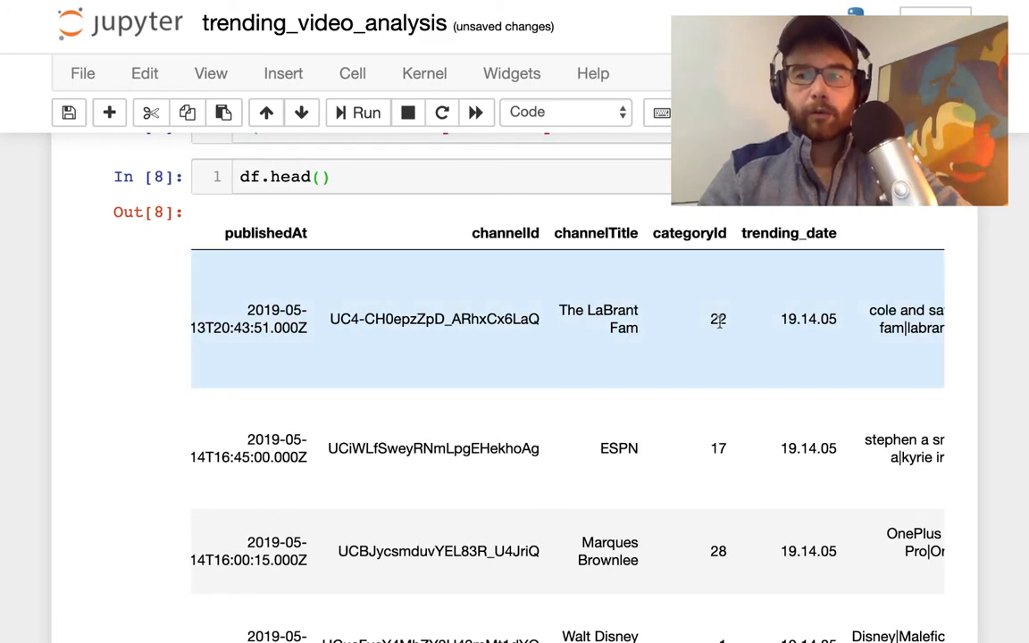
scroll(right, 3)
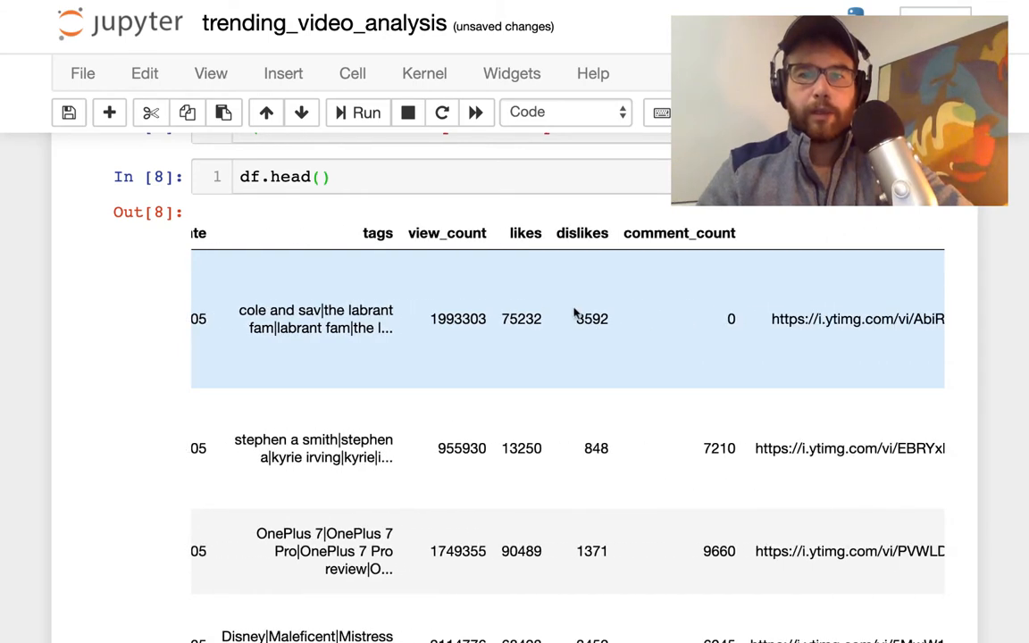
mouse_move(538, 349)
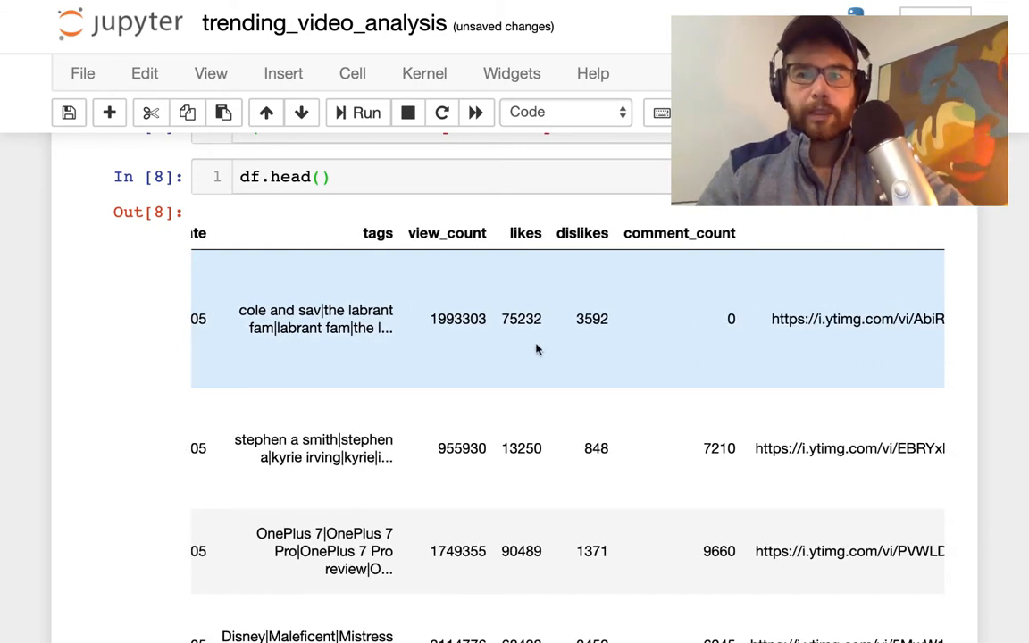
scroll(right, 3)
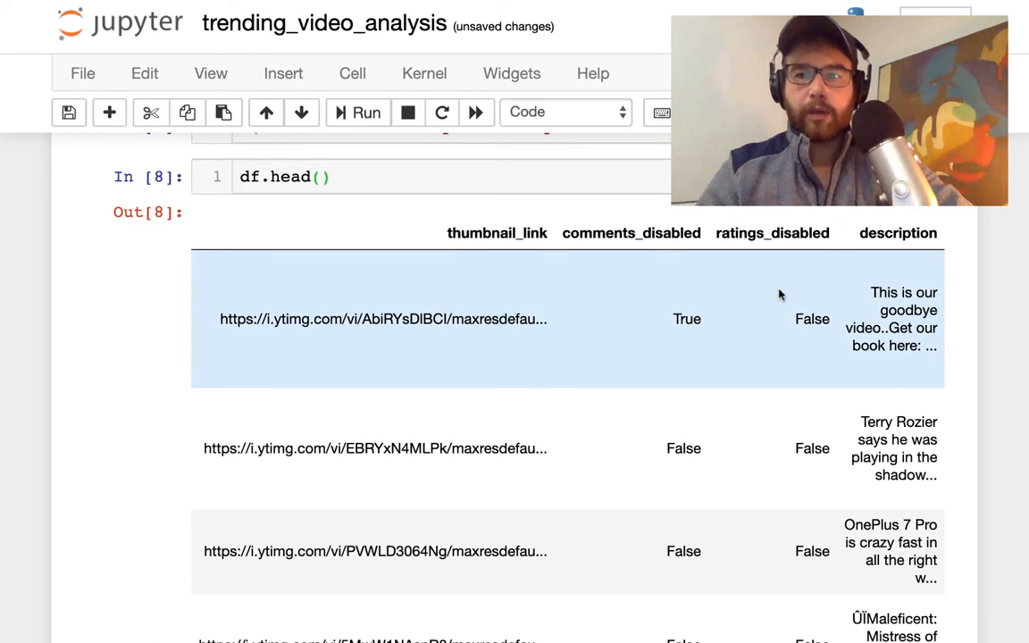
mouse_move(405, 427)
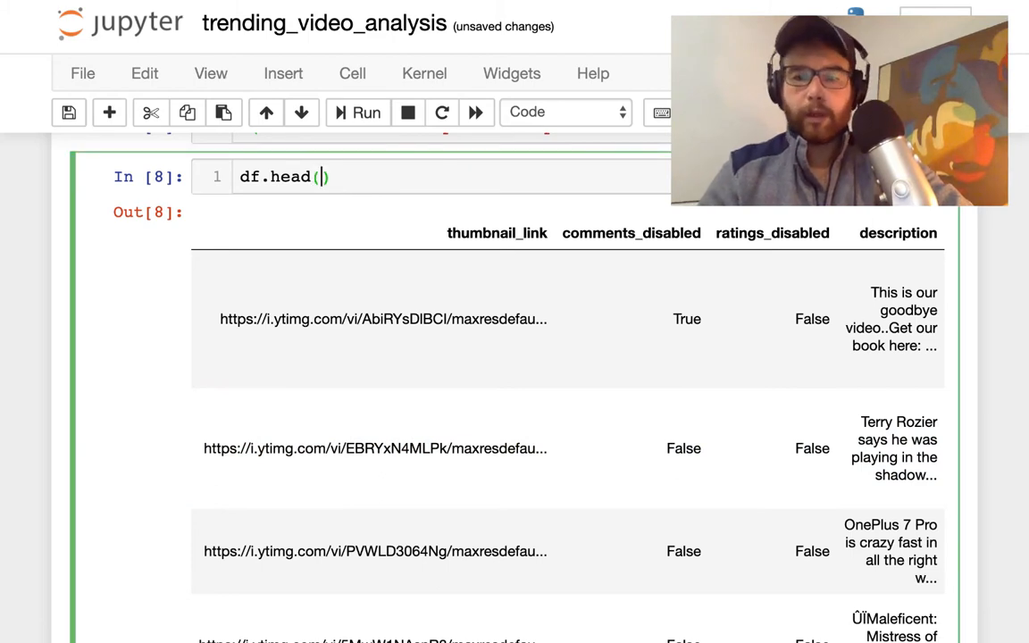
Run df.head(n=2), confirm df.shape reports 200 rows and 16 columns, and import numpy
text(n=2)
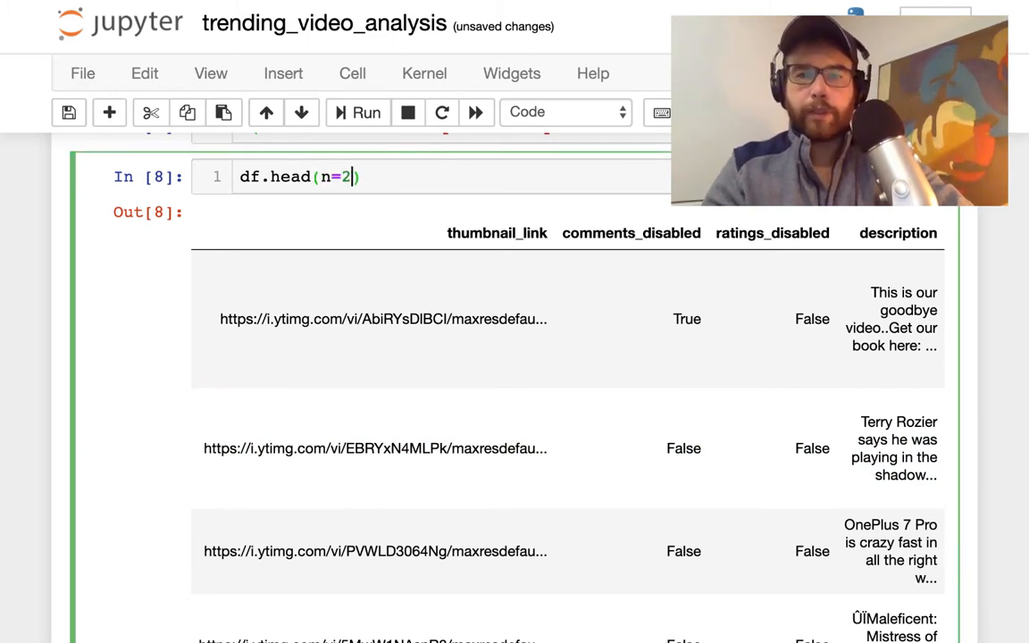
click(356, 111)
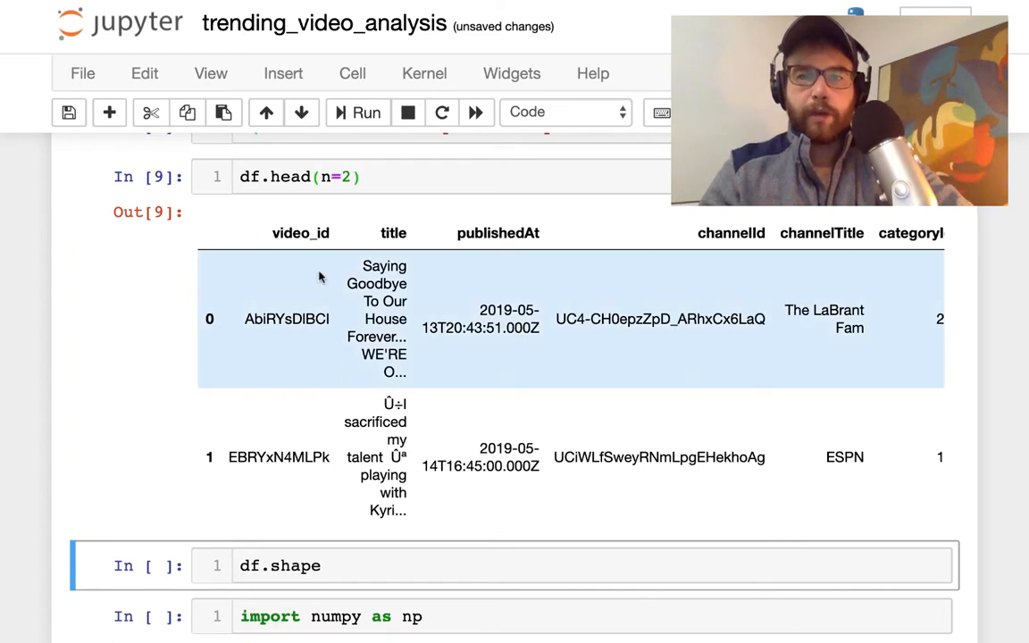
click(340, 177)
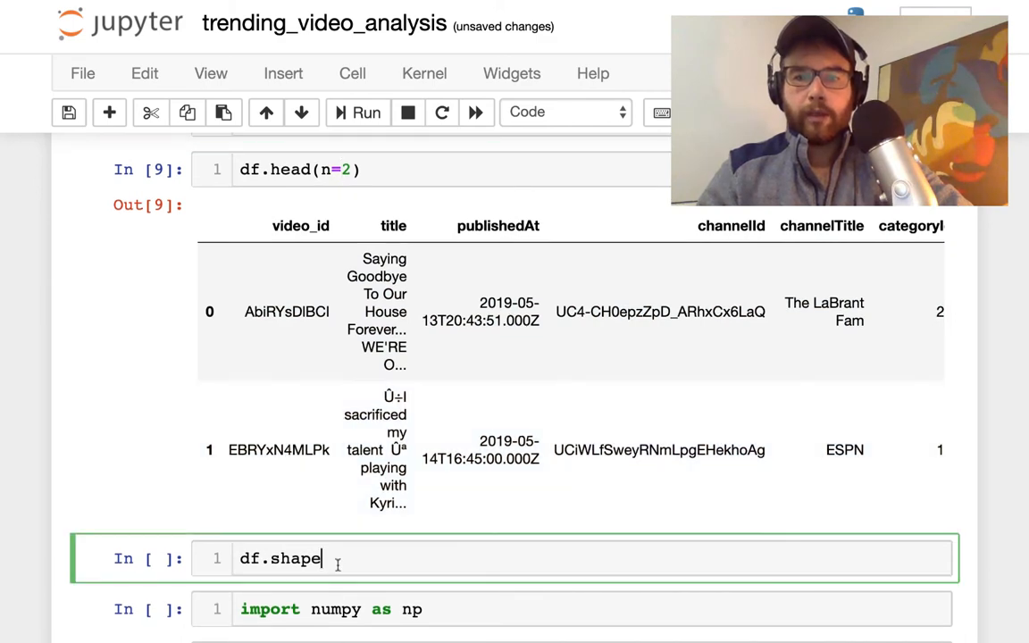
scroll(down, 3)
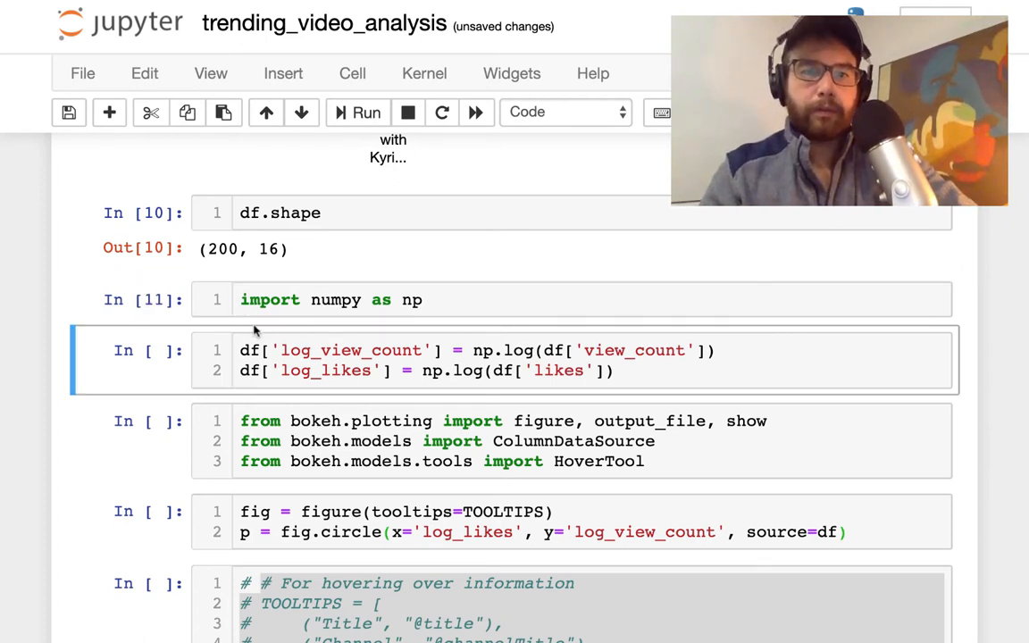
mouse_move(203, 303)
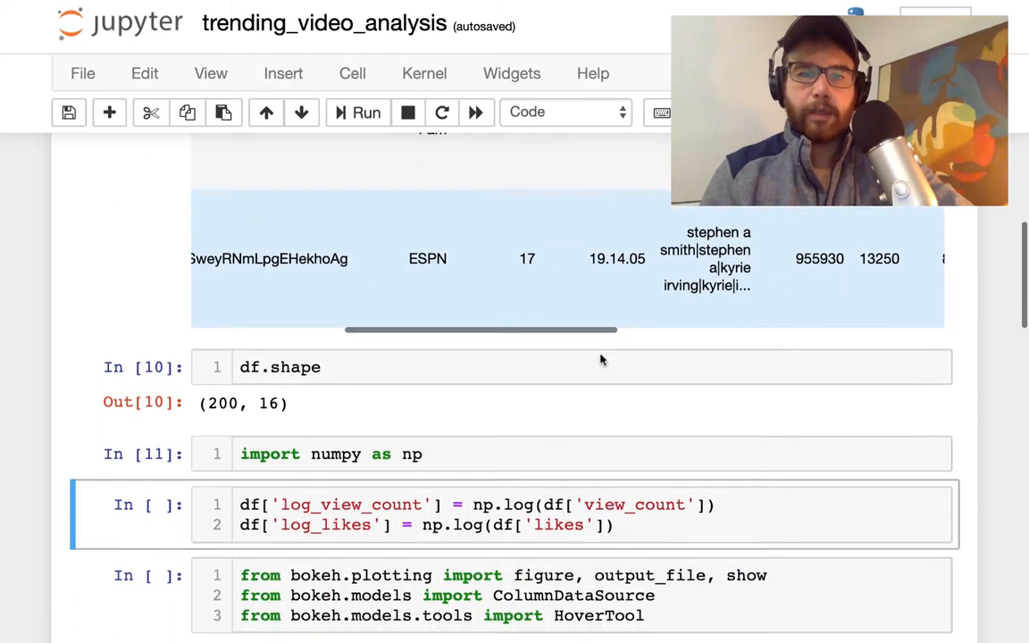
scroll(down, 3)
text(d)
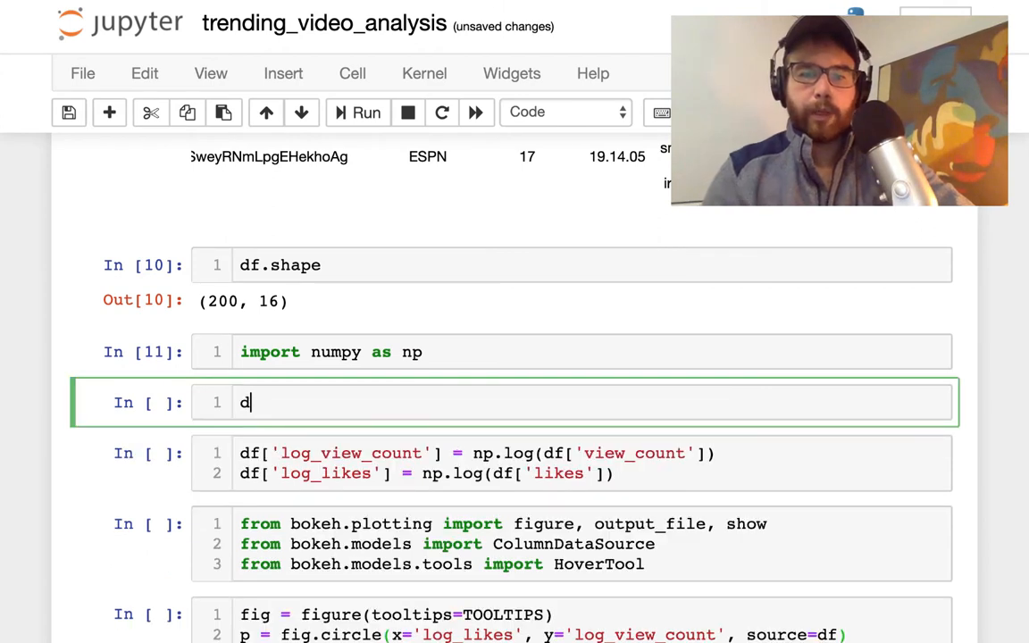
Add and run a df.describe() cell for views, likes, dislikes and comment counts
text(f.descibr)
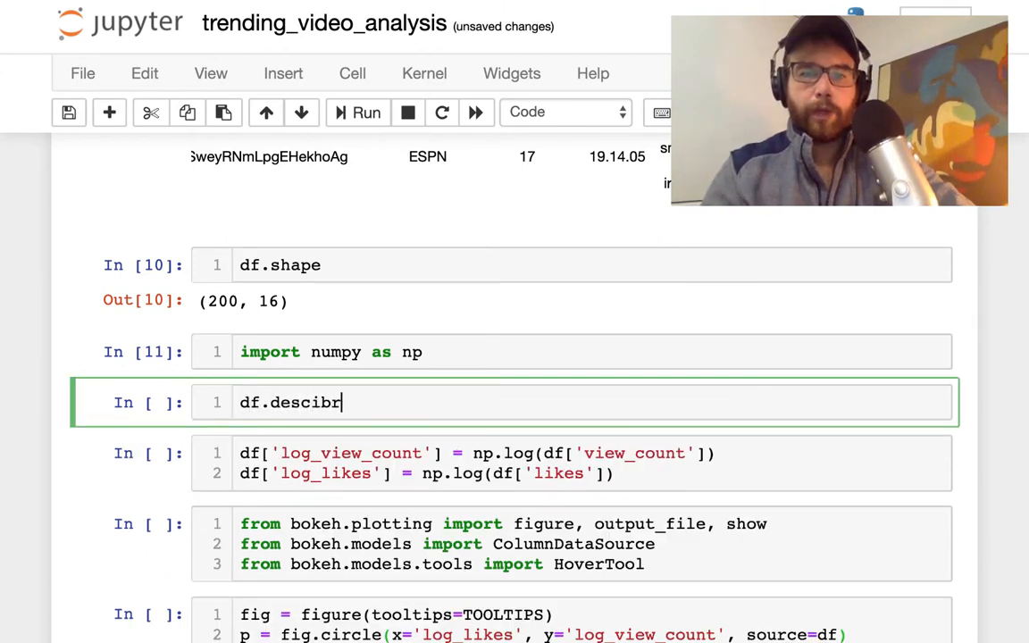
text(describe()
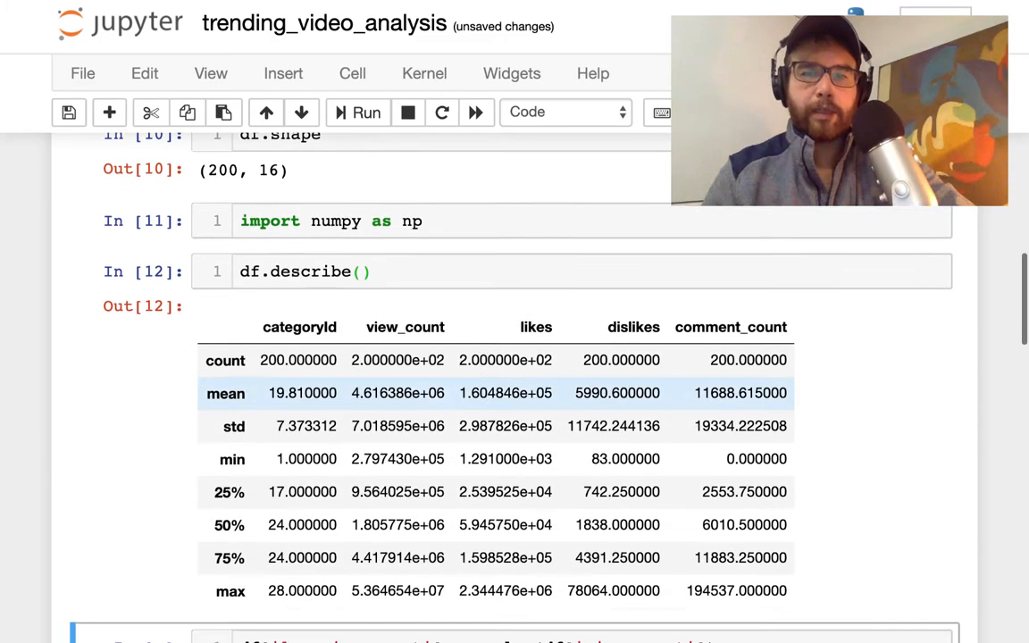
scroll(down, 3)
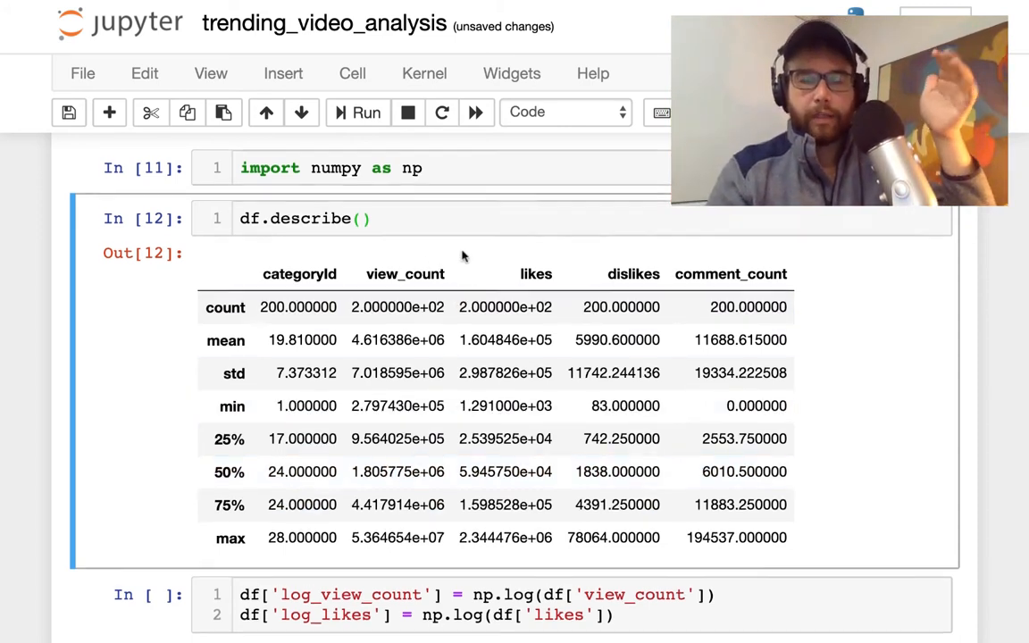
Run the np.log cell creating log view_count and likes columns, then review the Bokeh cells
scroll(down, 3)
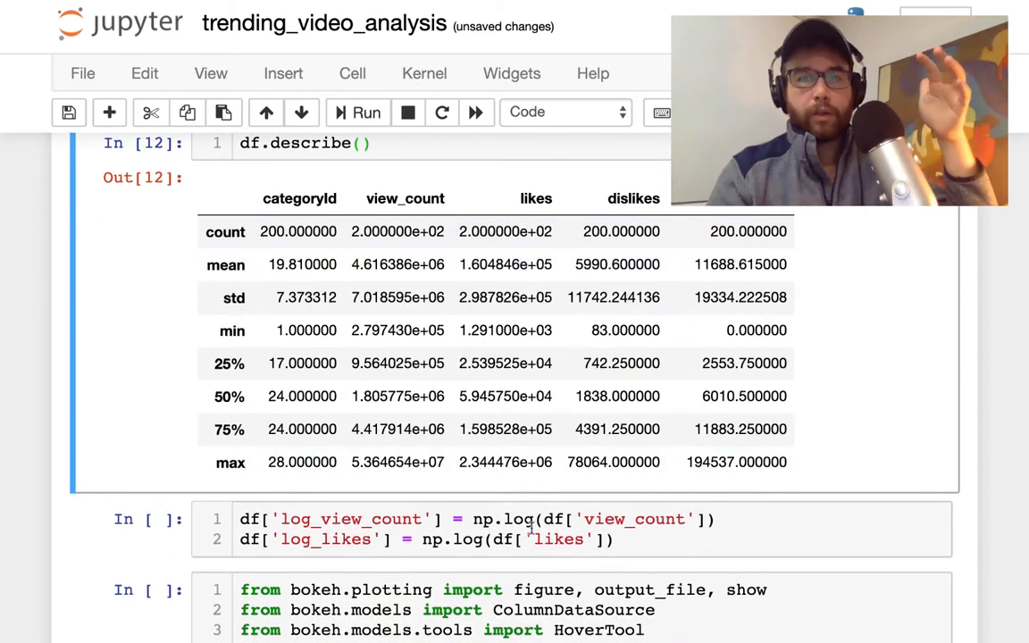
click(532, 540)
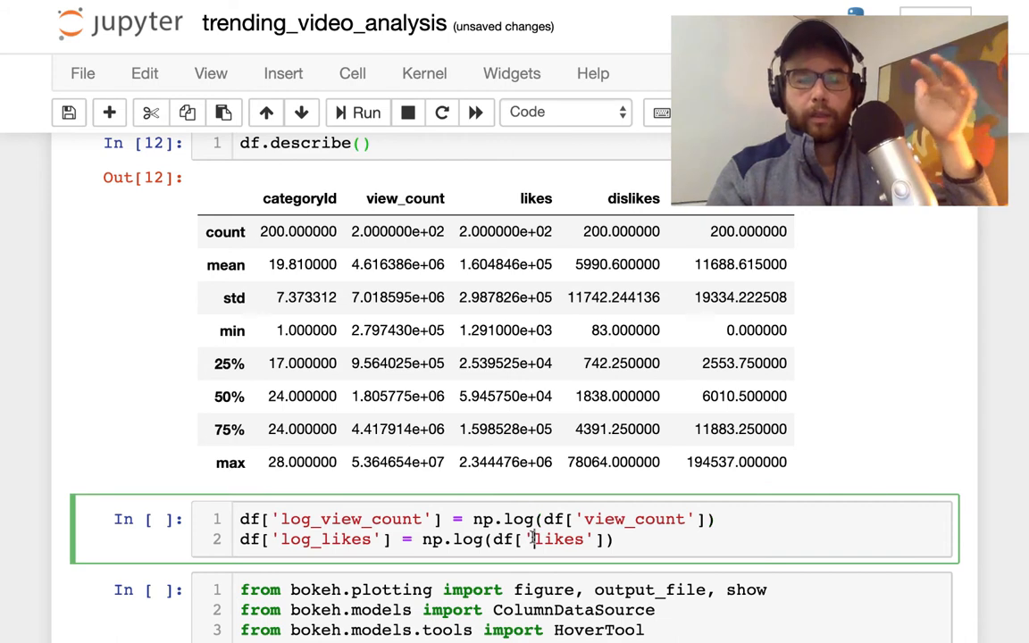
scroll(down, 3)
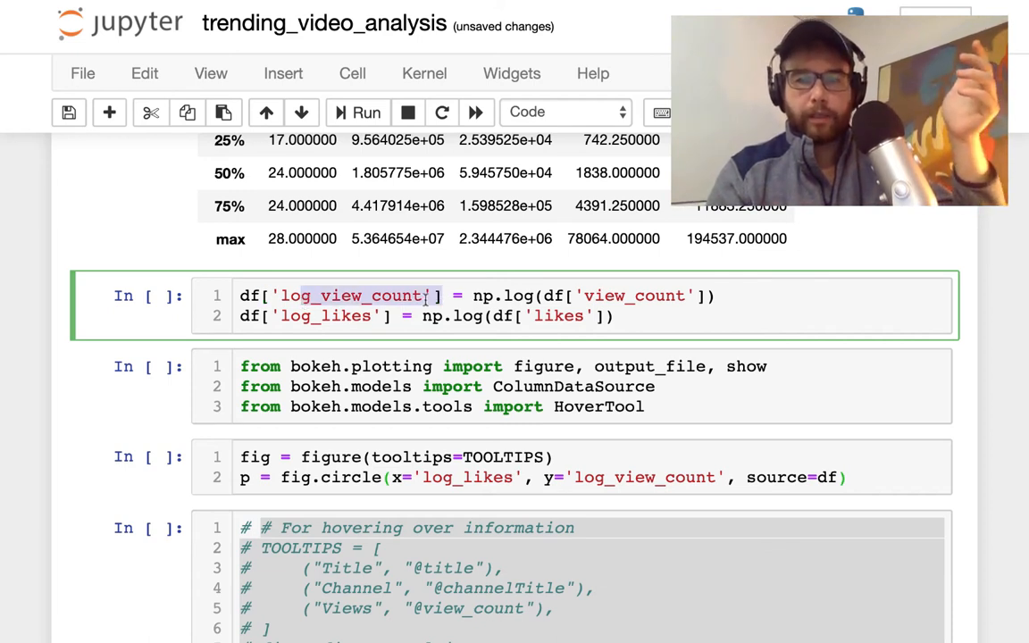
key(Shift+Enter)
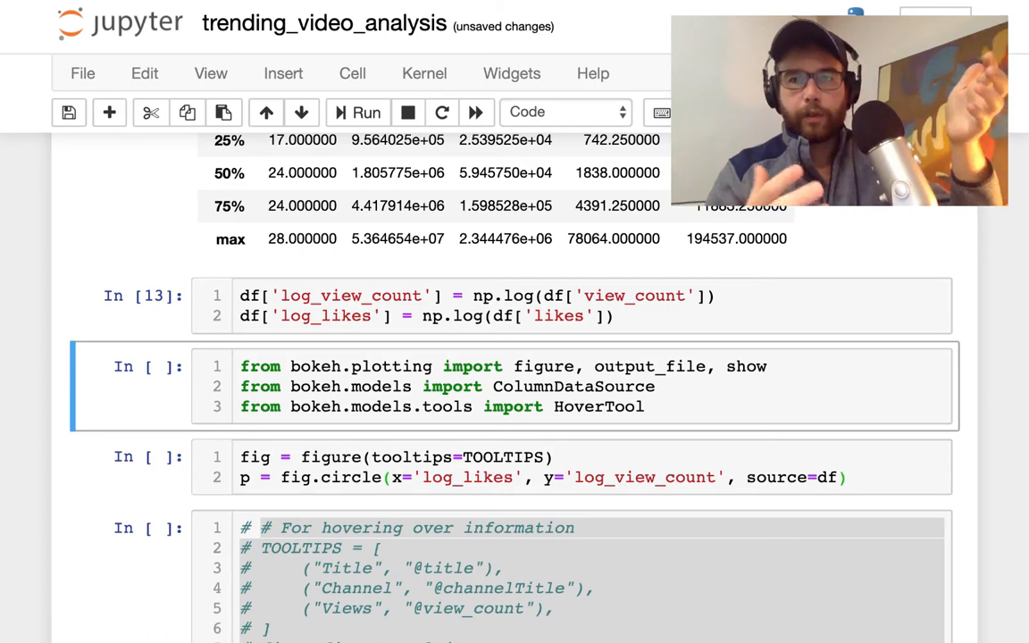
scroll(down, 3)
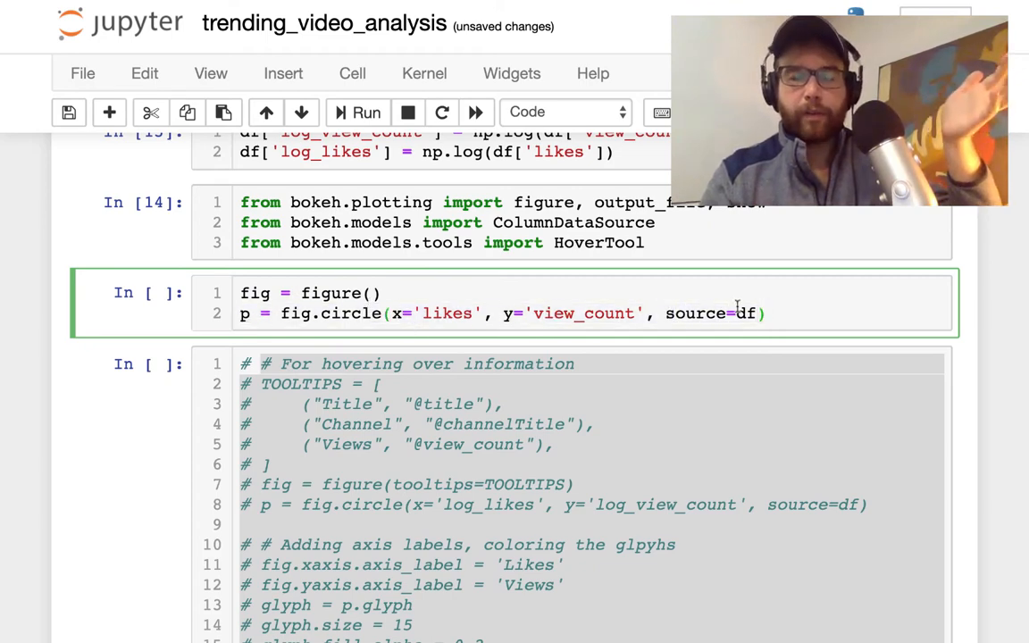
Run the fig = figure() cell plotting likes against view_count as circles
drag(381, 293, 764, 313)
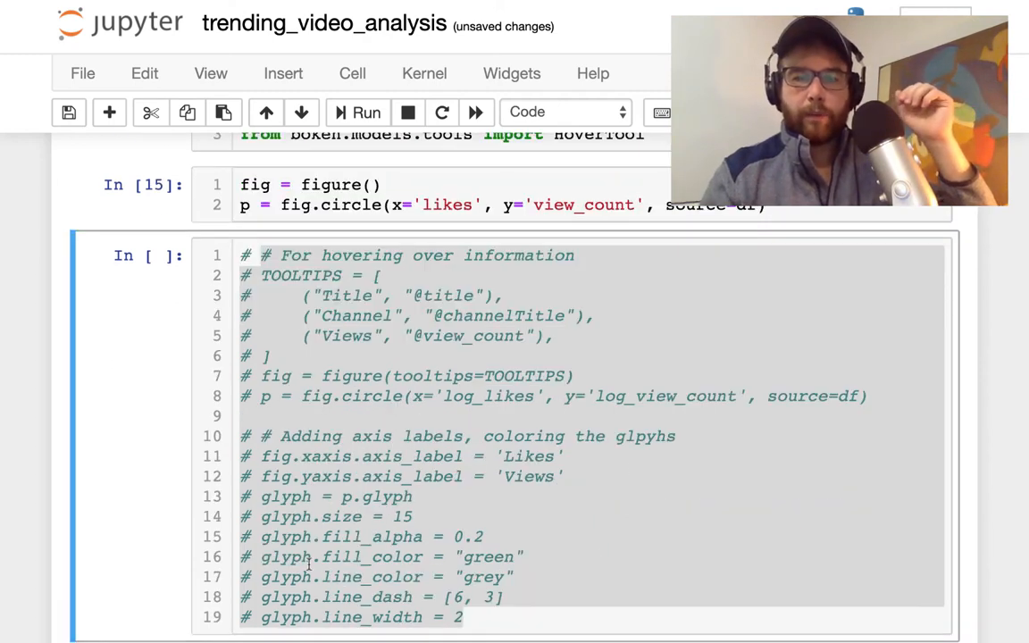
mouse_move(527, 408)
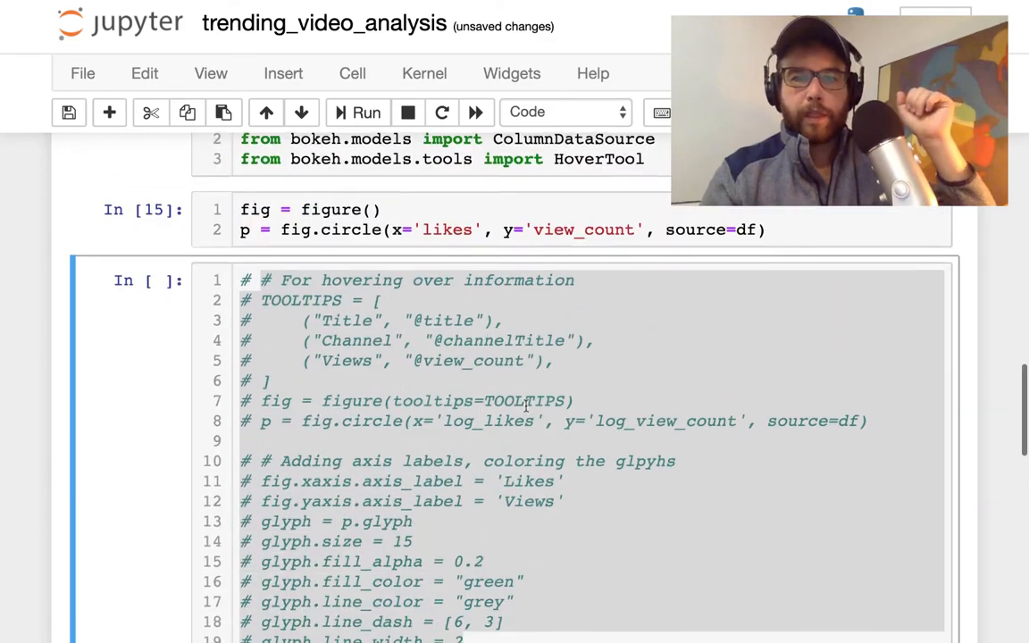
scroll(down, 3)
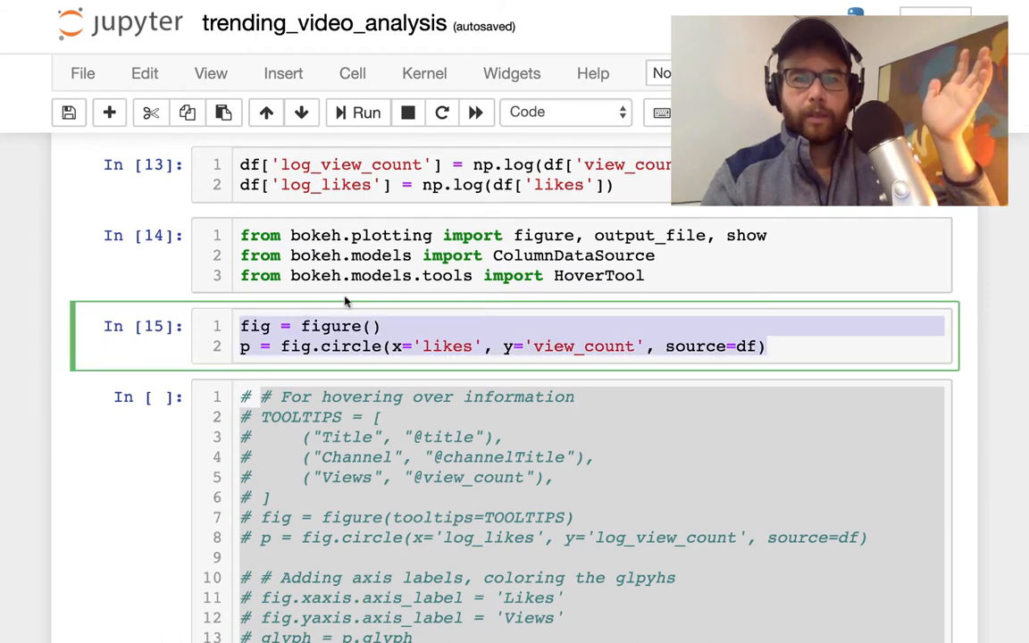
mouse_move(302, 311)
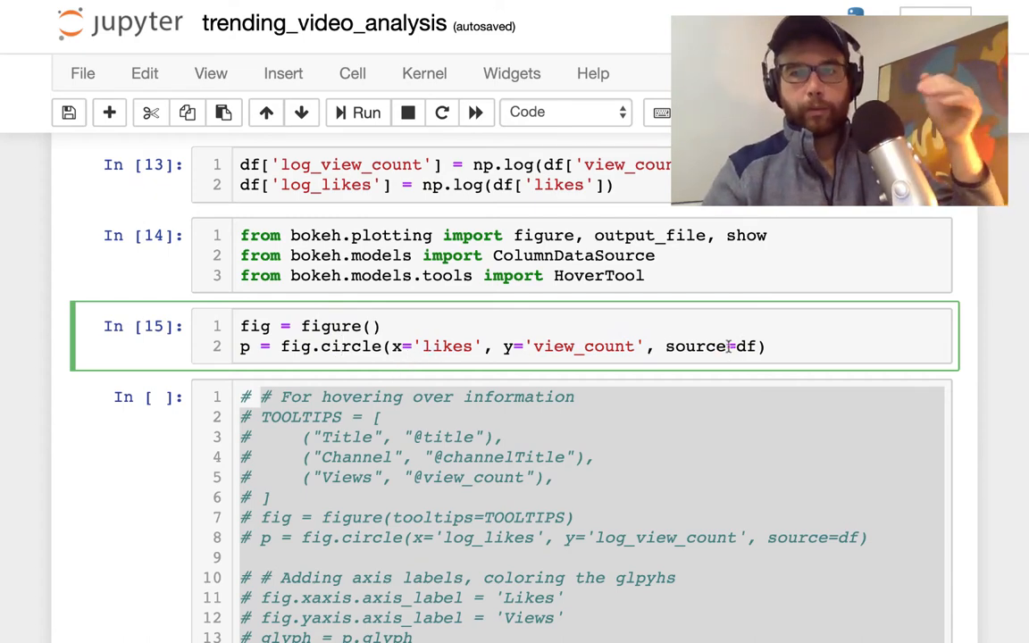
scroll(down, 3)
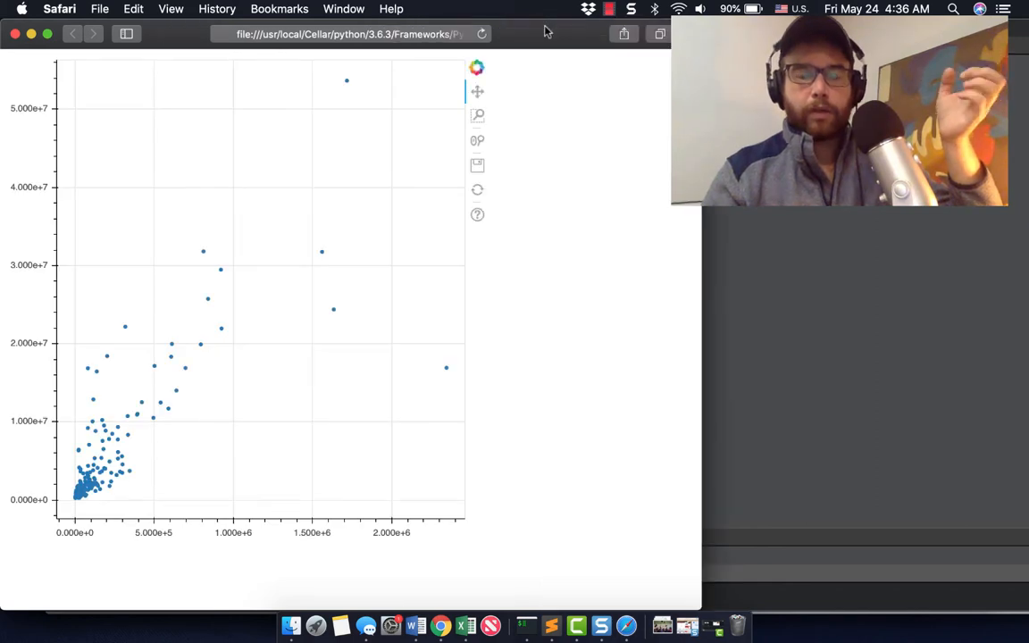
mouse_move(188, 392)
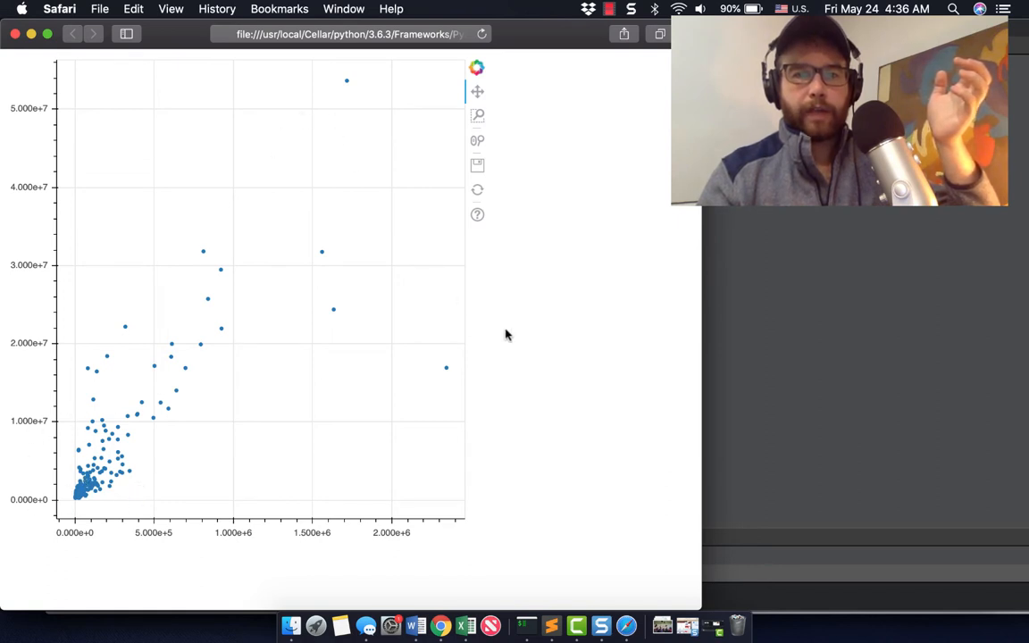
mouse_move(189, 430)
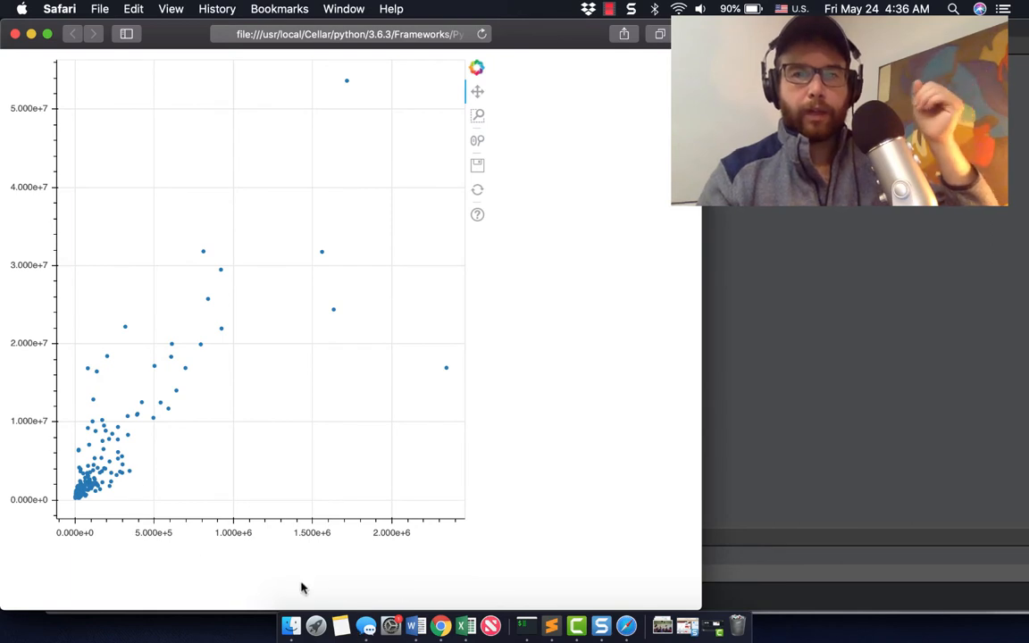
mouse_move(440, 625)
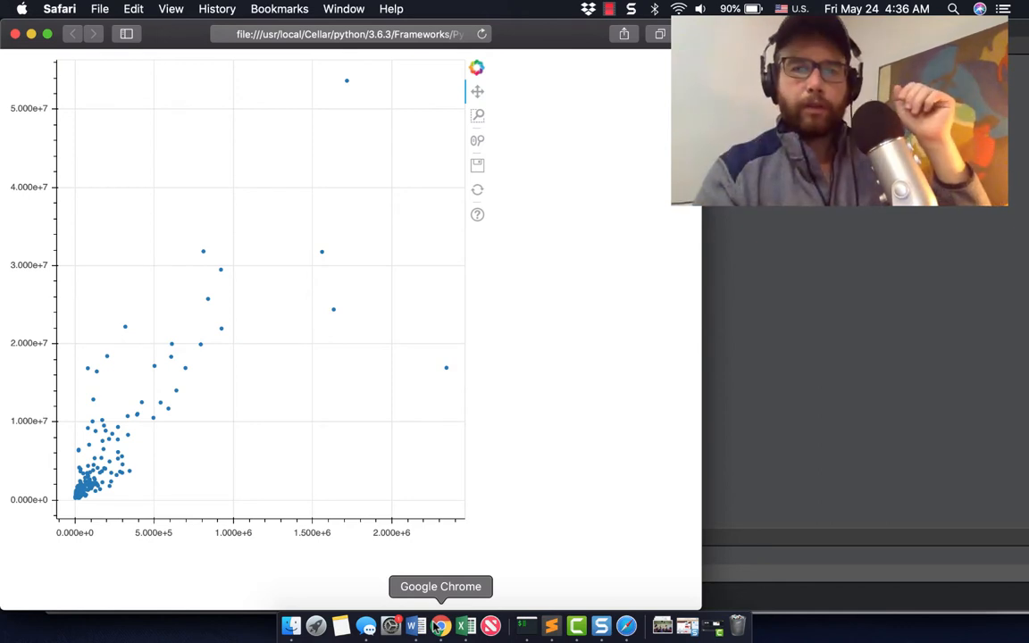
mouse_move(344, 95)
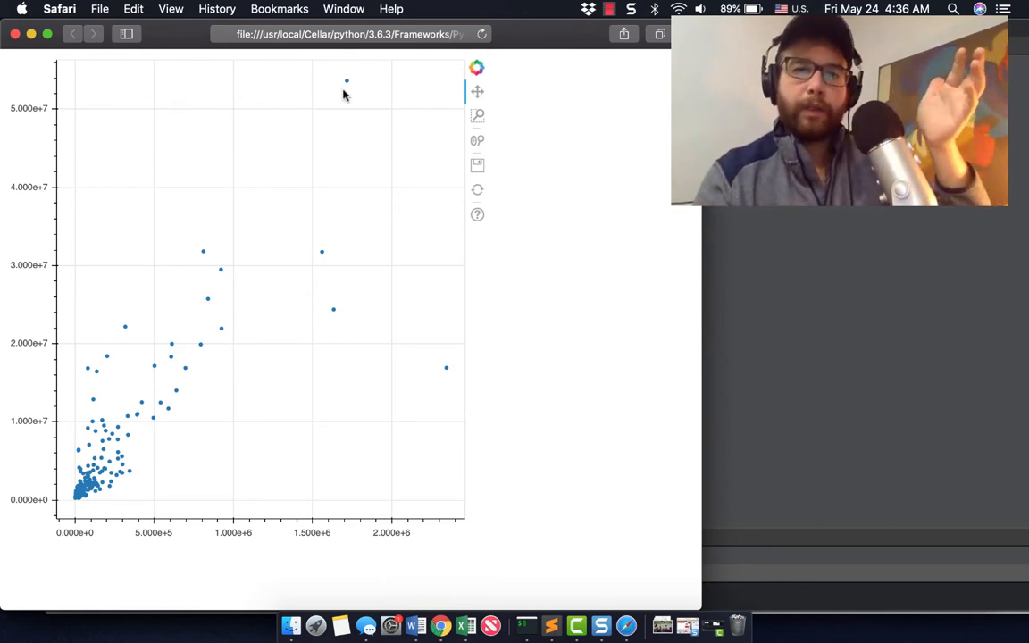
mouse_move(393, 365)
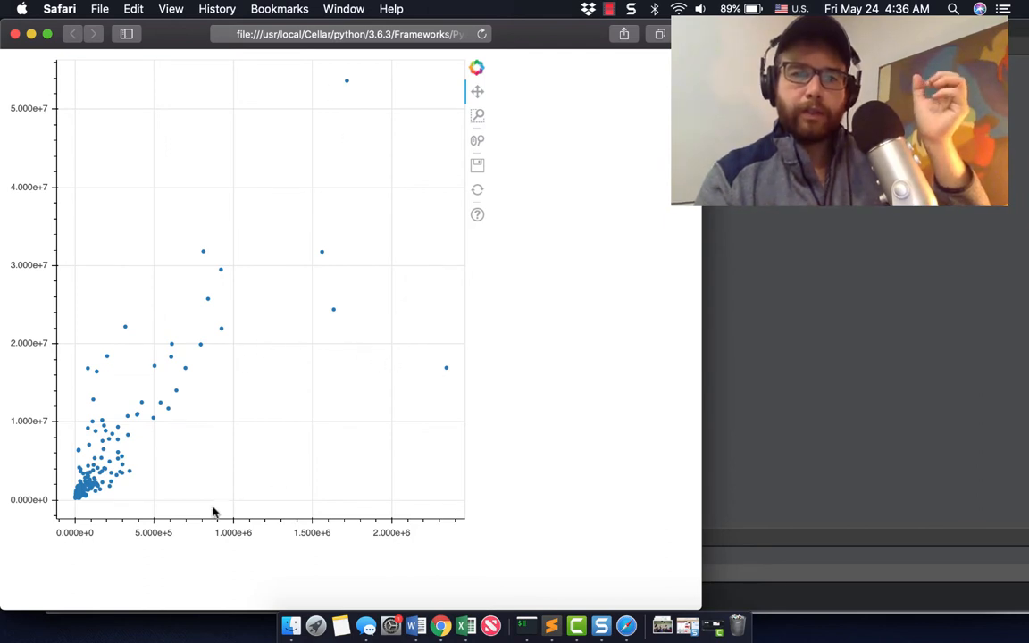
mouse_move(42, 481)
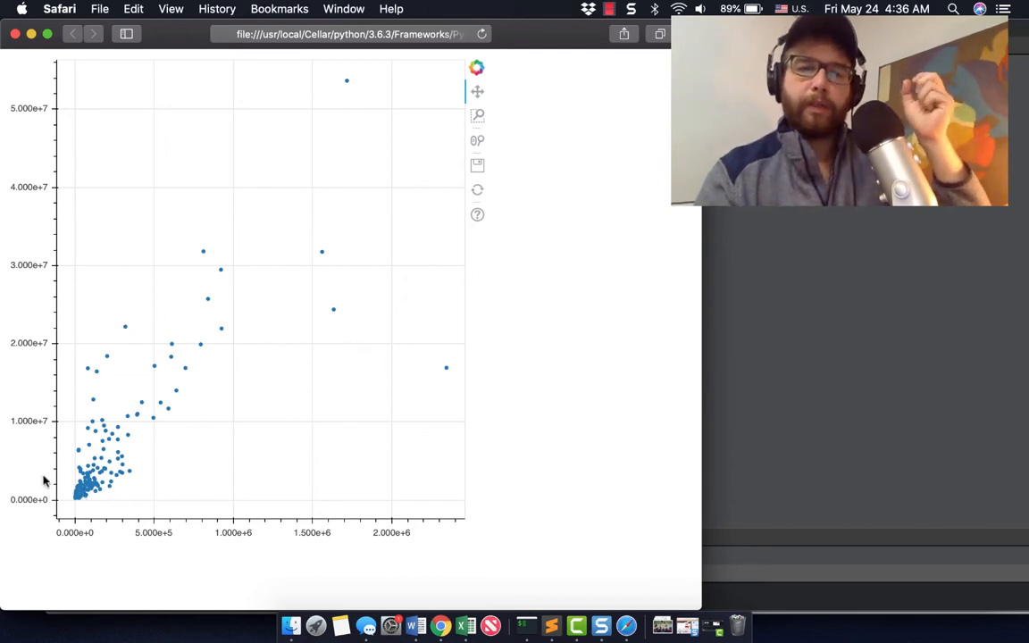
mouse_move(175, 350)
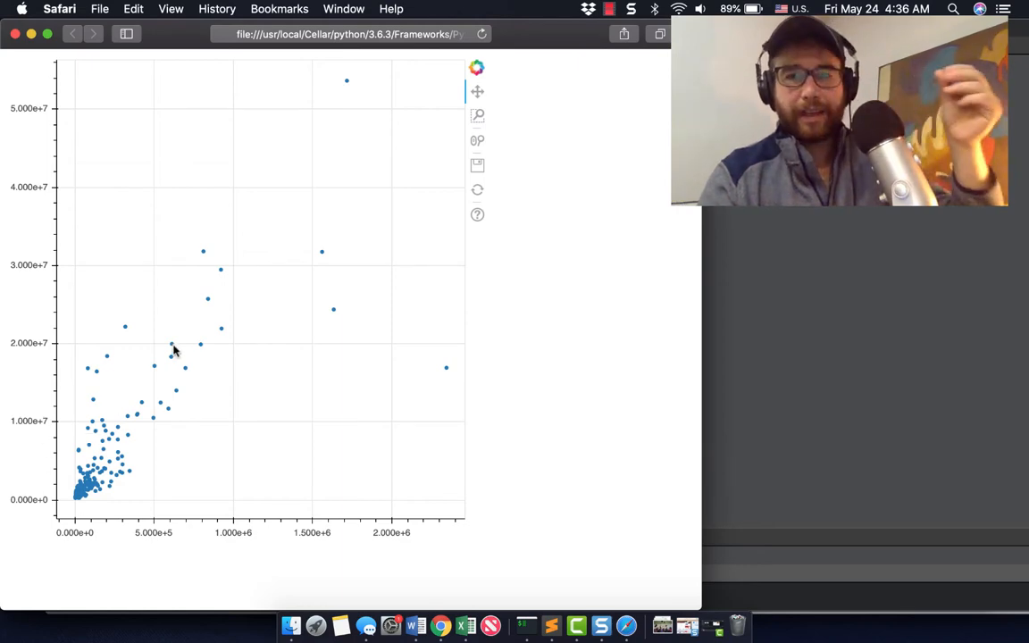
mouse_move(430, 604)
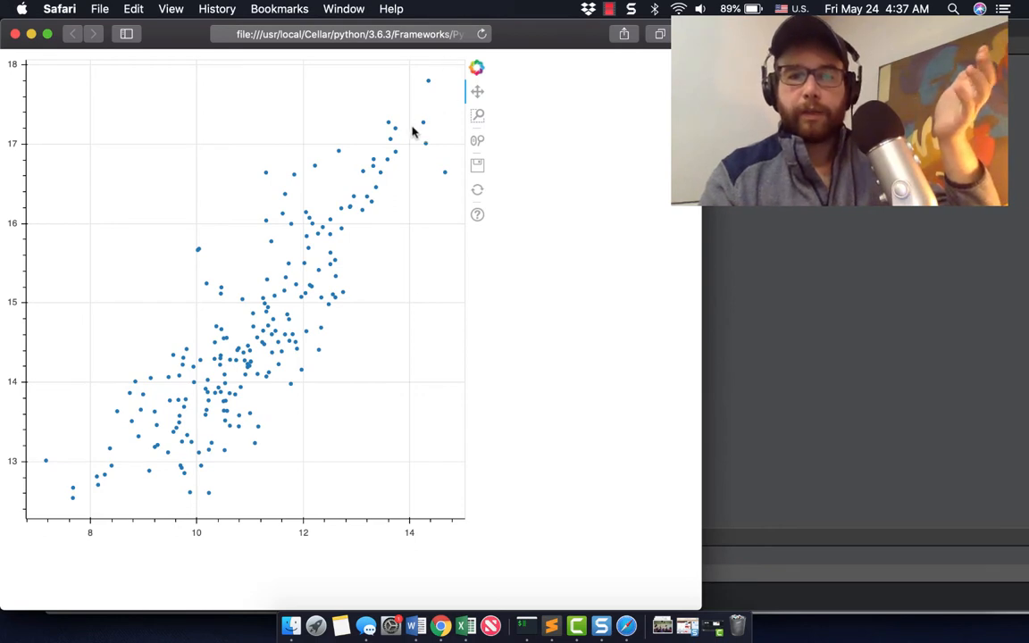
mouse_move(384, 361)
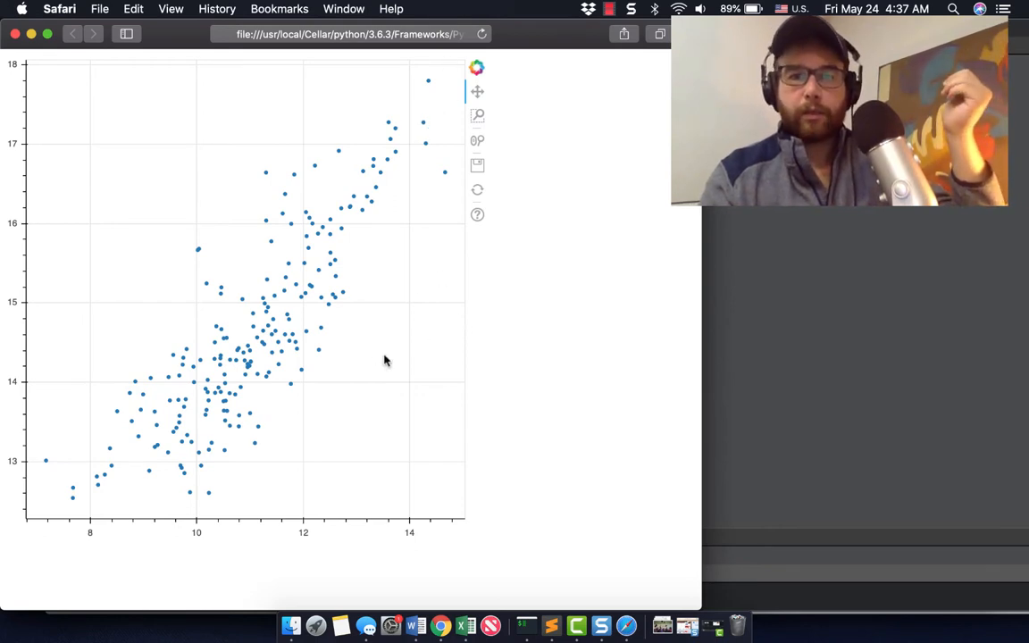
mouse_move(143, 423)
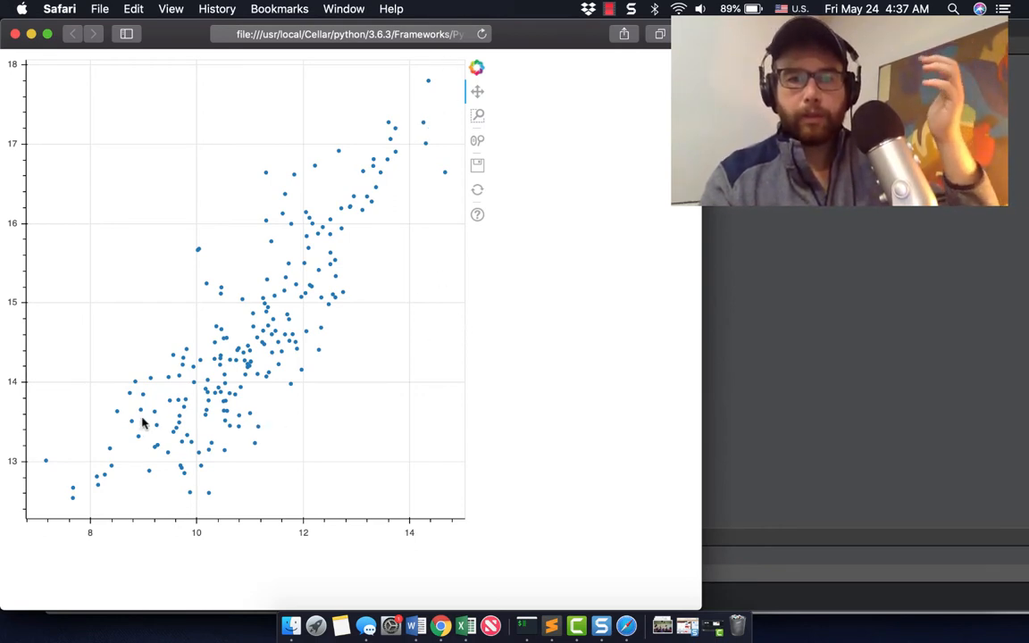
mouse_move(438, 627)
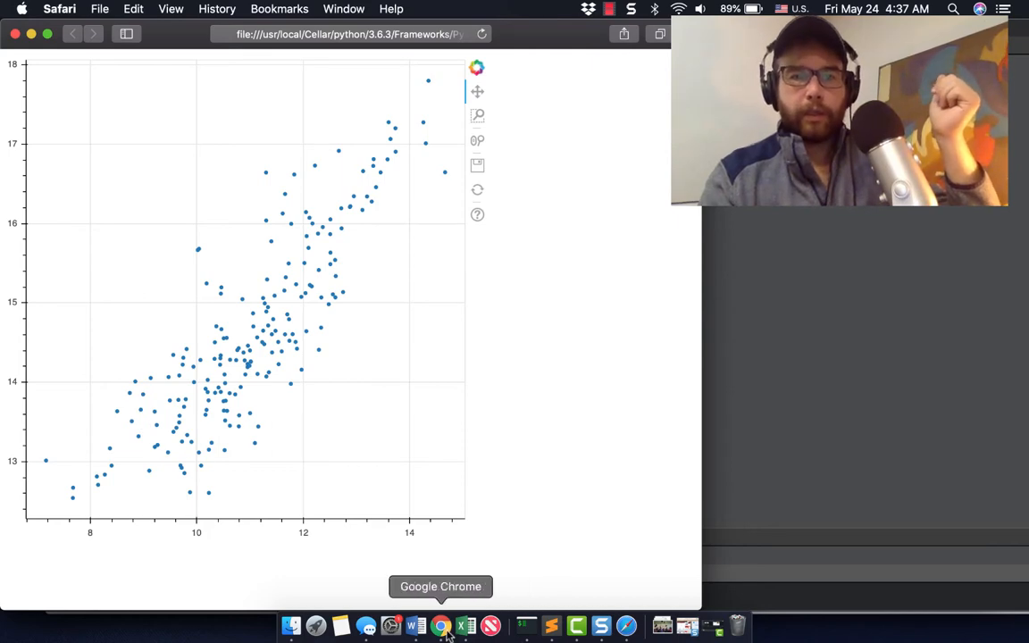
Switch from the Safari scatter plot back to the Jupyter notebook in Chrome
click(441, 627)
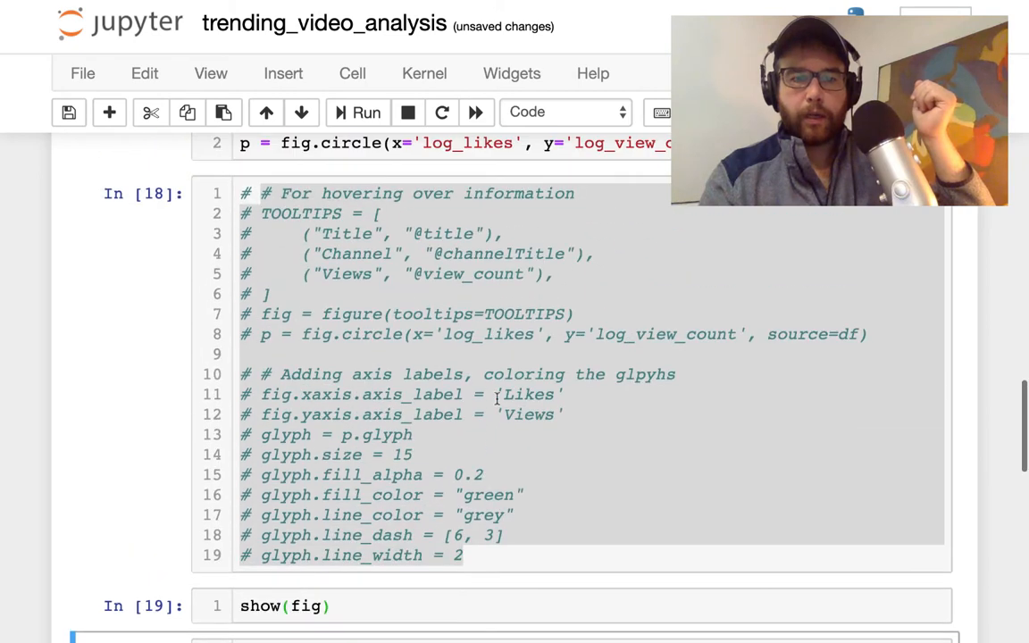
Scroll to cell 18's styling code and highlight the TOOLTIPS list of title, channel and views
scroll(down, 3)
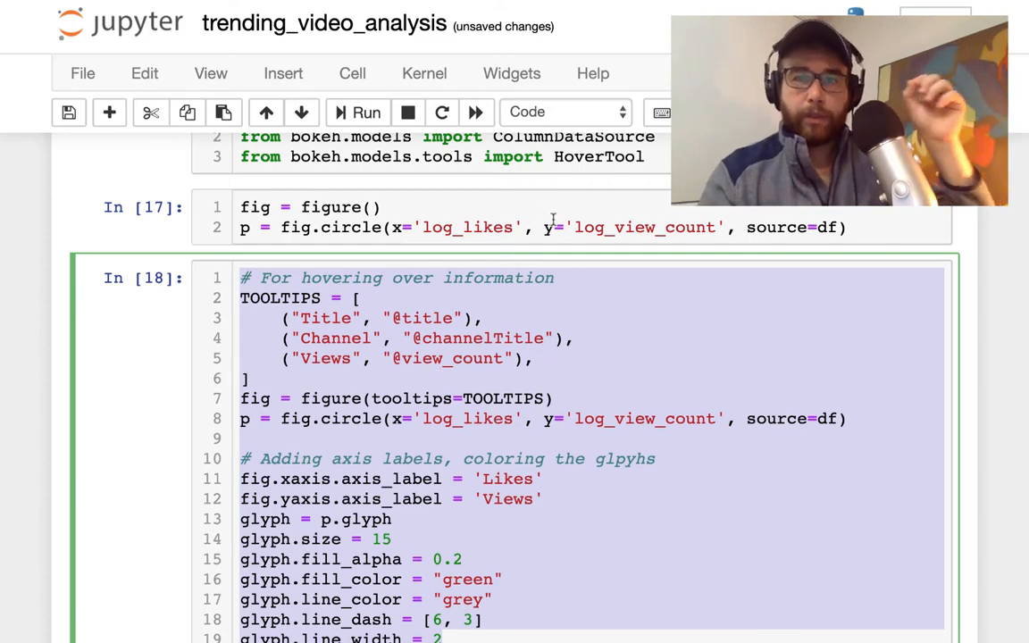
scroll(down, 3)
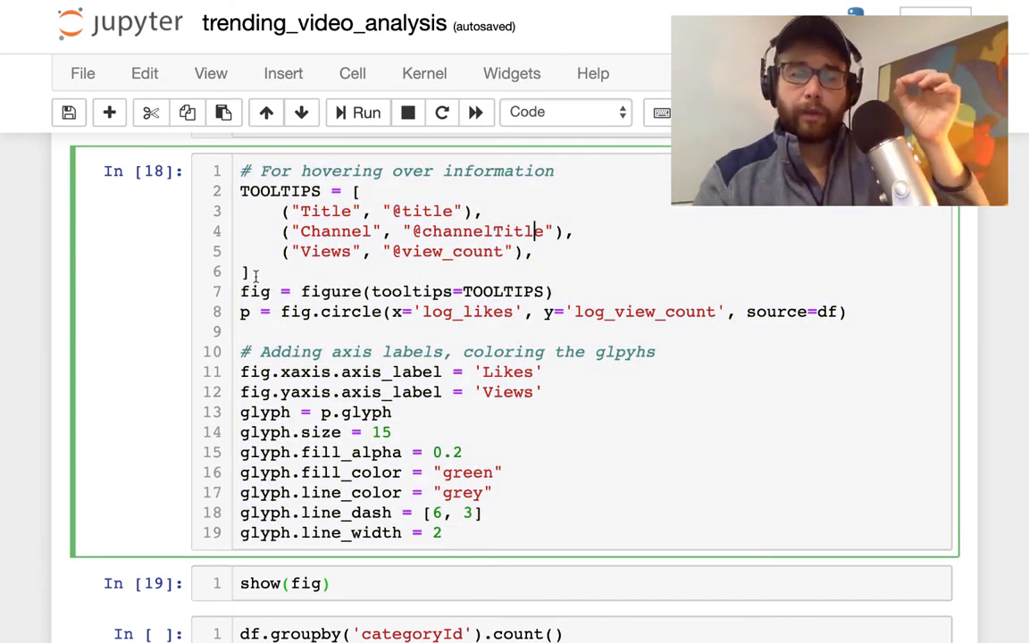
drag(241, 190, 250, 272)
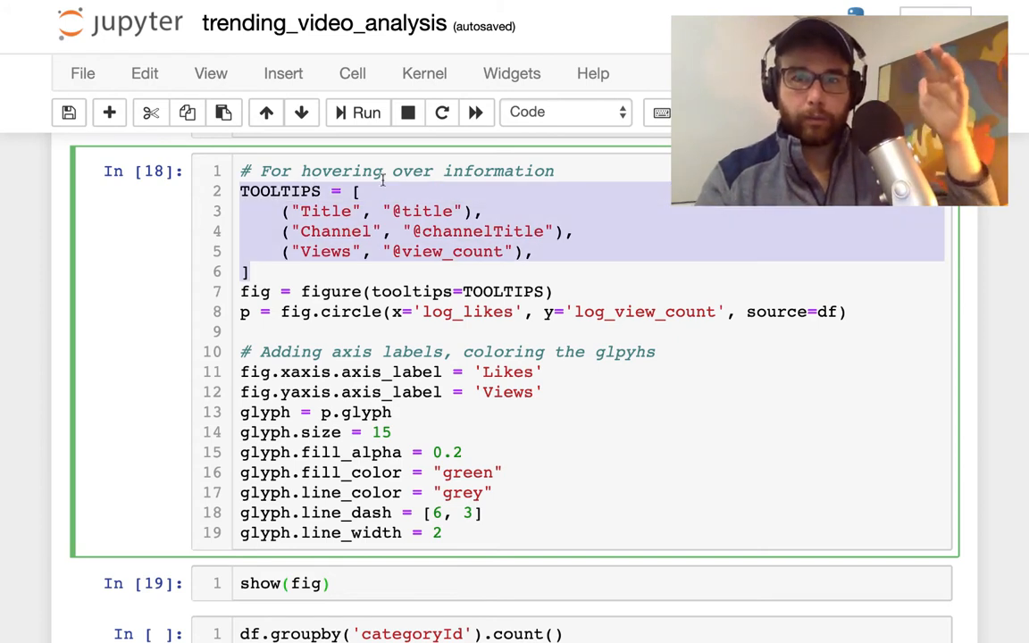
mouse_move(437, 193)
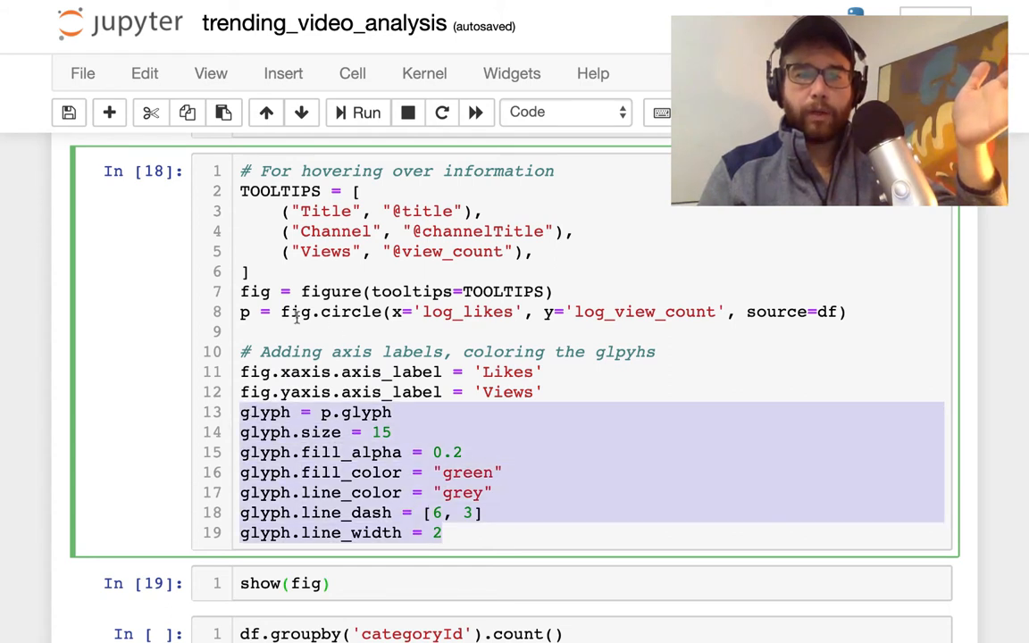
Change the glyph fill_alpha on line 15 from 0.2 to 0.3 and rerun the plotting cell
click(272, 291)
text(p)
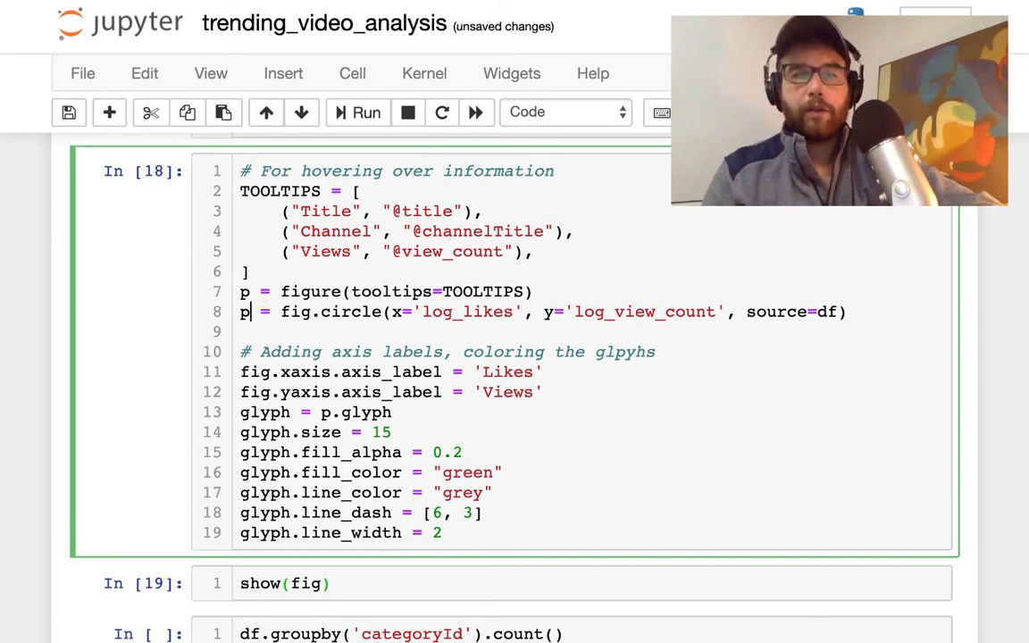
text(fig)
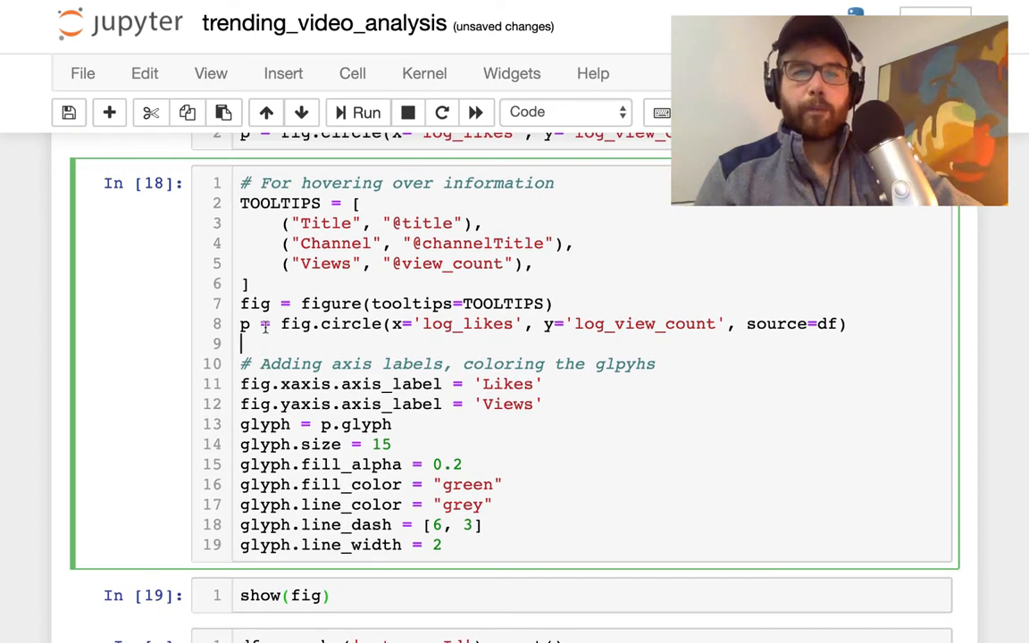
scroll(down, 3)
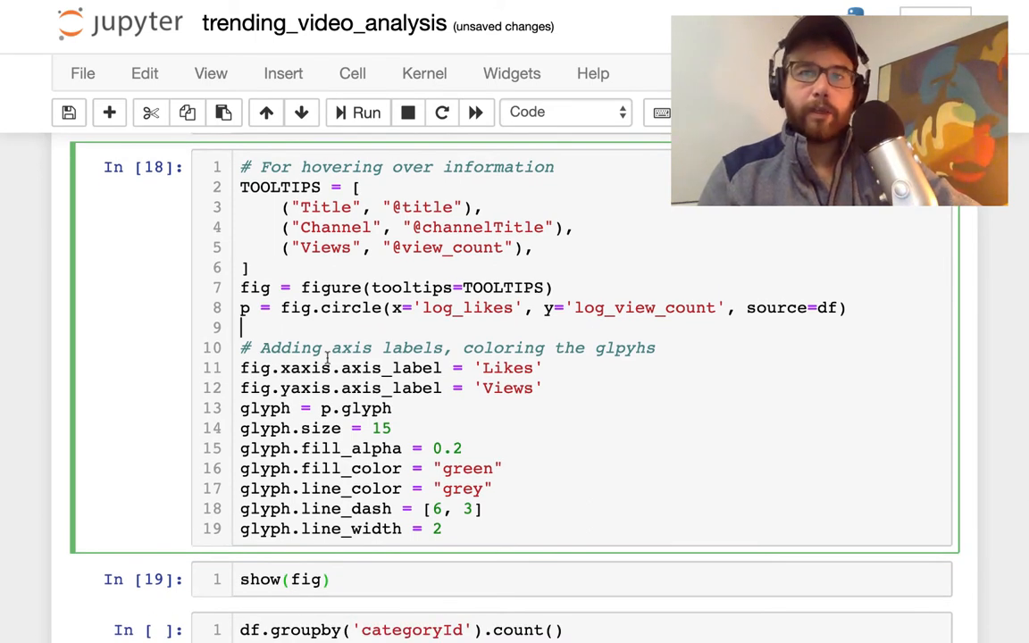
mouse_move(430, 424)
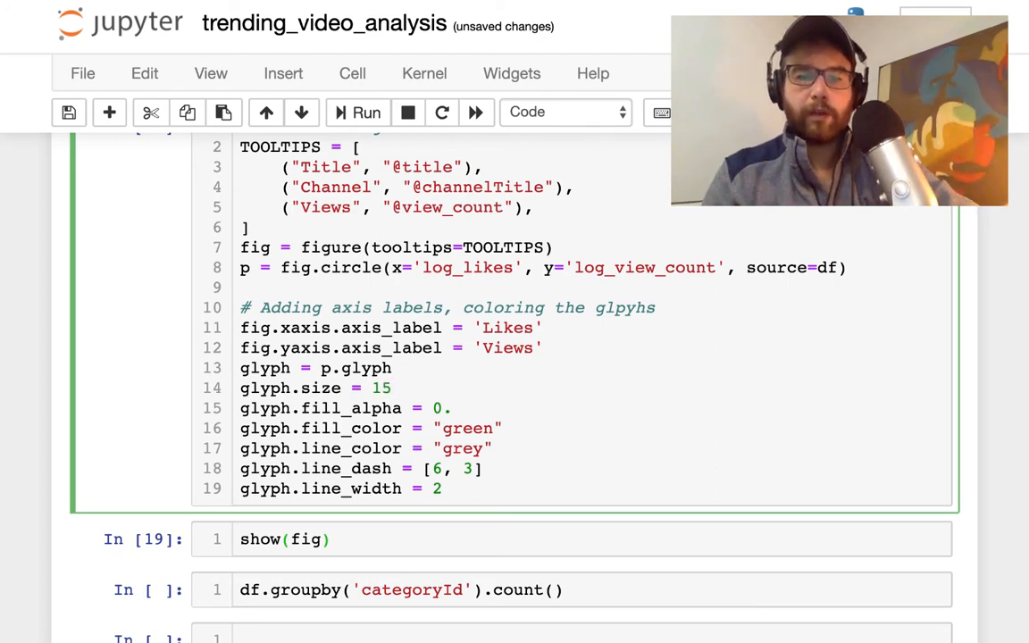
text(3)
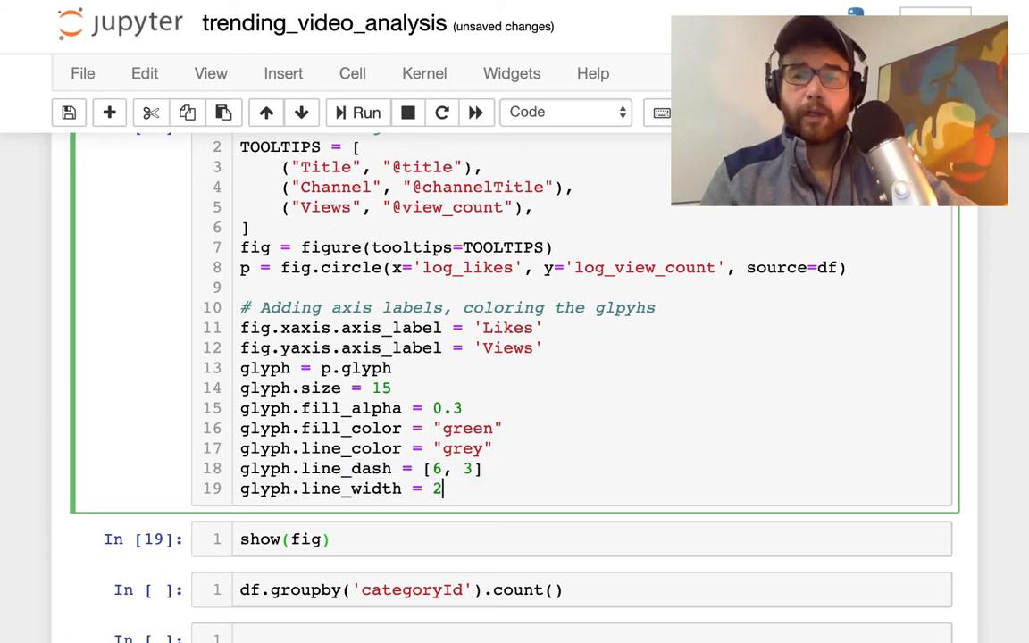
key(Backspace)
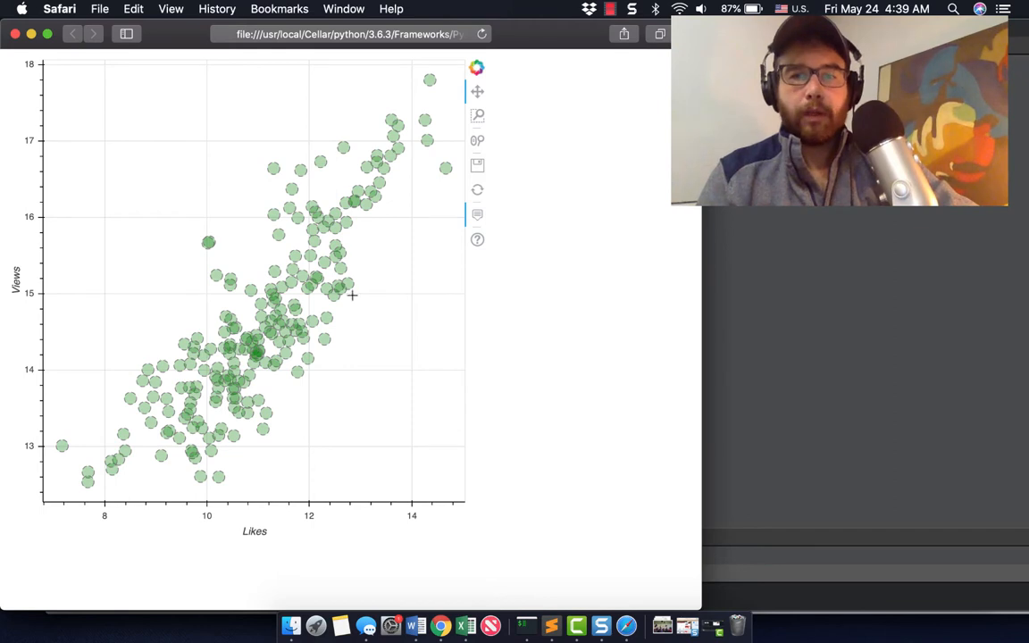
mouse_move(386, 156)
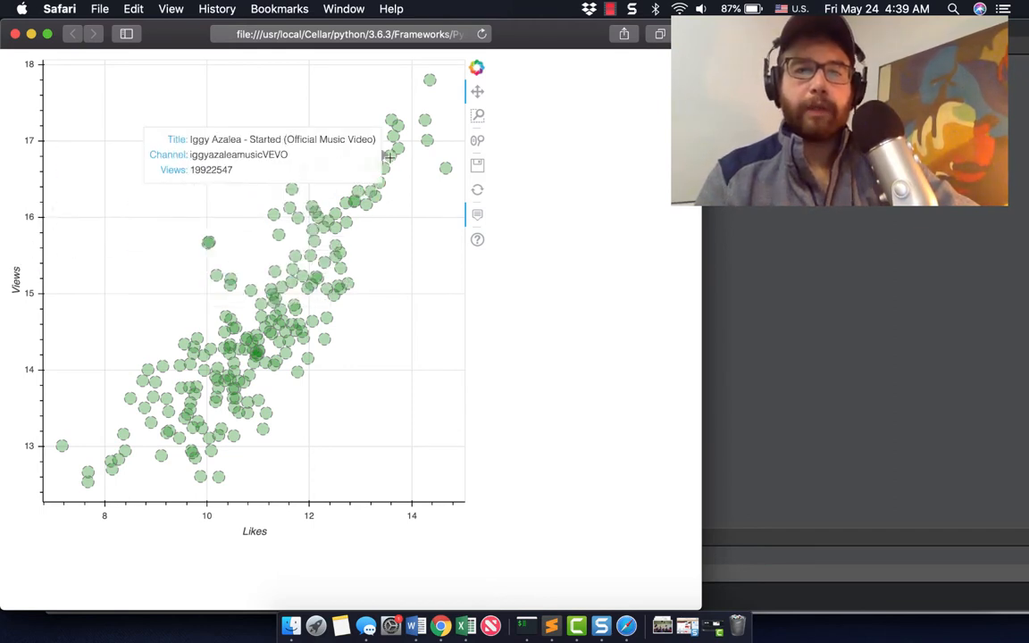
mouse_move(424, 137)
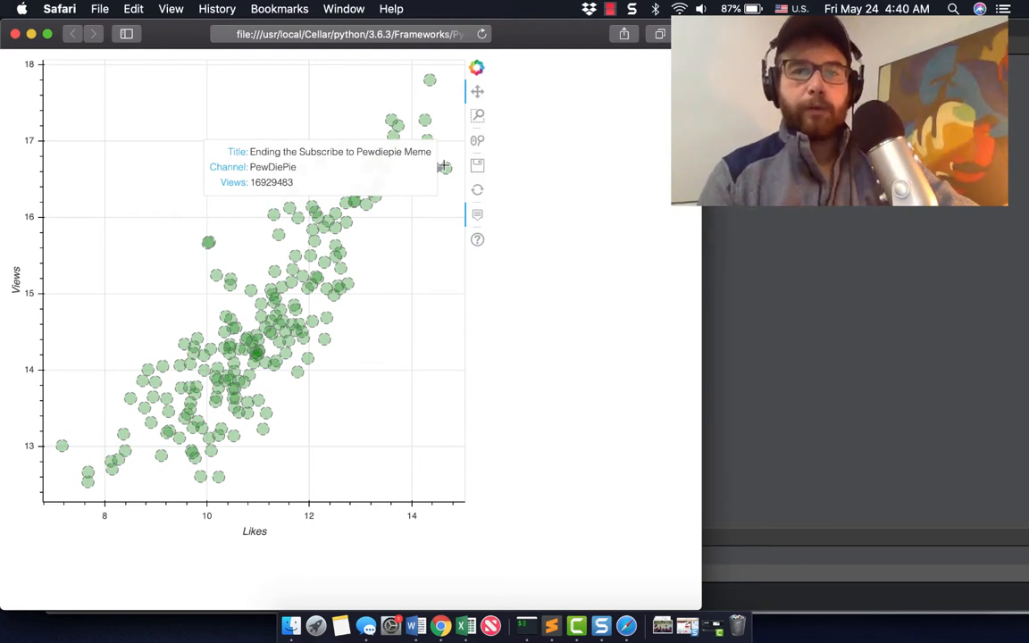
mouse_move(430, 78)
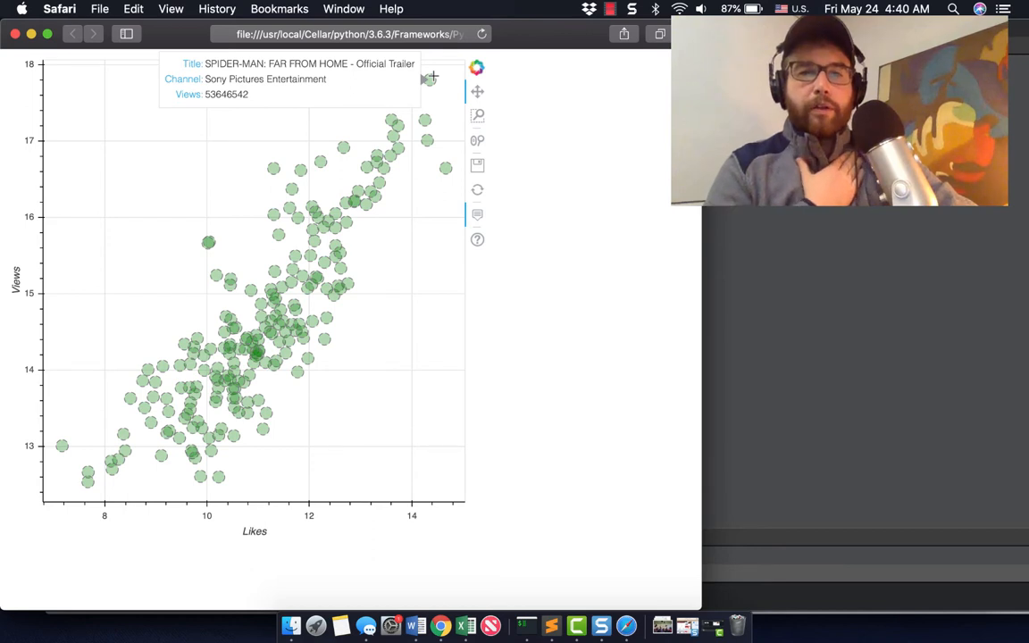
mouse_move(447, 167)
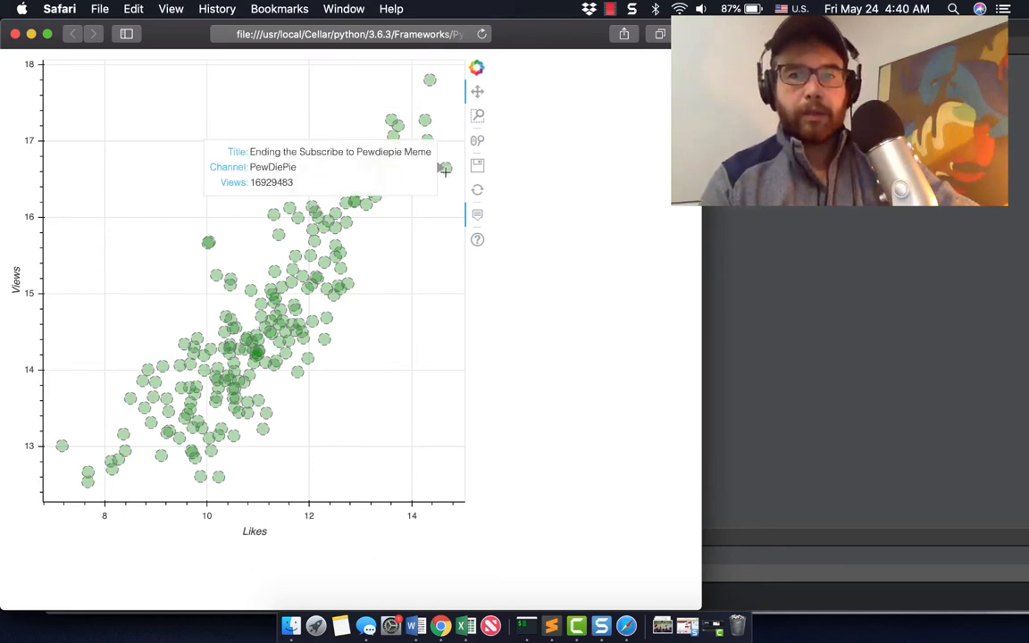
mouse_move(419, 191)
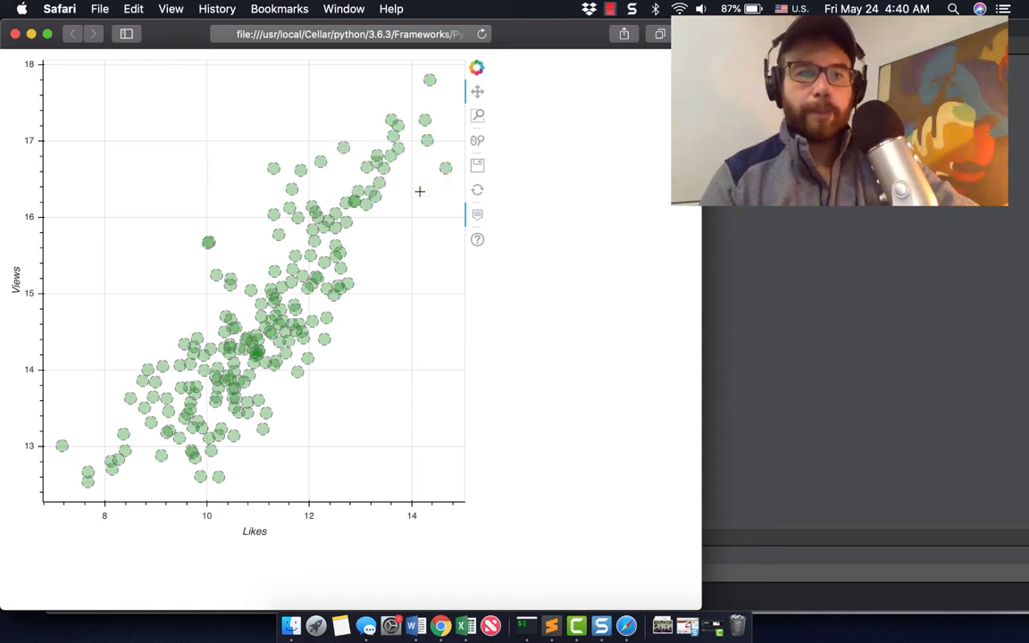
mouse_move(63, 449)
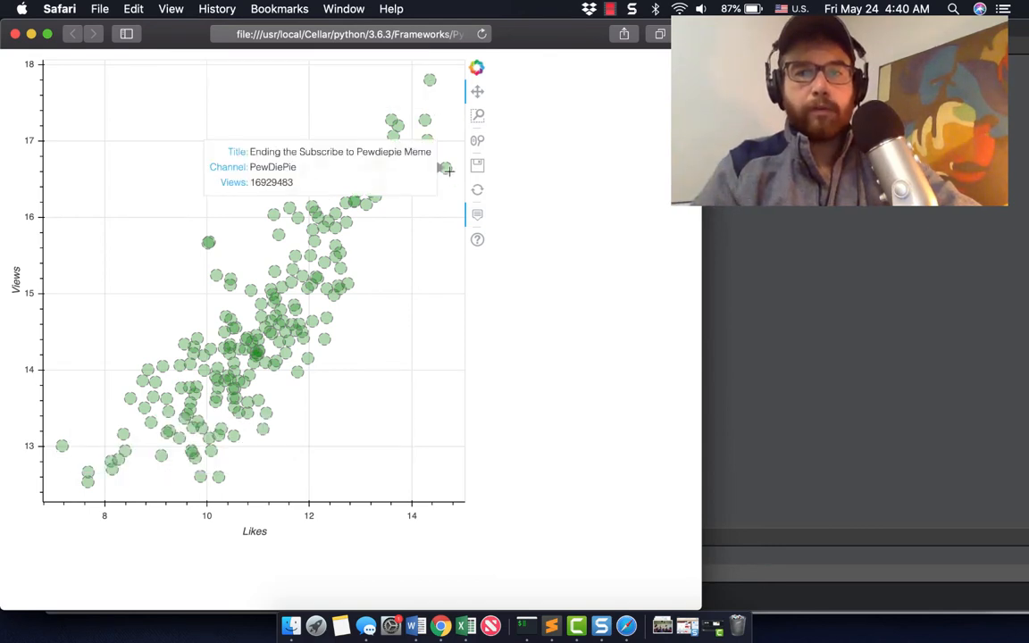
mouse_move(429, 81)
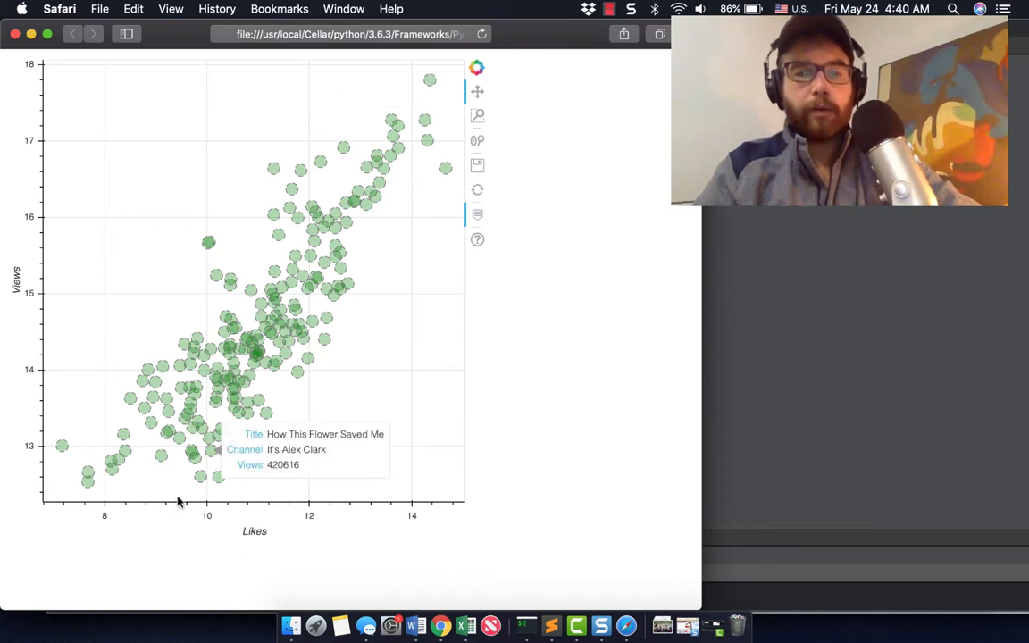
mouse_move(61, 446)
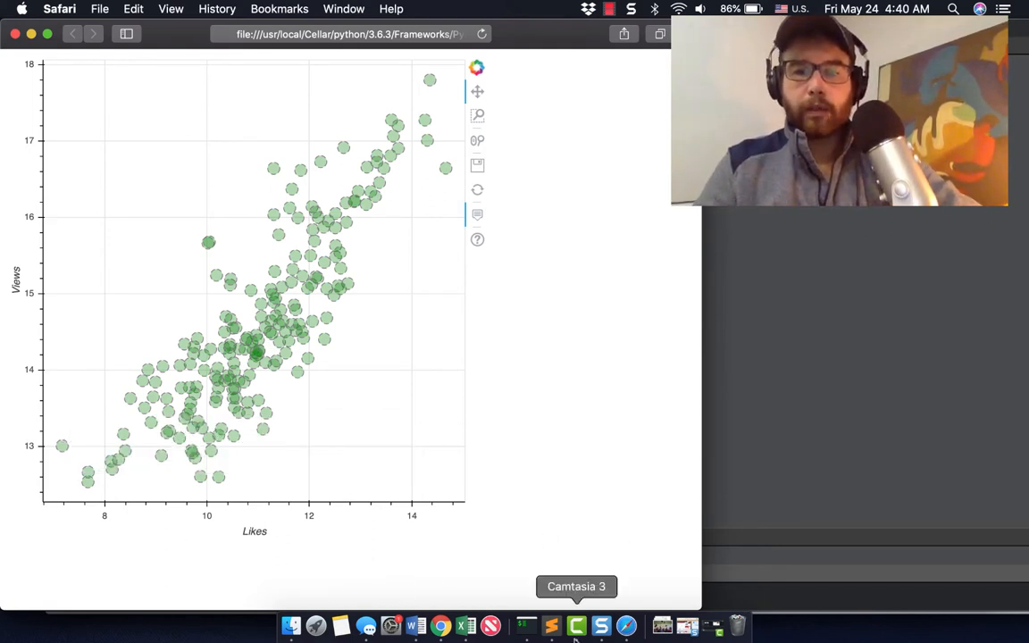
Return to the notebook and view the groupby('categoryId').count() table, where category 24 has 62 videos
click(588, 624)
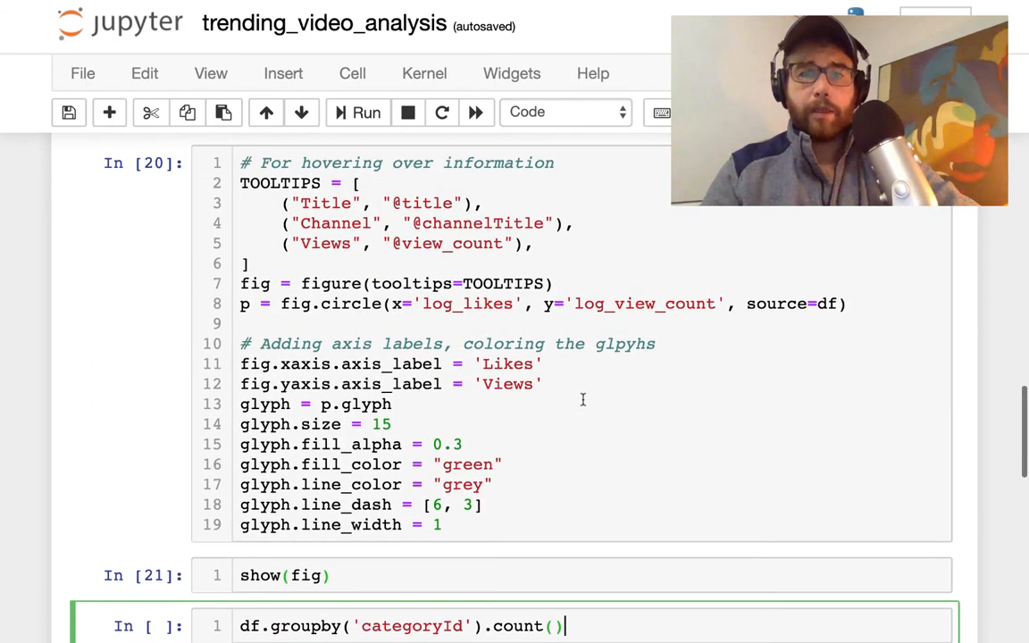
scroll(down, 3)
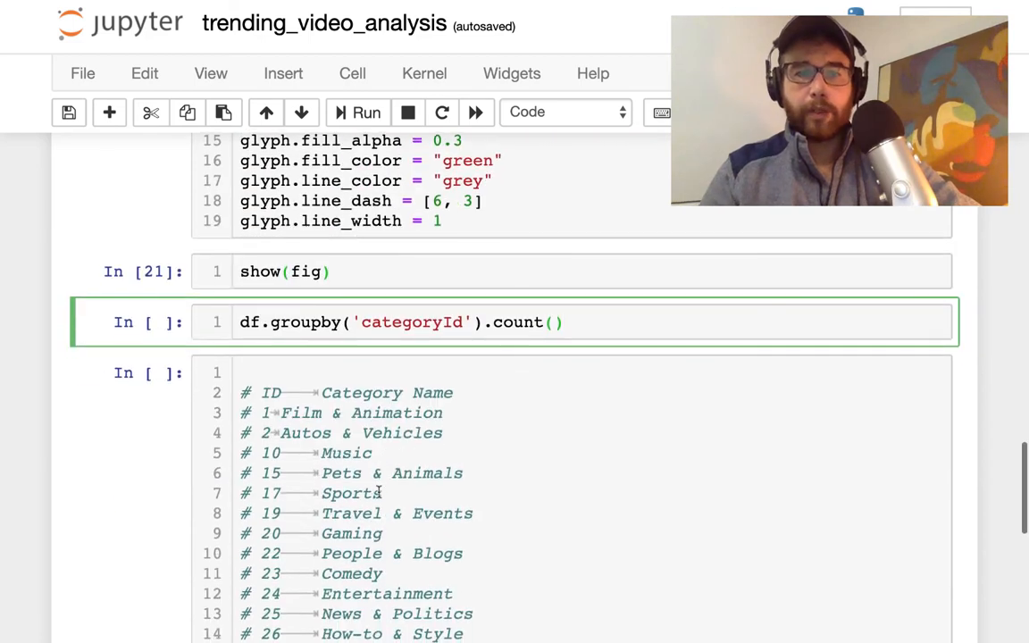
scroll(down, 3)
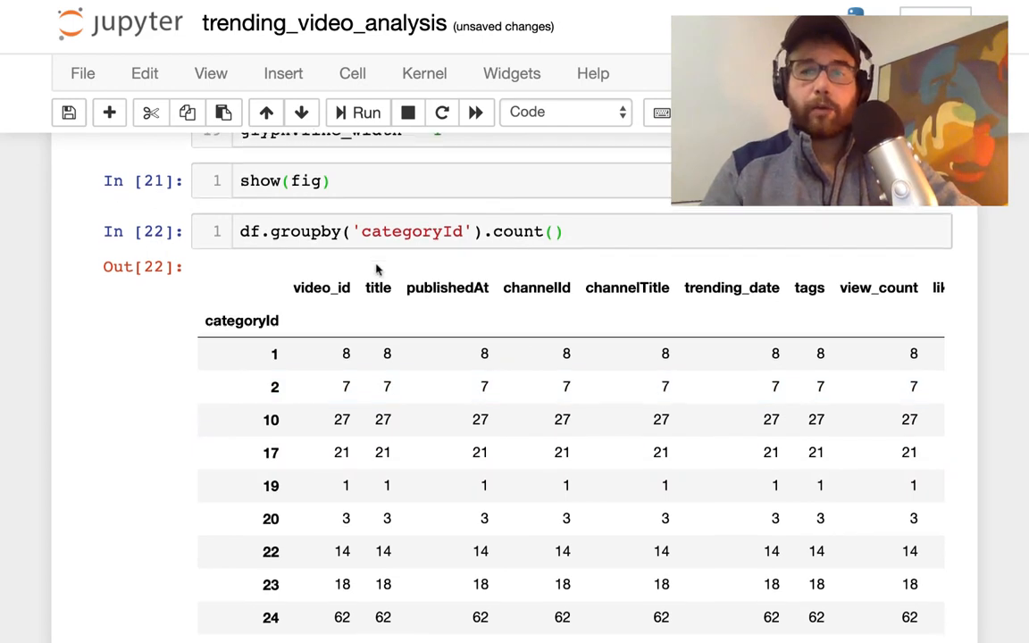
scroll(down, 3)
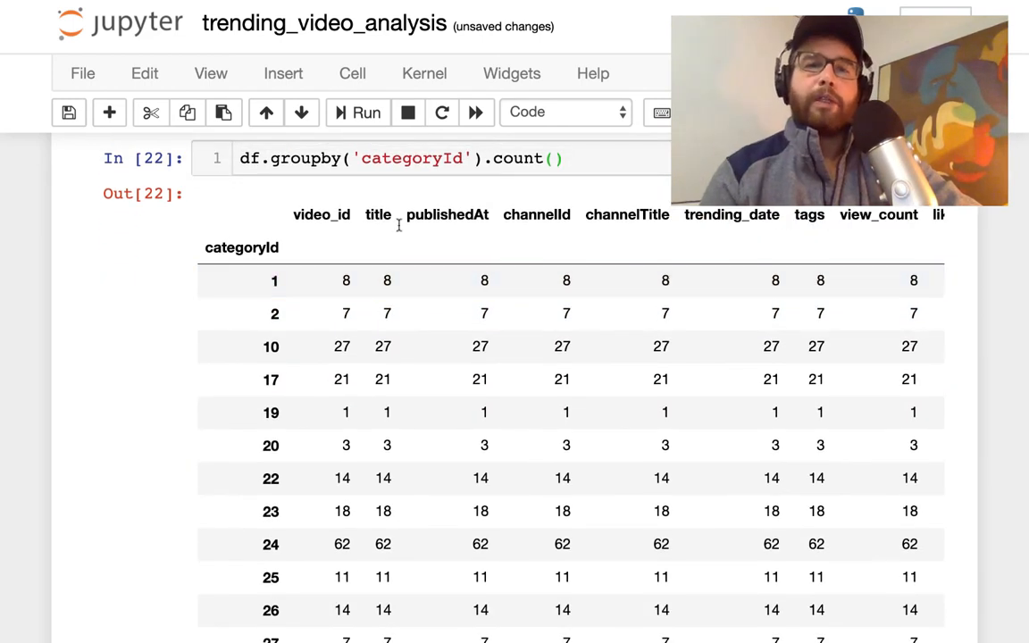
click(478, 158)
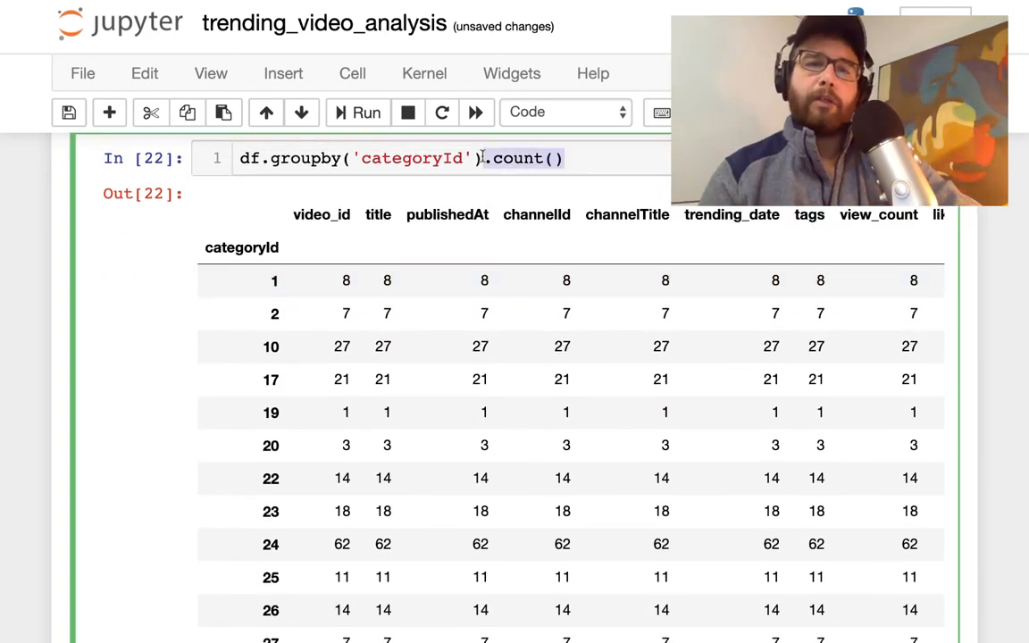
mouse_move(458, 229)
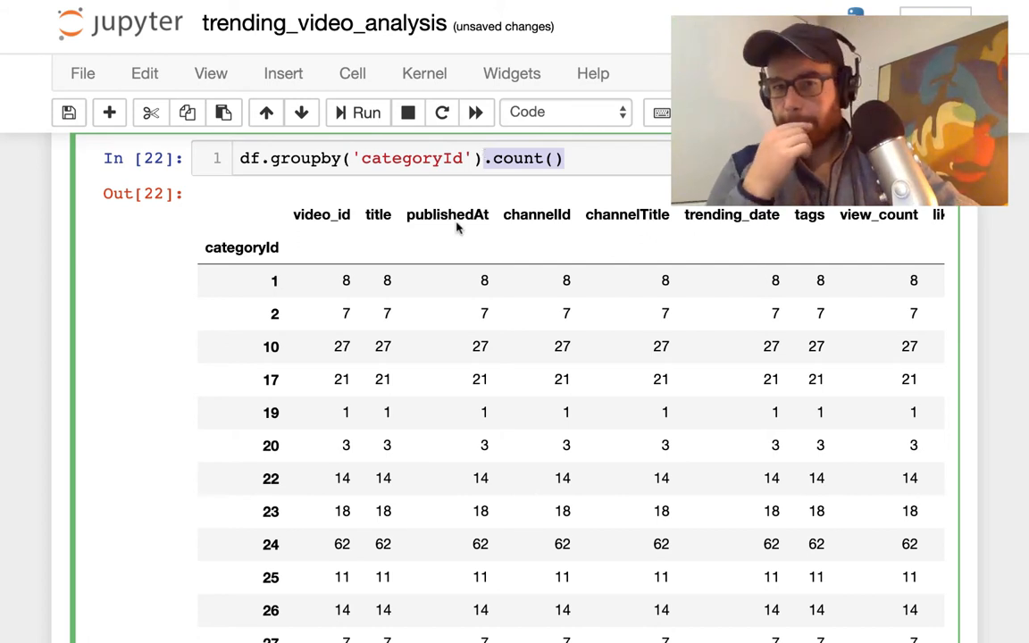
scroll(down, 3)
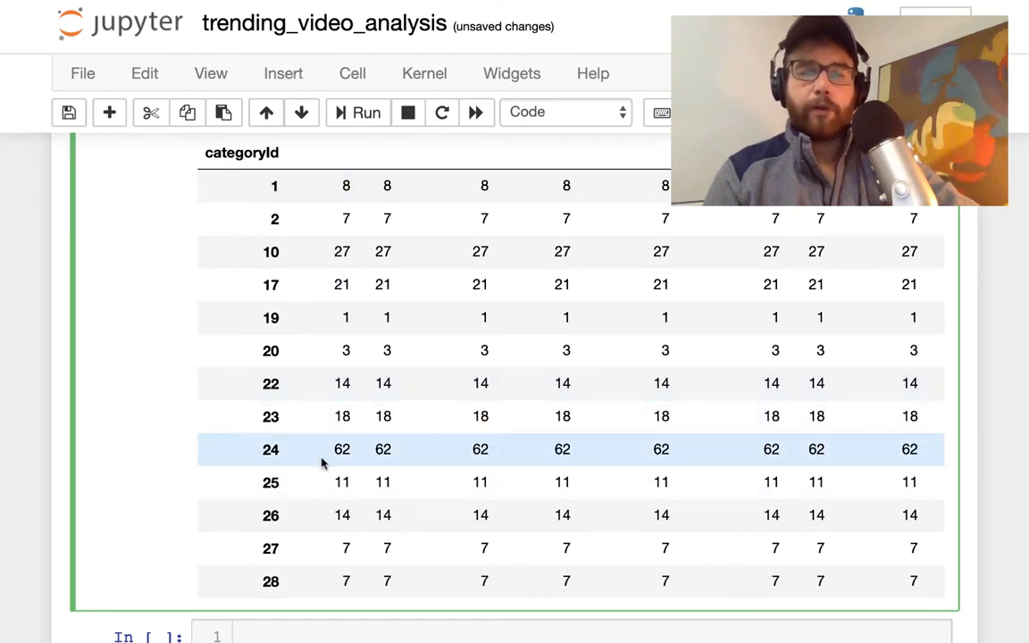
mouse_move(268, 456)
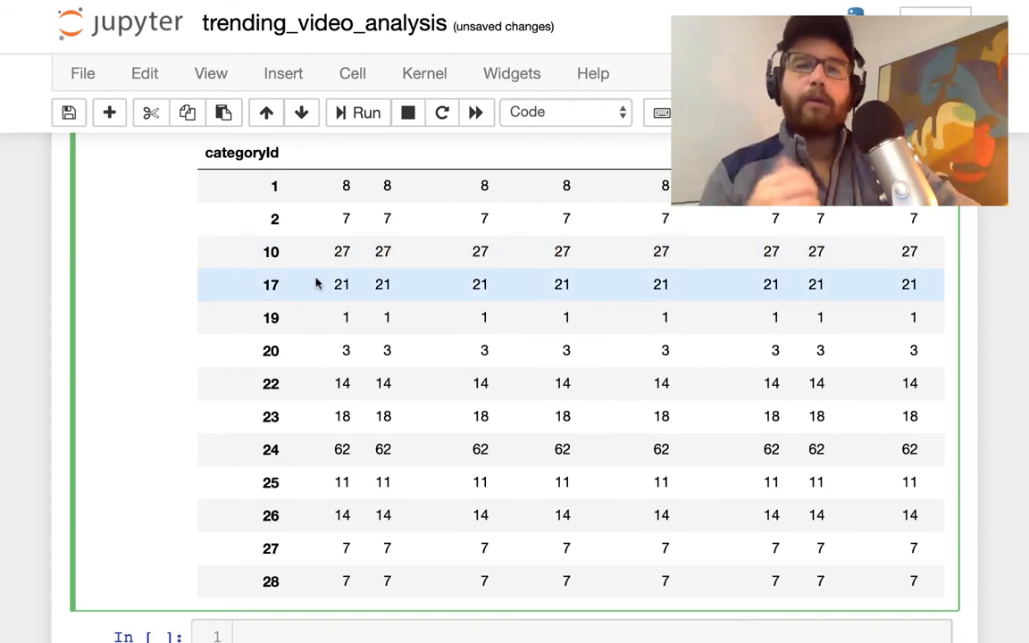
scroll(down, 3)
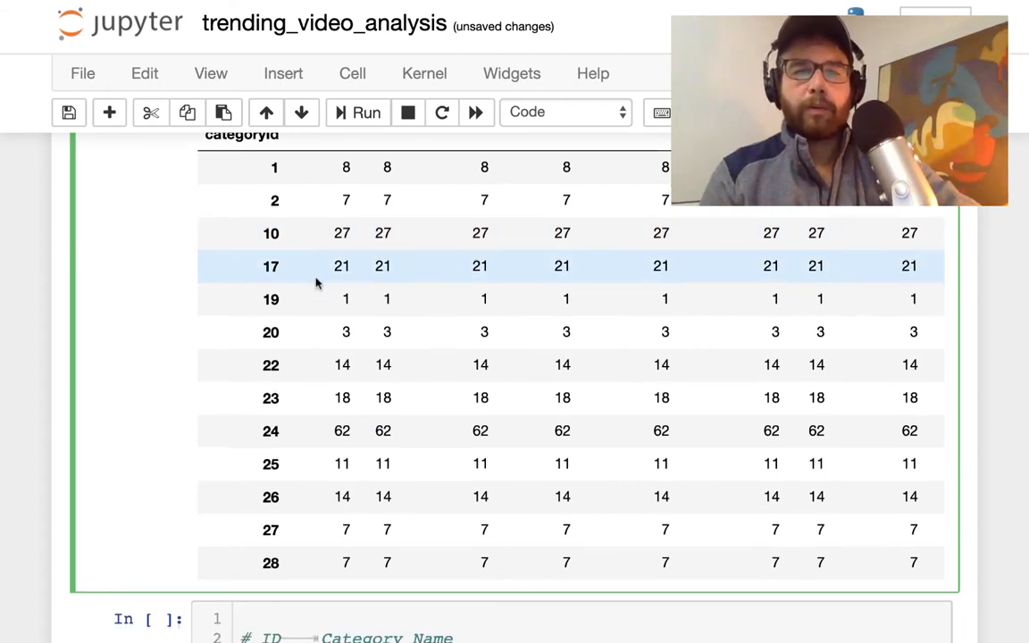
scroll(down, 3)
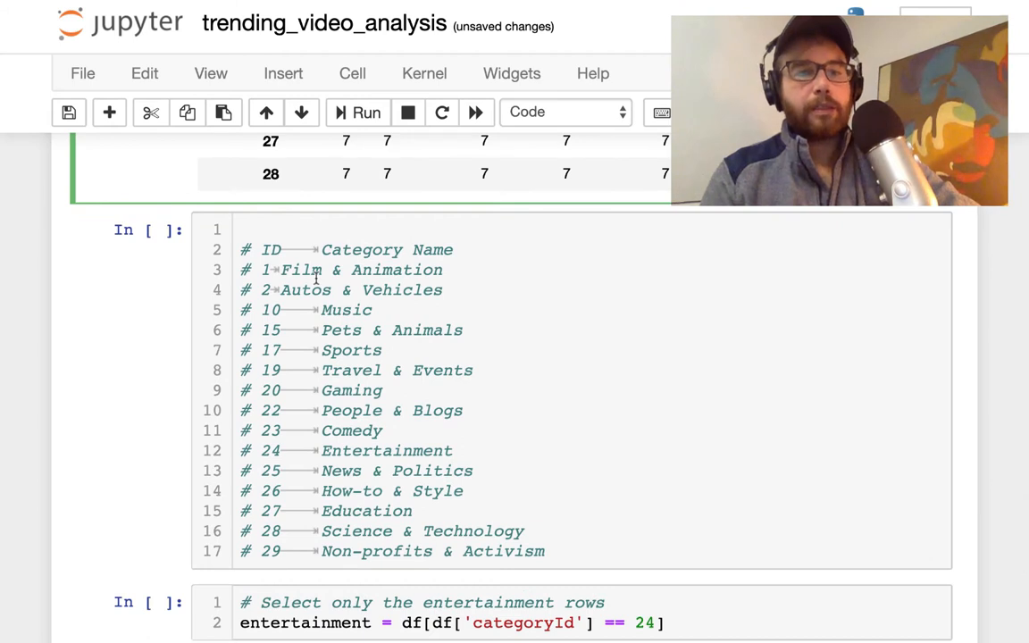
mouse_move(346, 410)
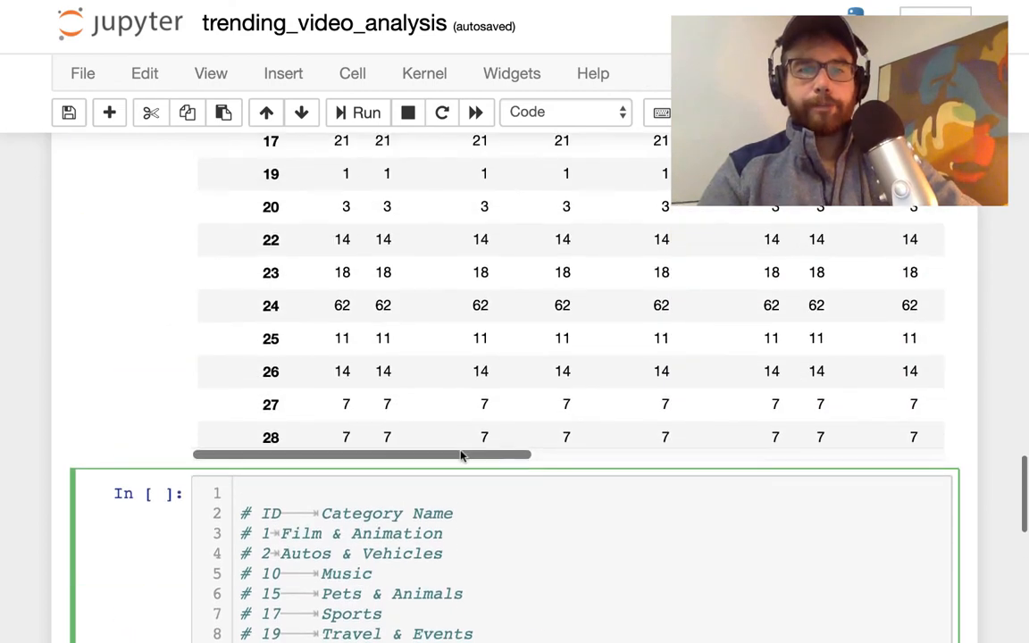
scroll(down, 3)
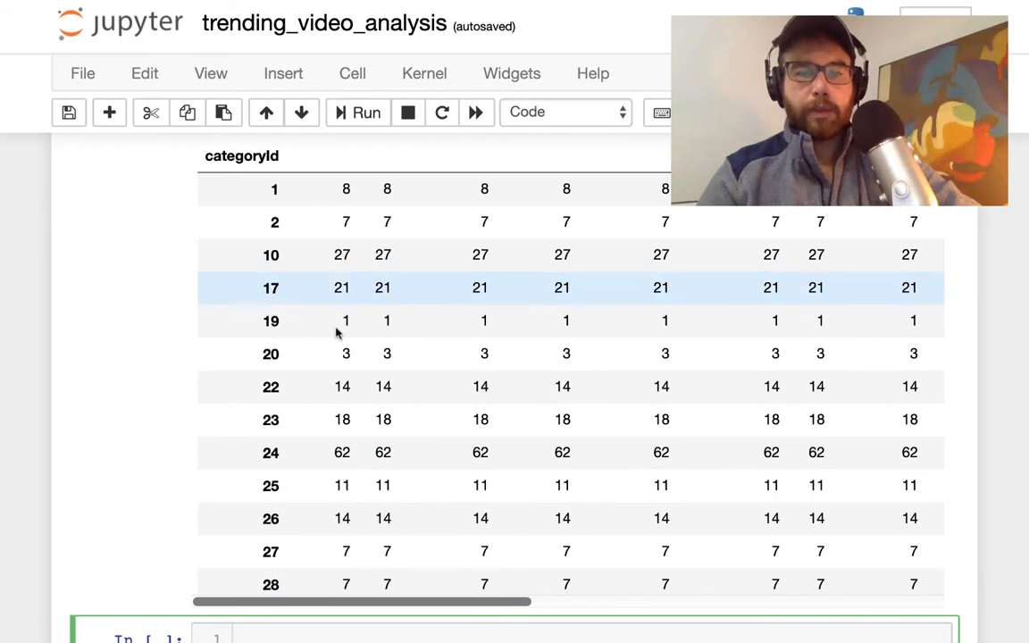
scroll(down, 3)
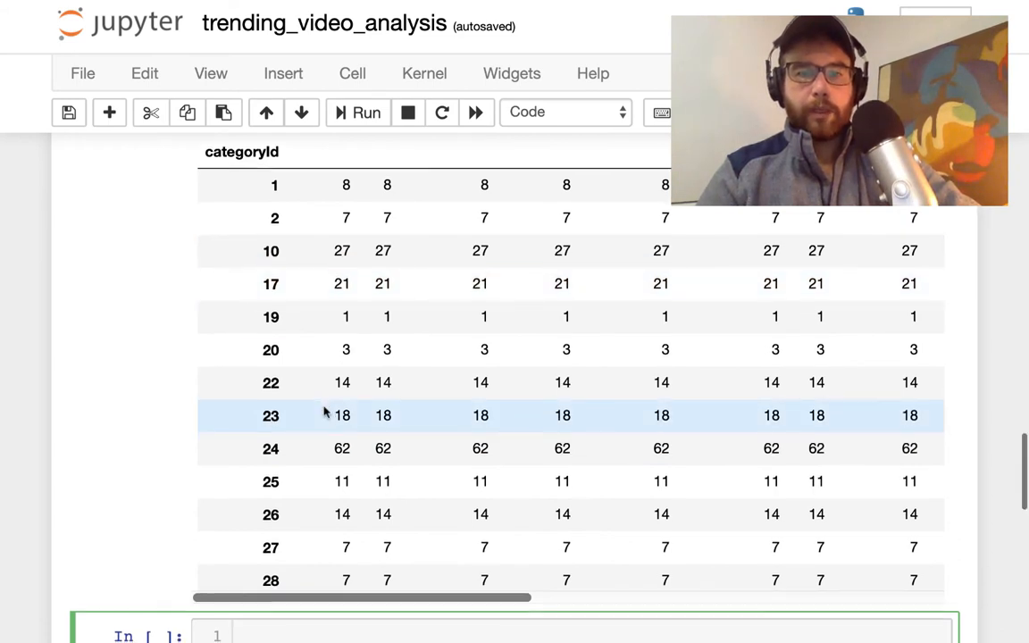
scroll(down, 3)
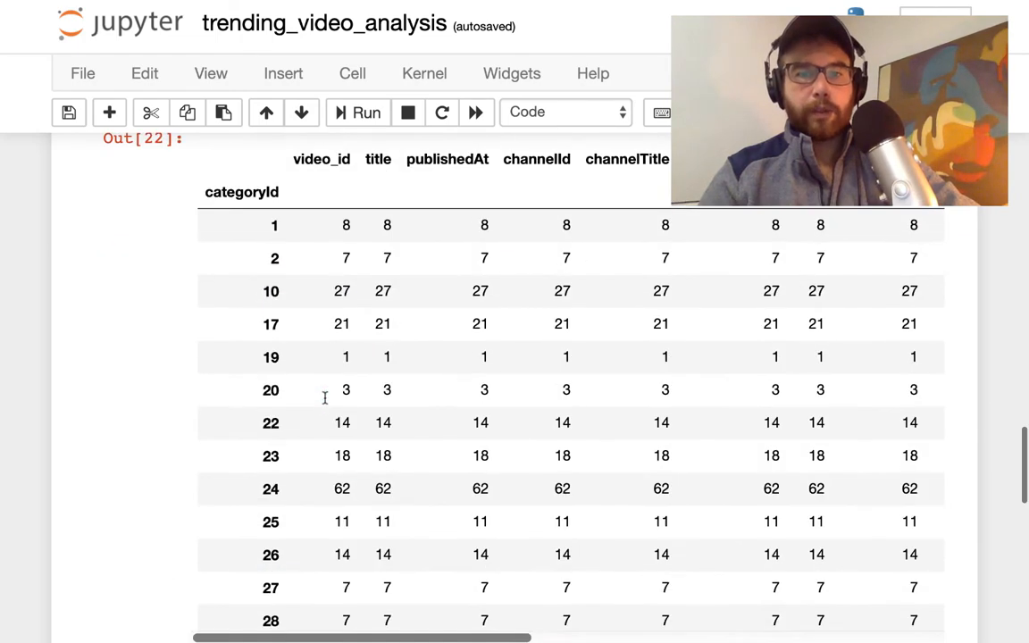
scroll(down, 3)
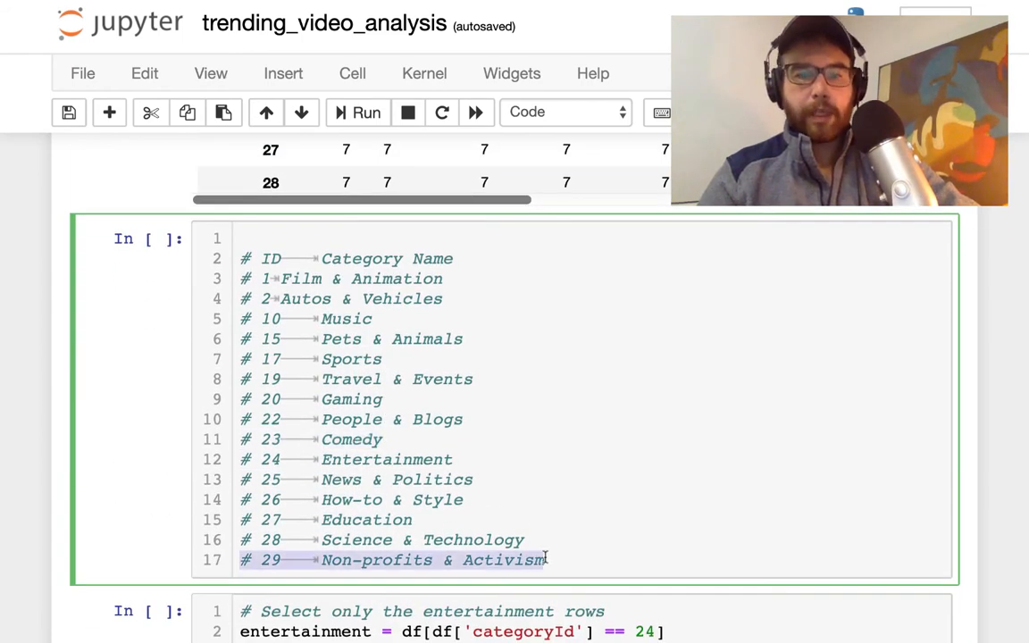
scroll(down, 3)
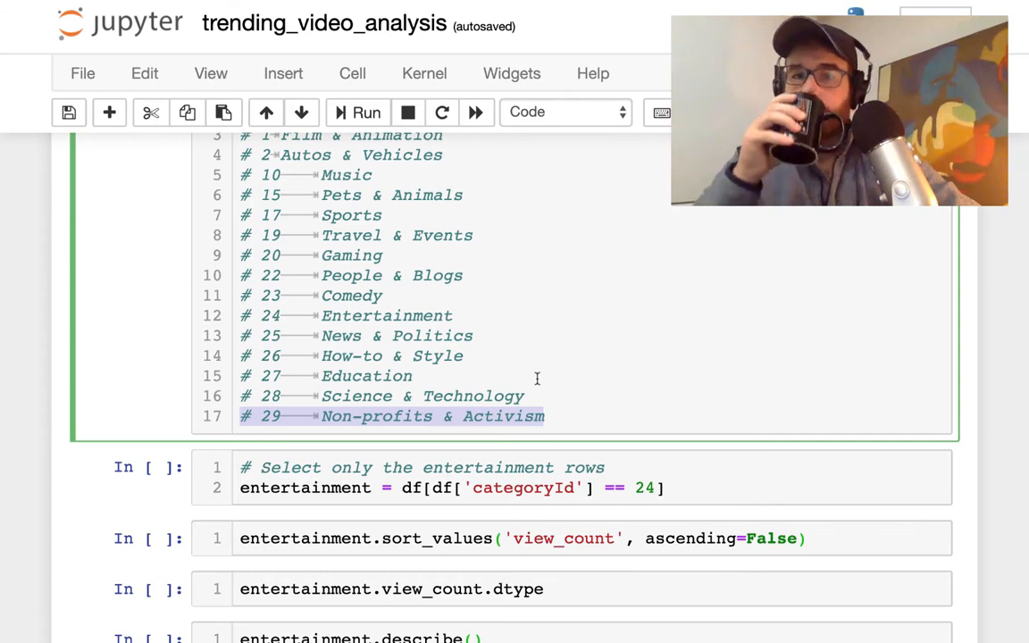
scroll(down, 3)
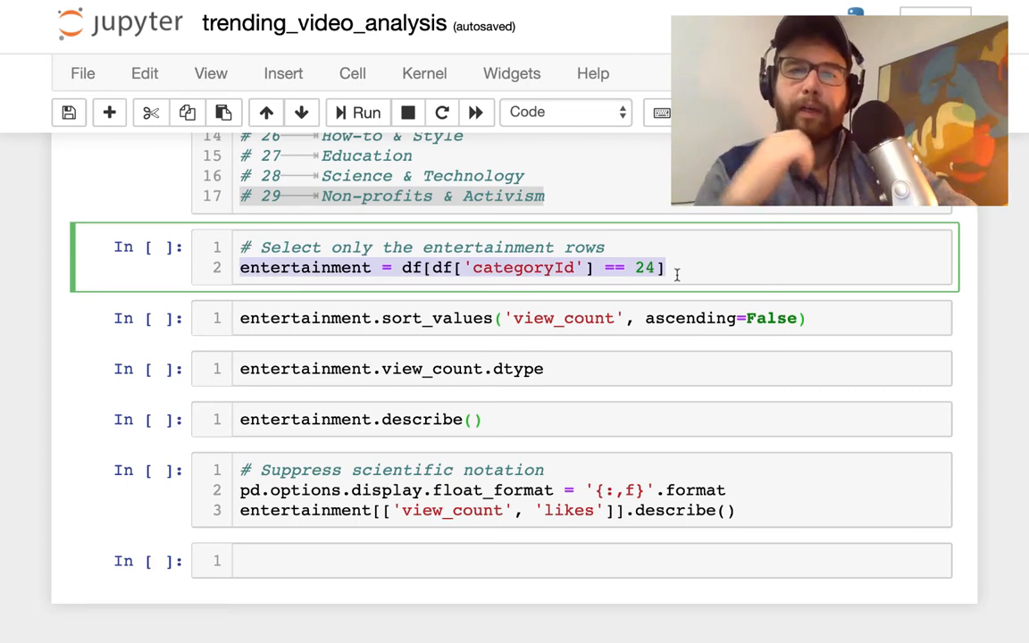
Filter to entertainment videos and browse them sorted by view_count descending, from 53.6M views
key(Shift+Enter)
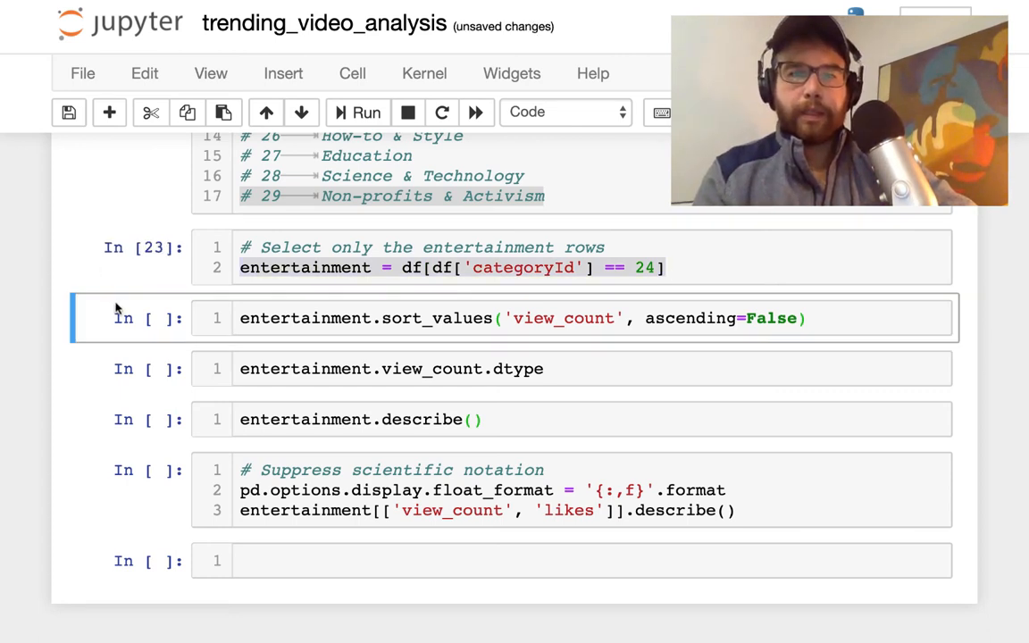
click(381, 318)
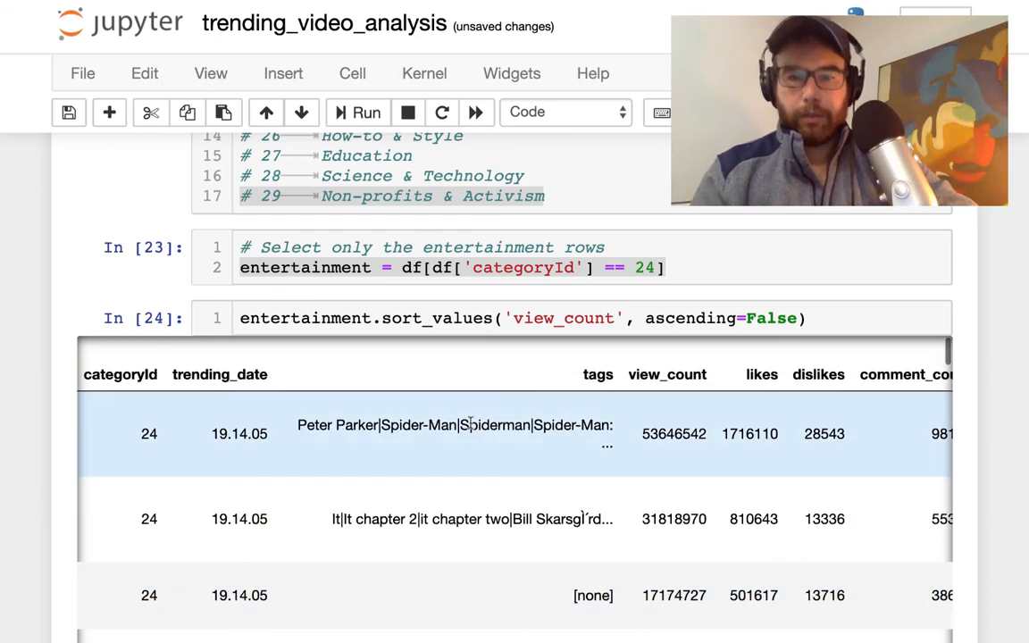
scroll(down, 3)
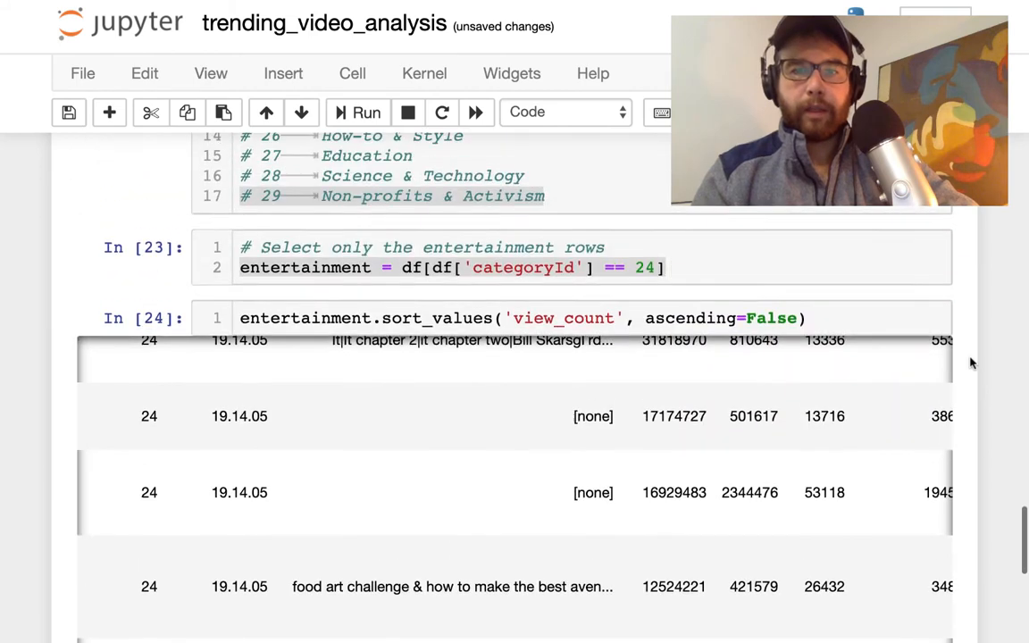
scroll(down, 3)
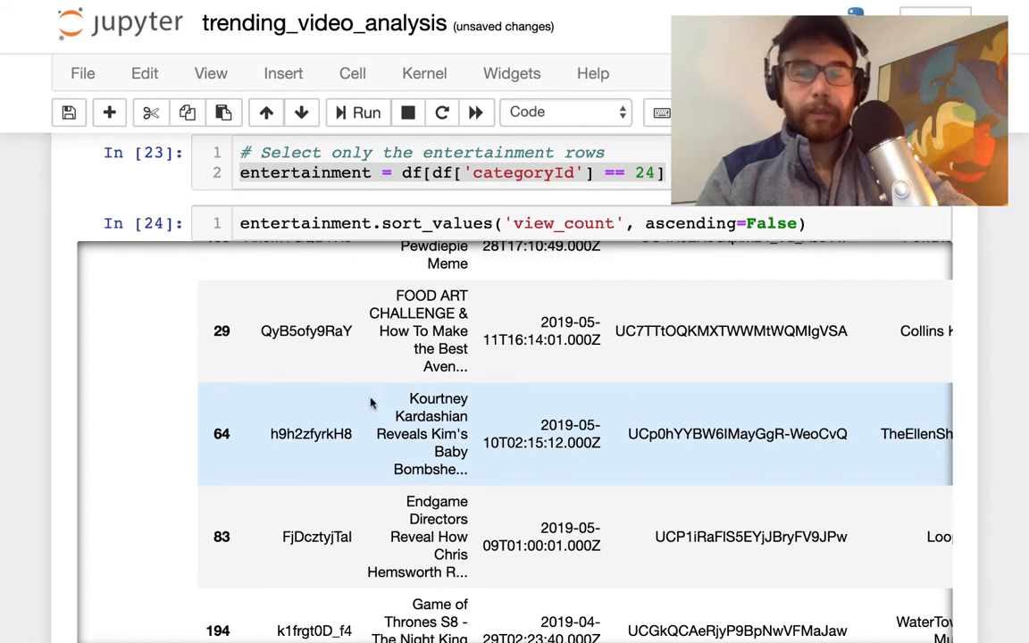
scroll(down, 3)
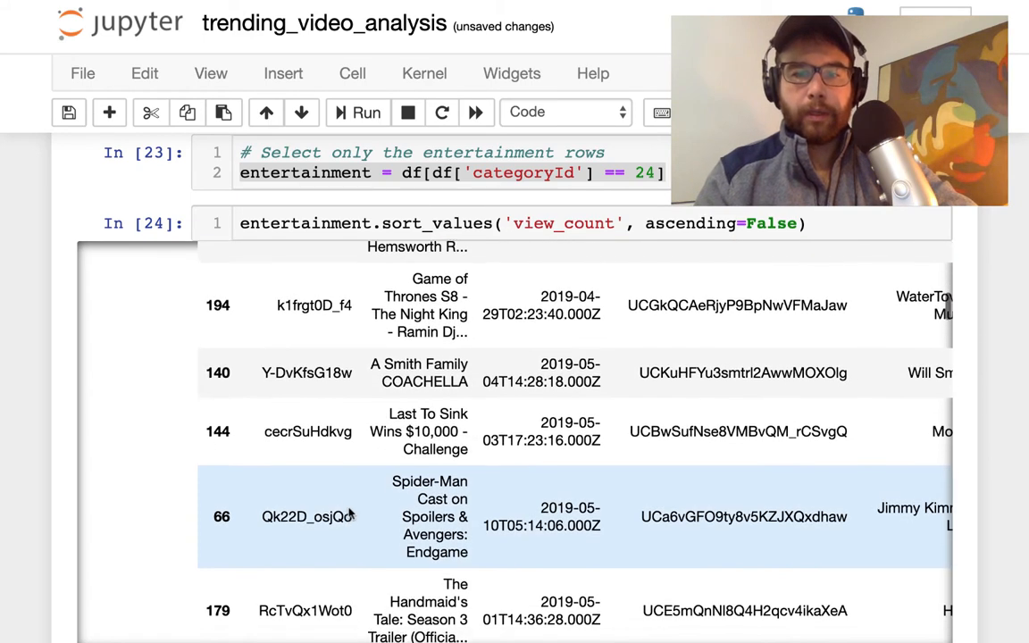
scroll(down, 3)
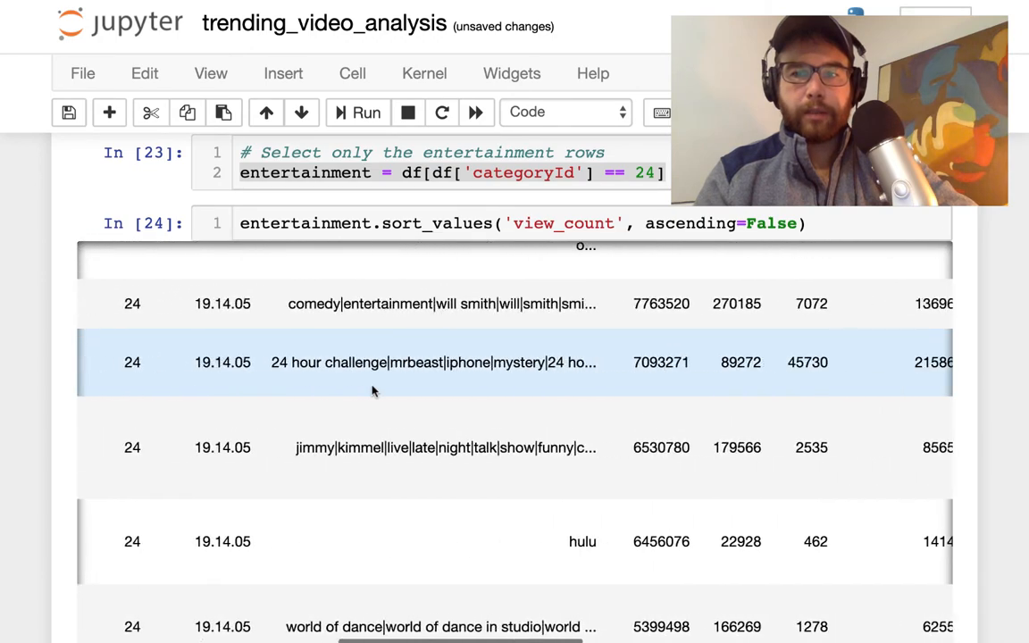
scroll(right, 3)
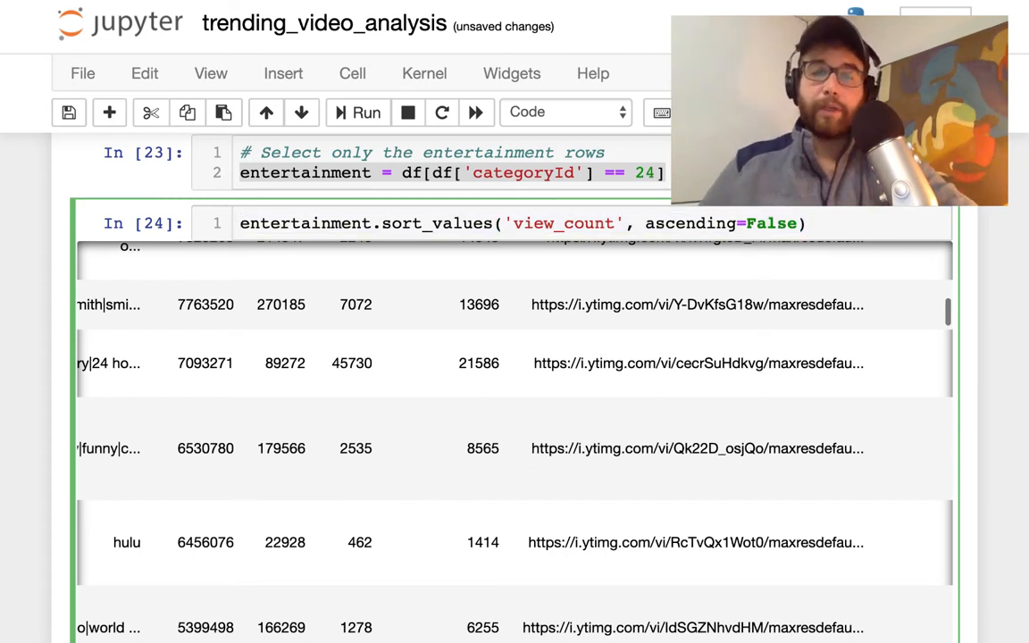
Comment out the sort_values listing, then view view_count's int64 dtype and entertainment.describe() statistics
key(ctrl+/)
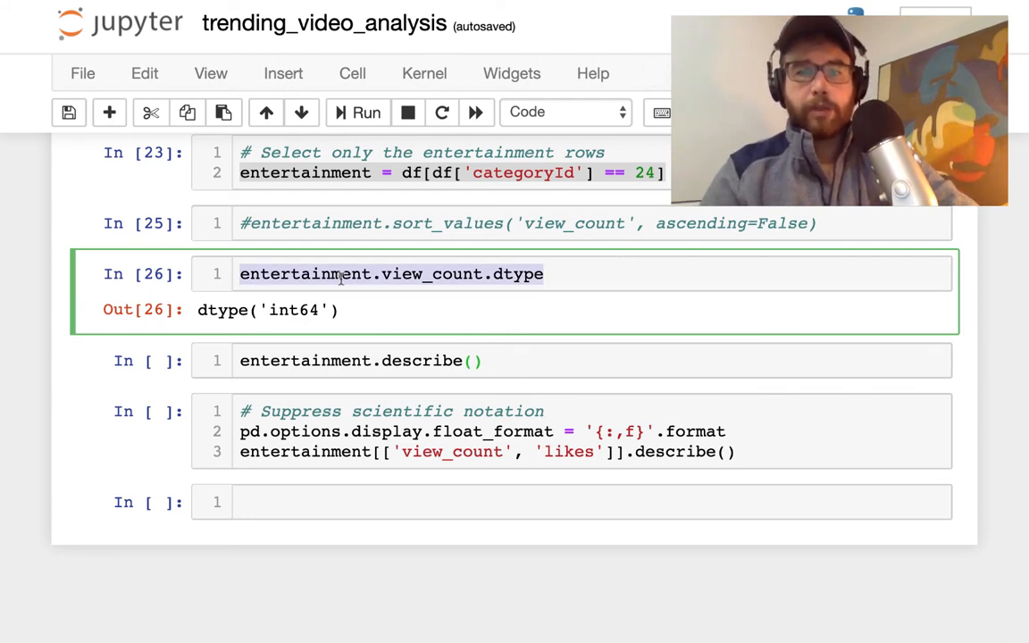
click(401, 275)
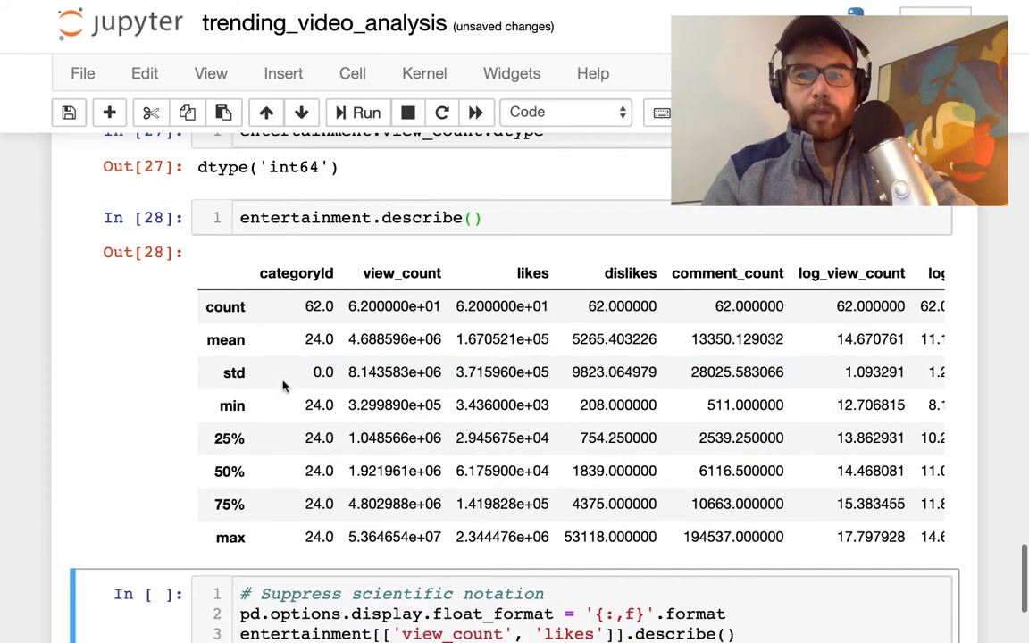
mouse_move(434, 405)
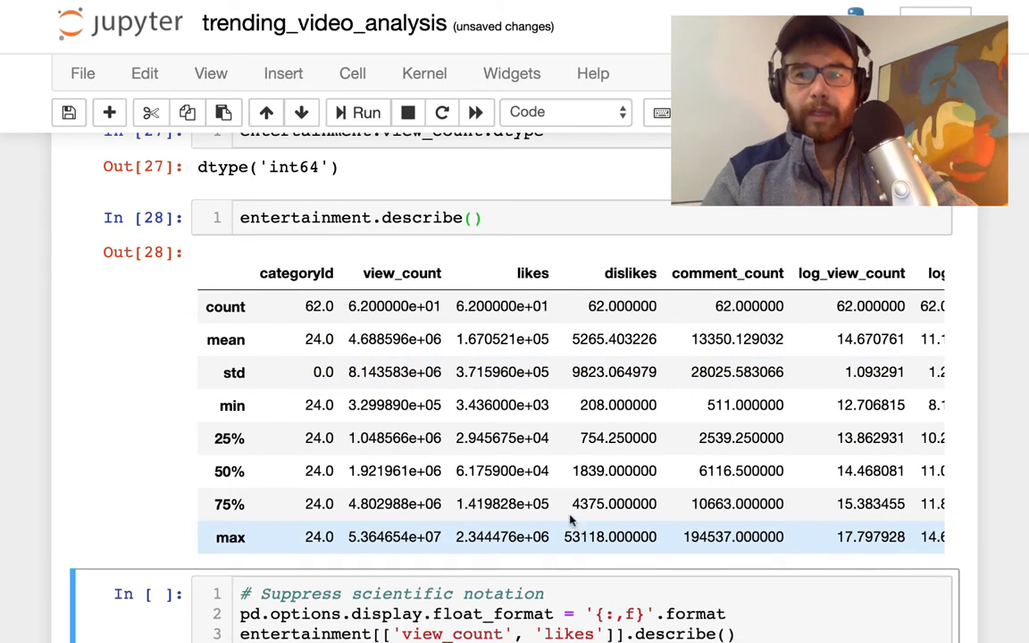
scroll(down, 3)
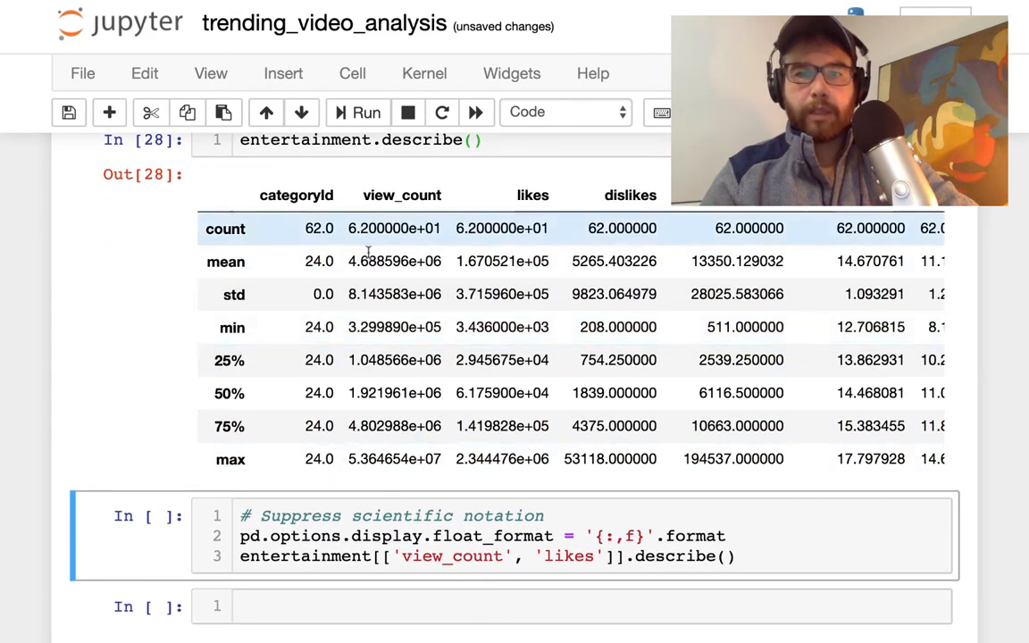
scroll(down, 3)
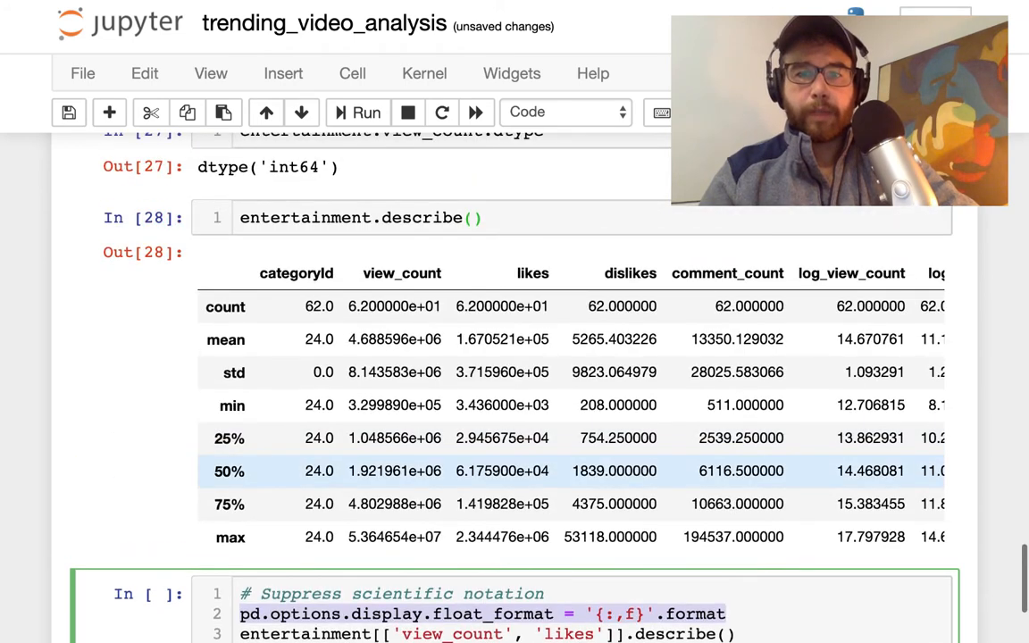
Run the float_format cell so describe() shows comma-separated figures, max 53,646,542 views
scroll(down, 3)
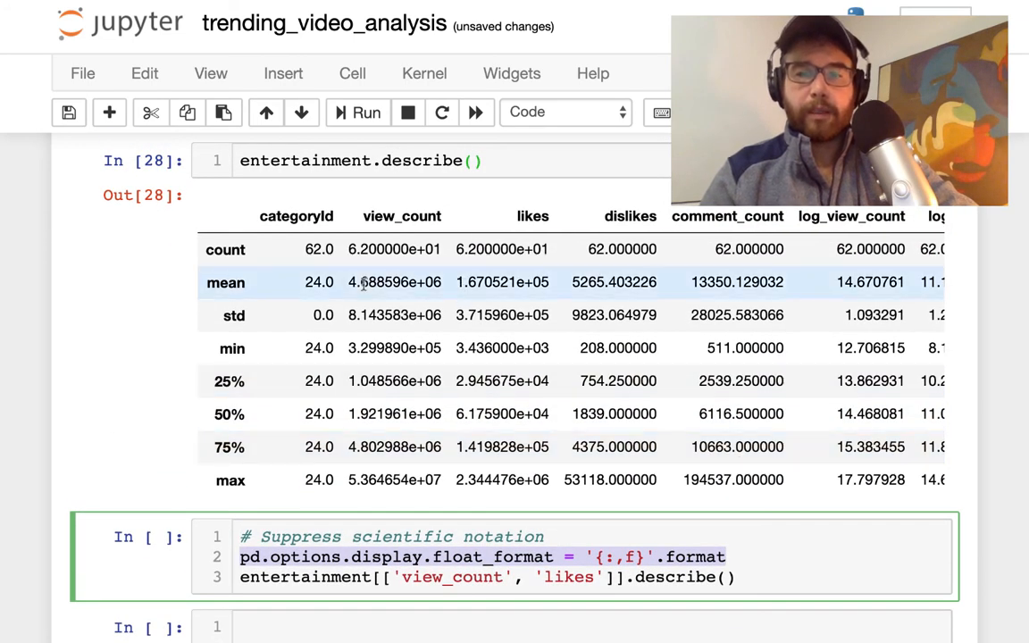
scroll(down, 3)
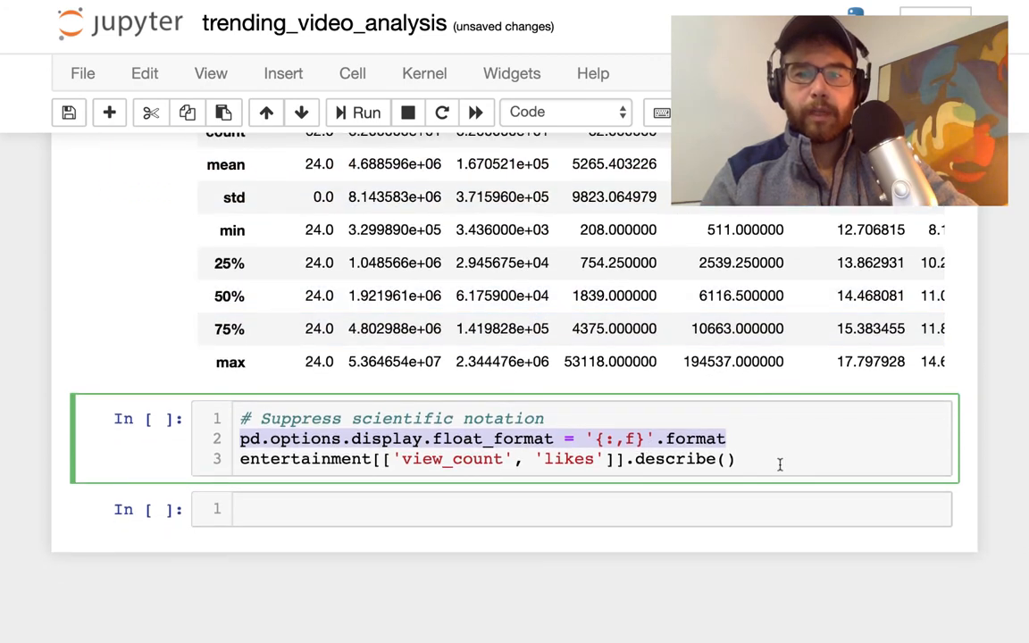
click(358, 112)
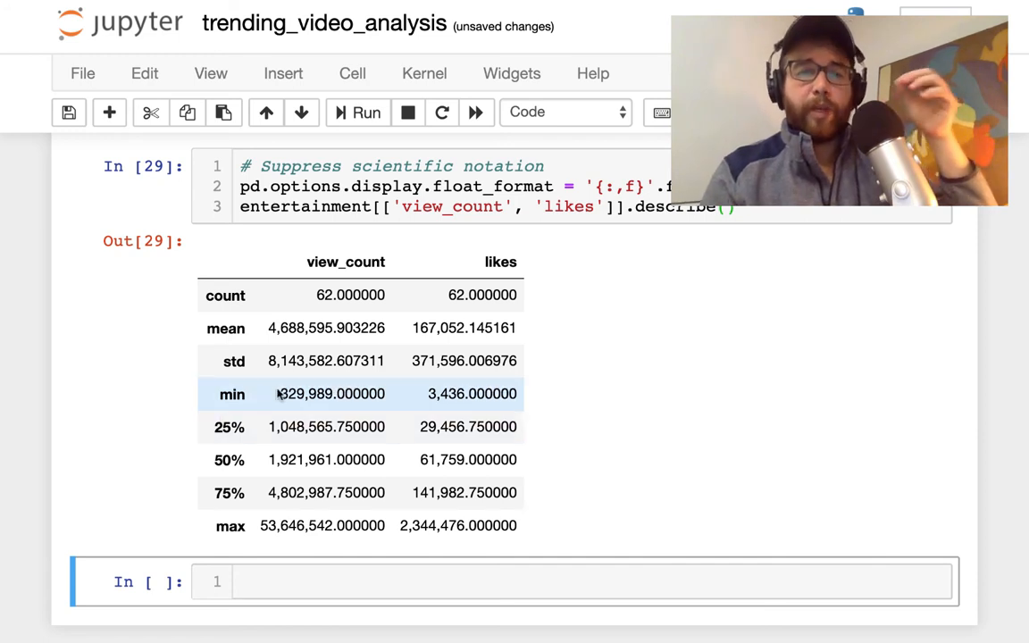
double_click(306, 393)
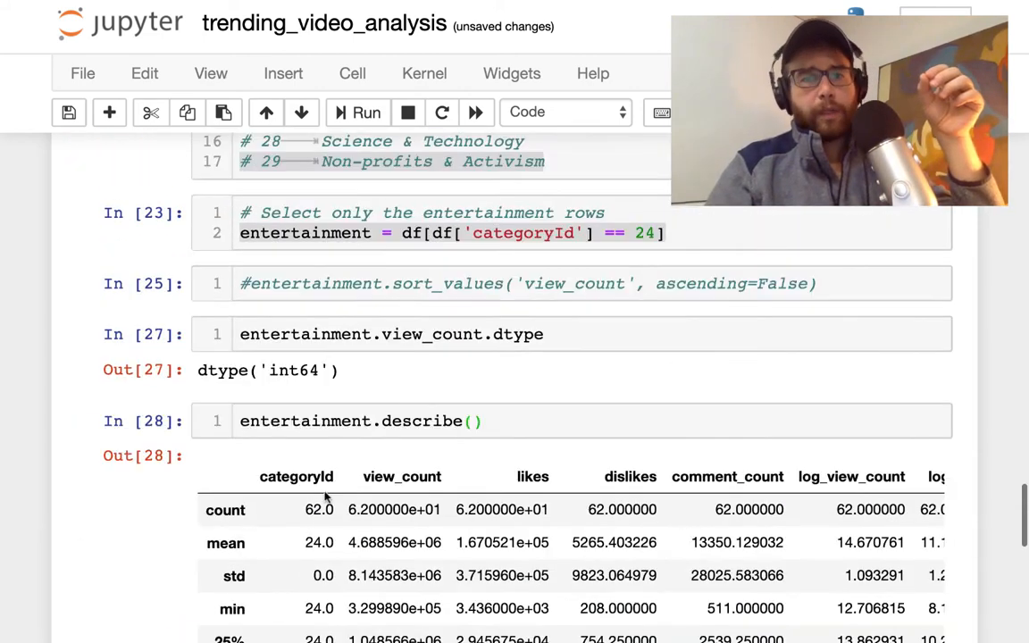
scroll(up, 3)
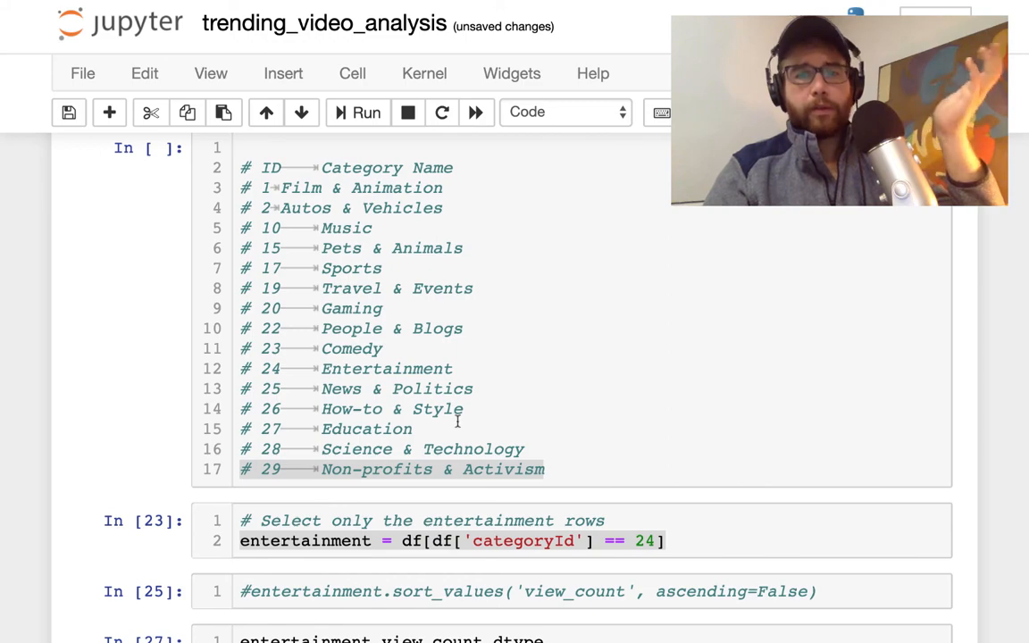
scroll(down, 3)
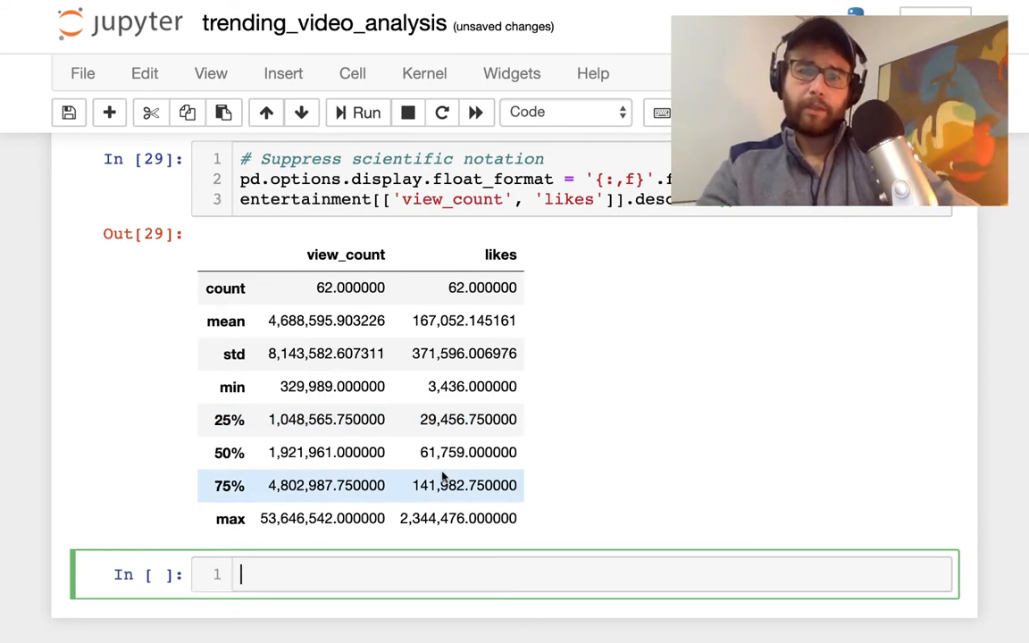
mouse_move(374, 403)
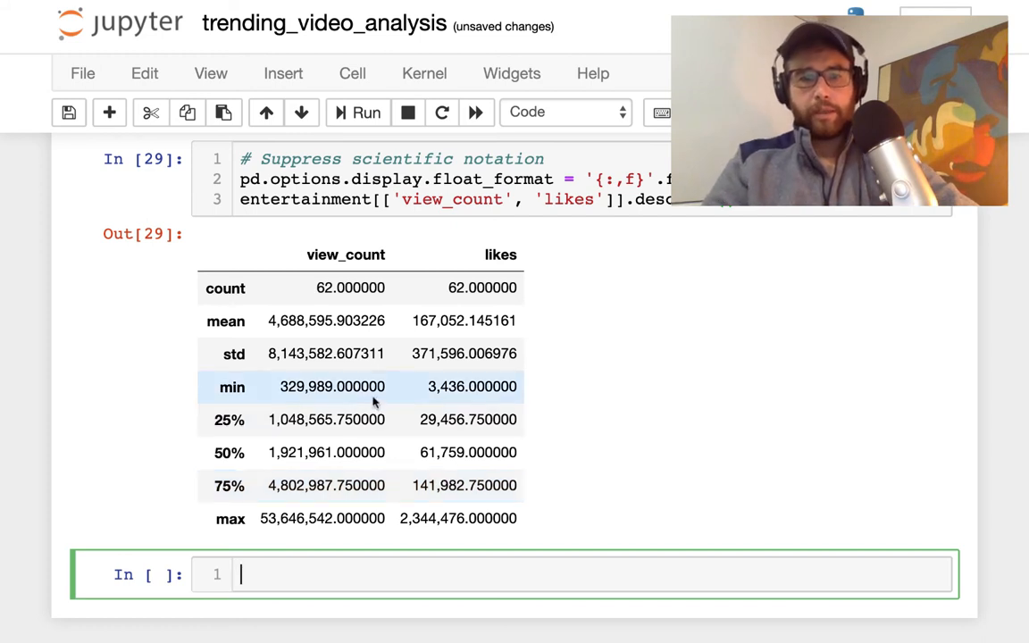
Replace the failing .minimum() call with min(entertainment['view_count']), returning 329989
text(etn)
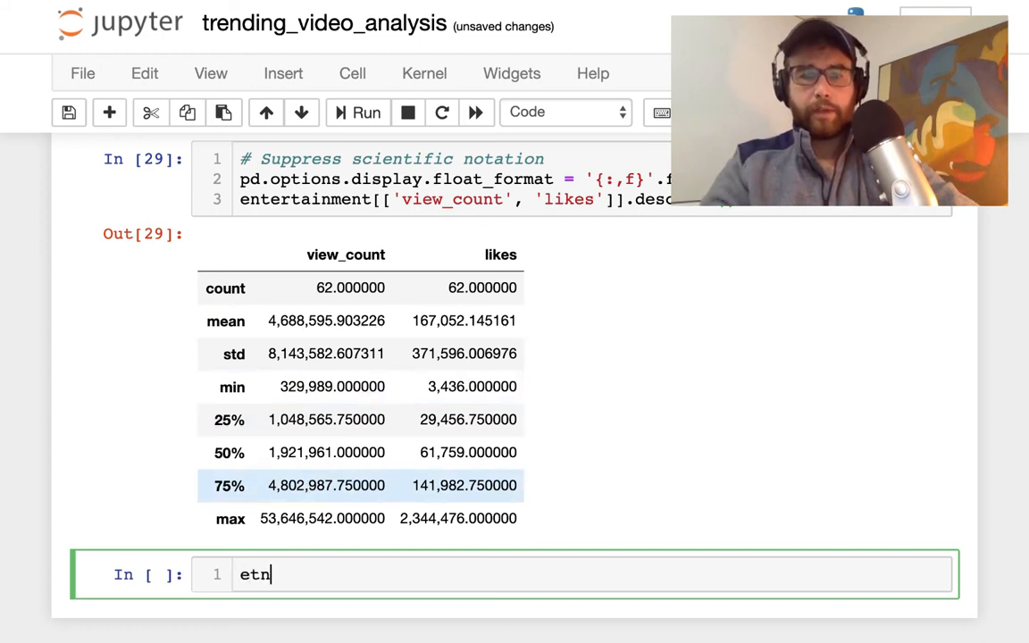
text(entertainment[')
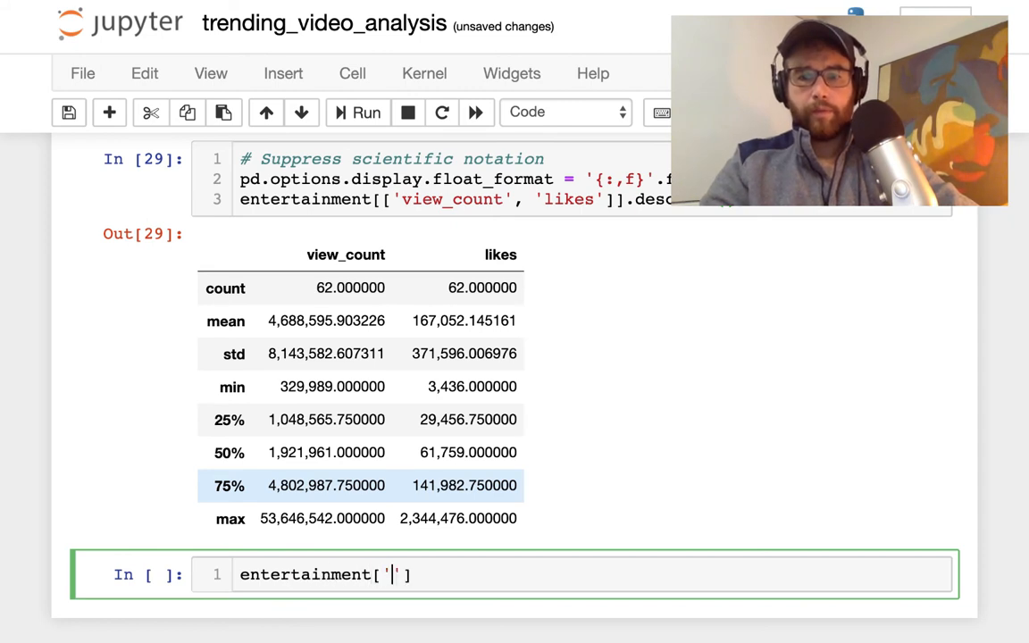
text(view_count)
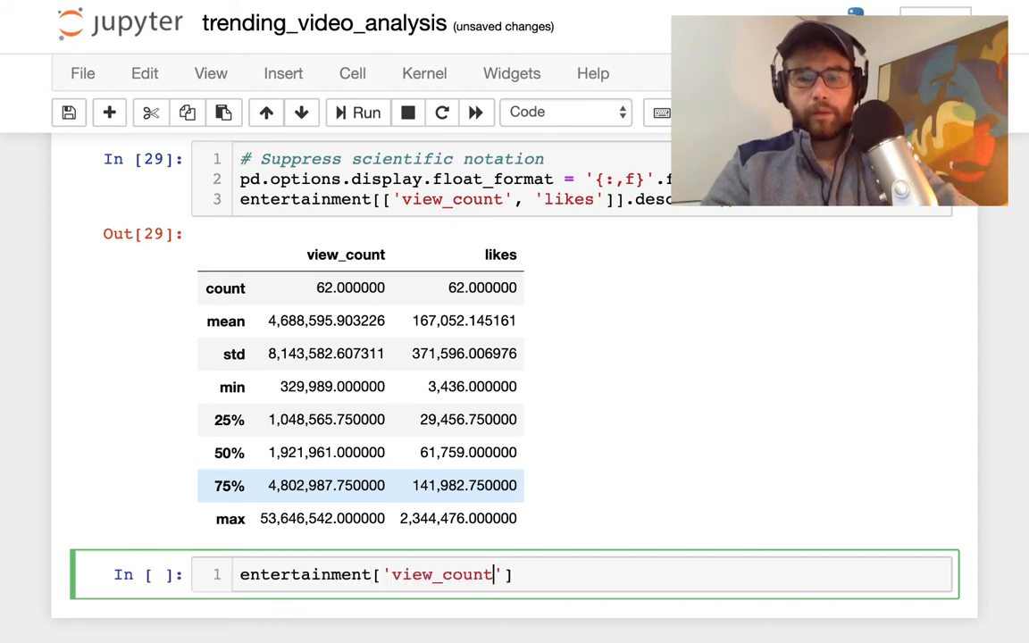
text(.m)
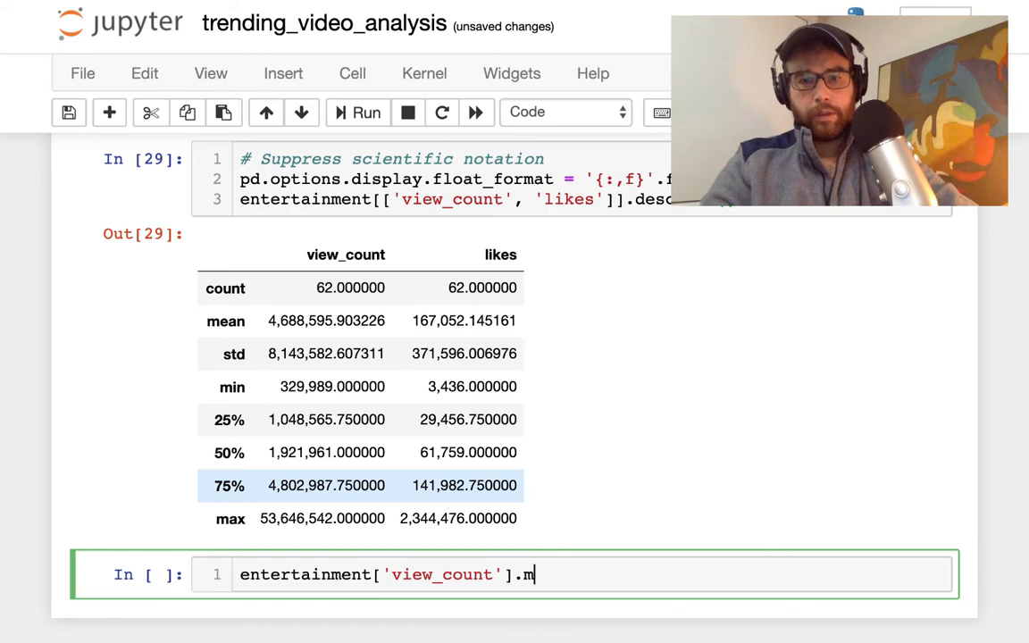
text(inimum()
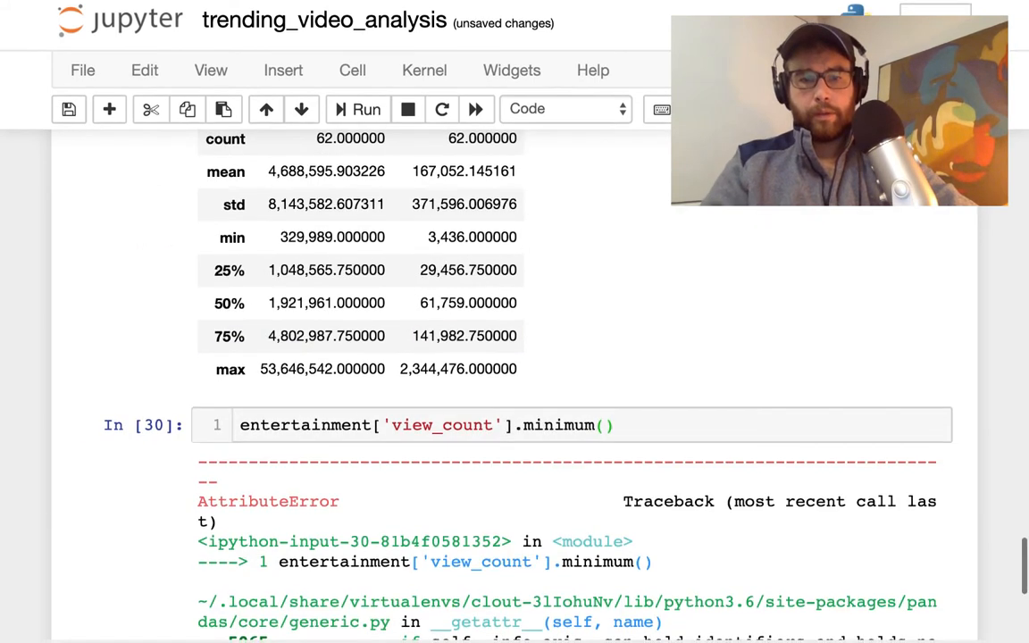
scroll(down, 3)
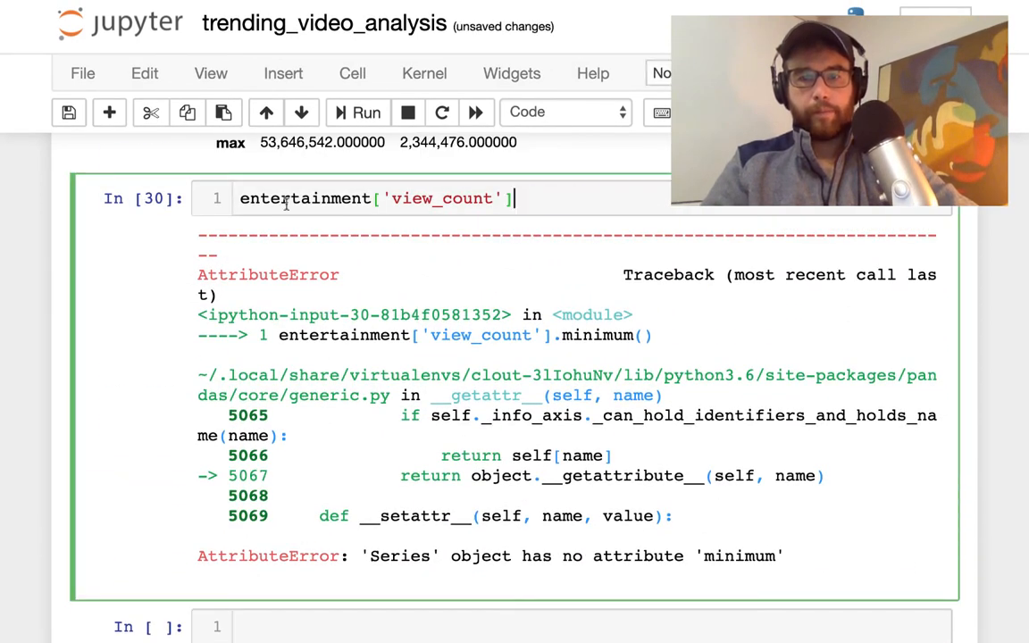
text(minimu)
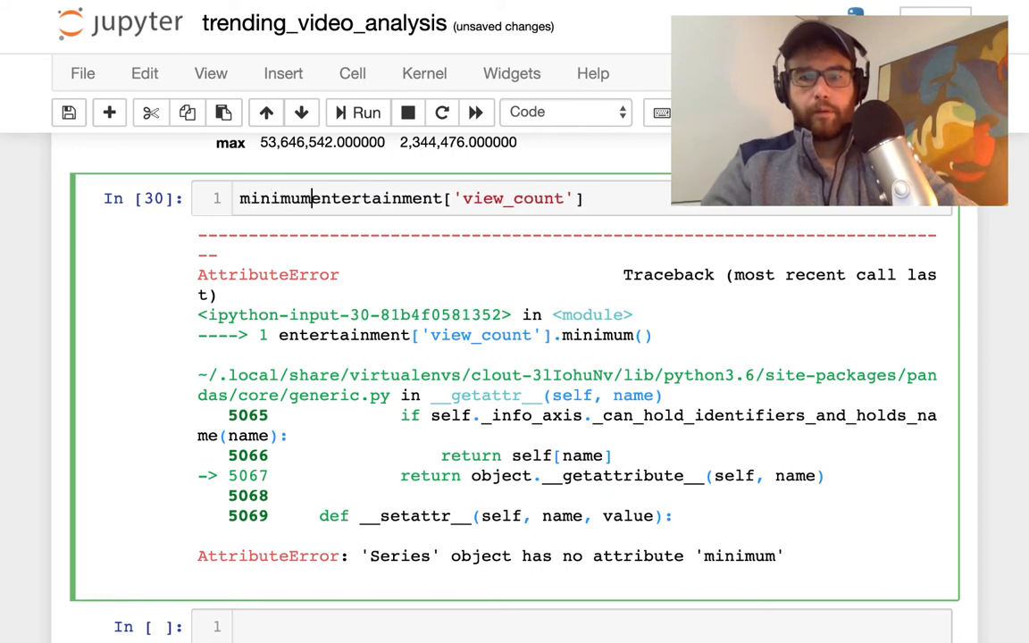
text(min()
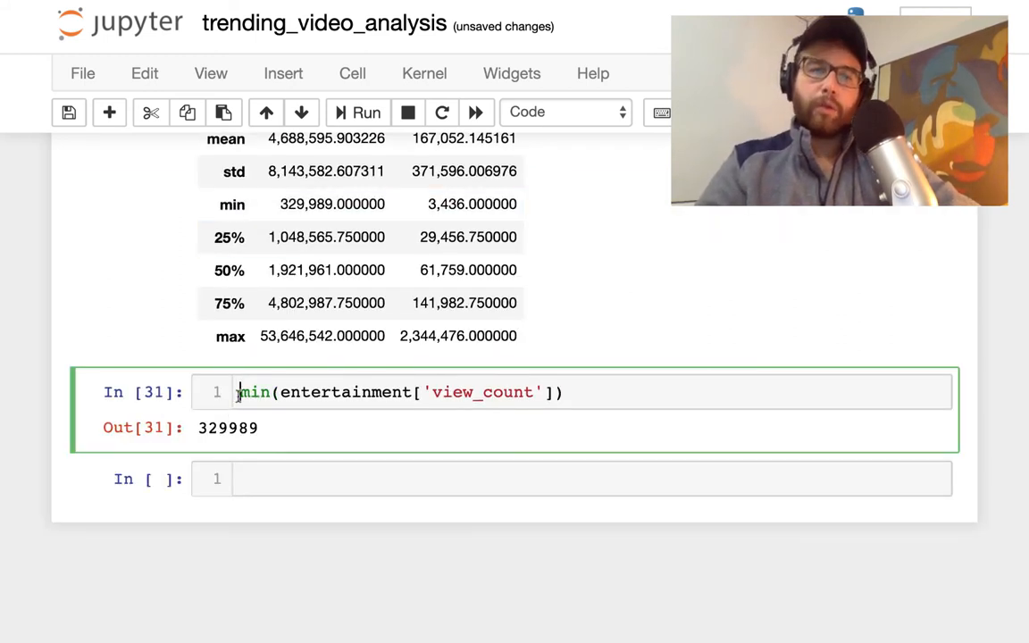
mouse_move(589, 123)
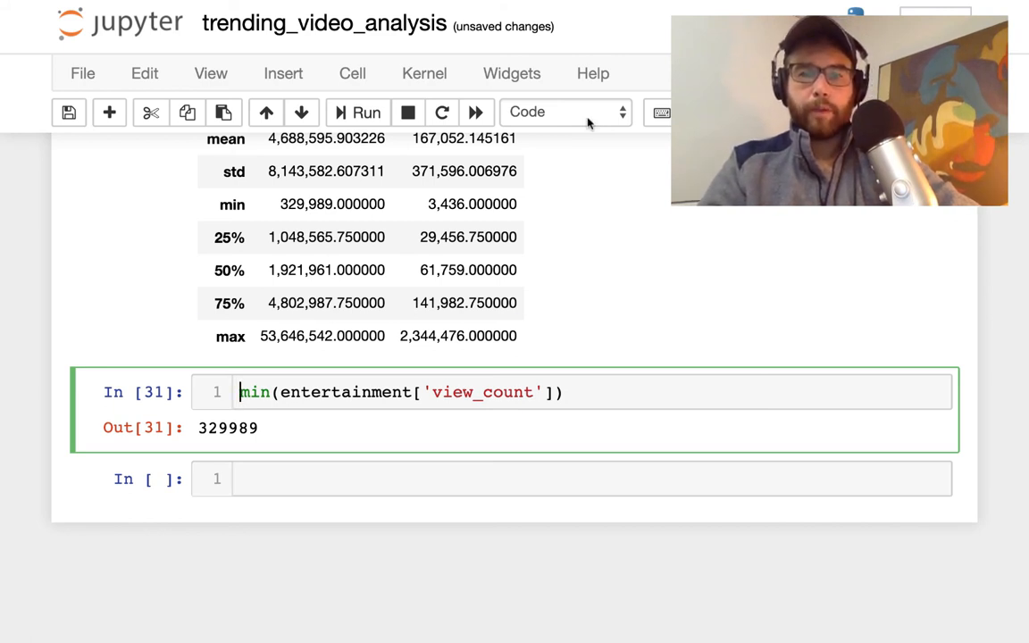
Write a print statement 'Amongst the trending entertainment videos for this date ... was {}' using .format()
text(print)
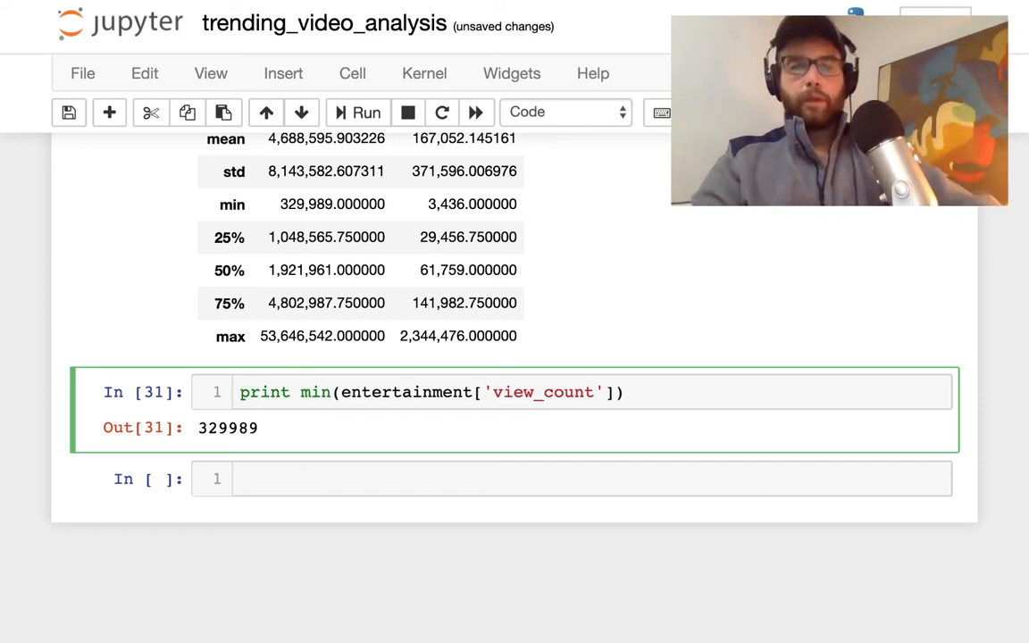
text("")
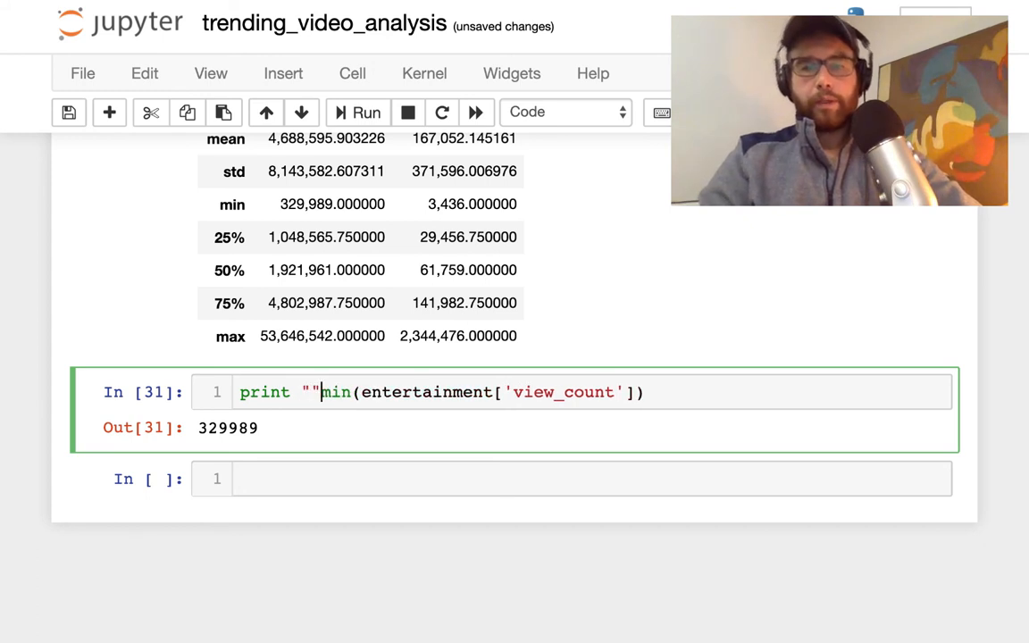
key(Backspace)
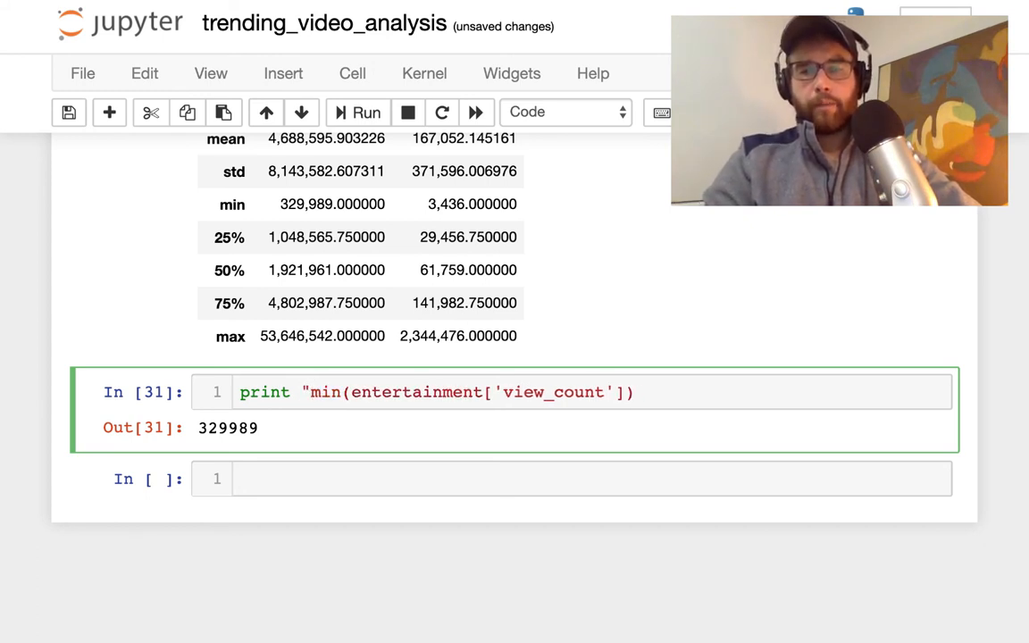
text(Amongst the trending entertainment)
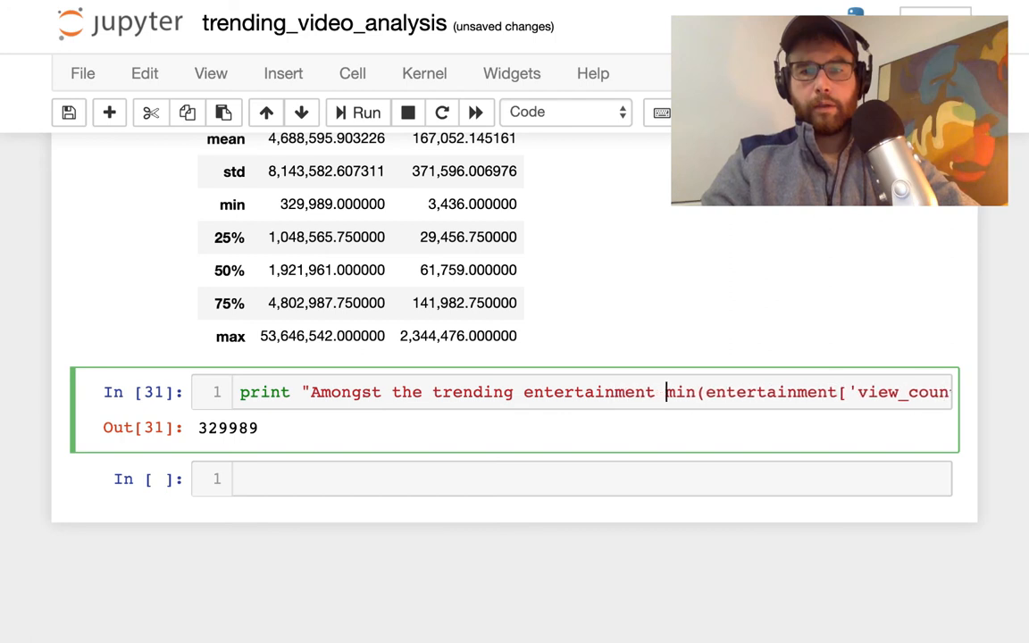
text(videos for this)
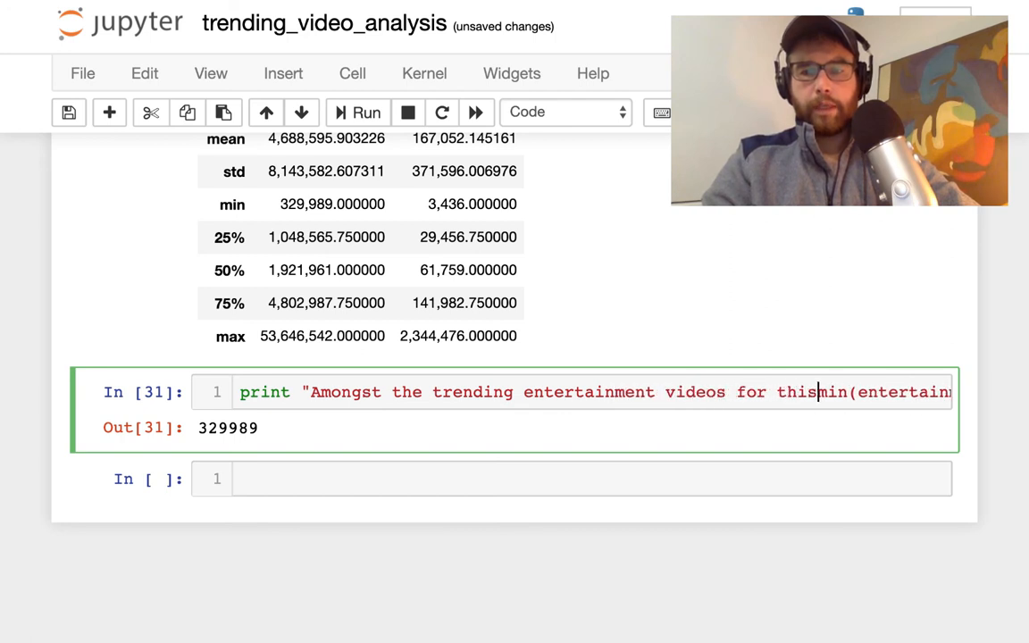
text(date, the lowest trending number of views was m)
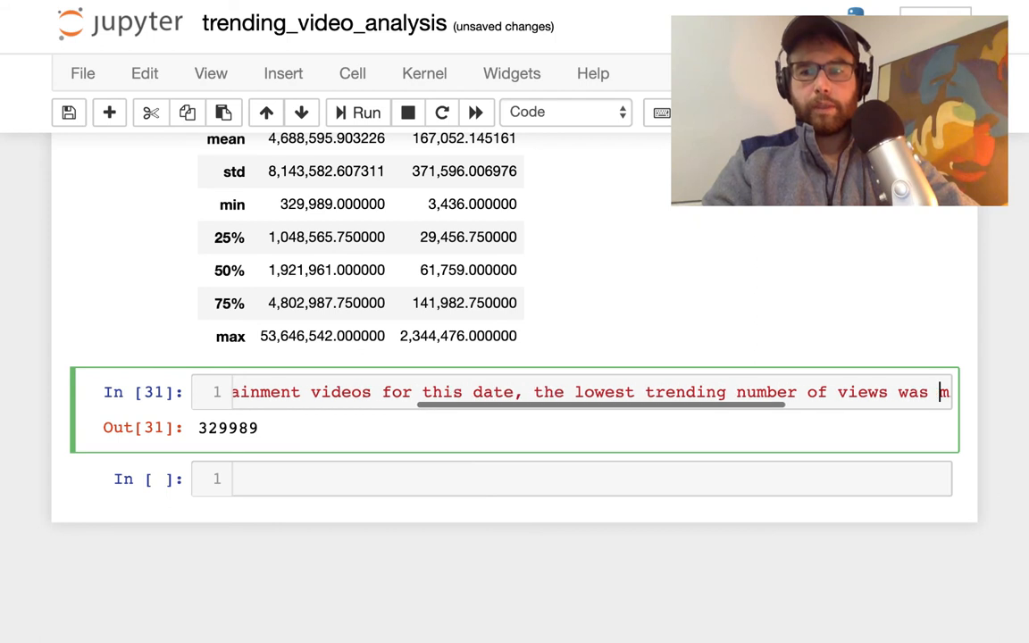
text({}".fom)
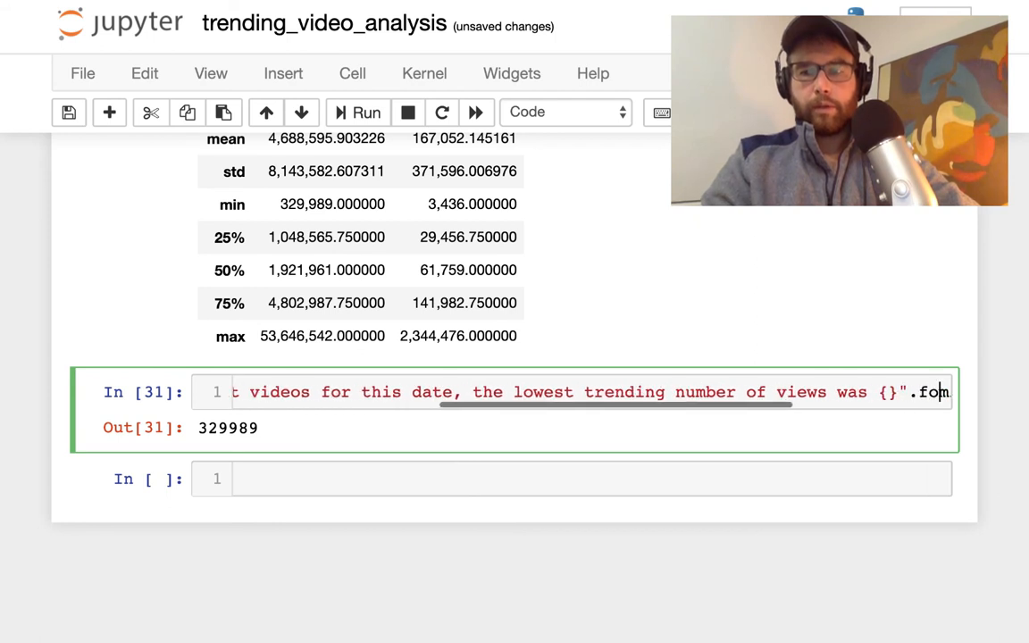
text(rmat())
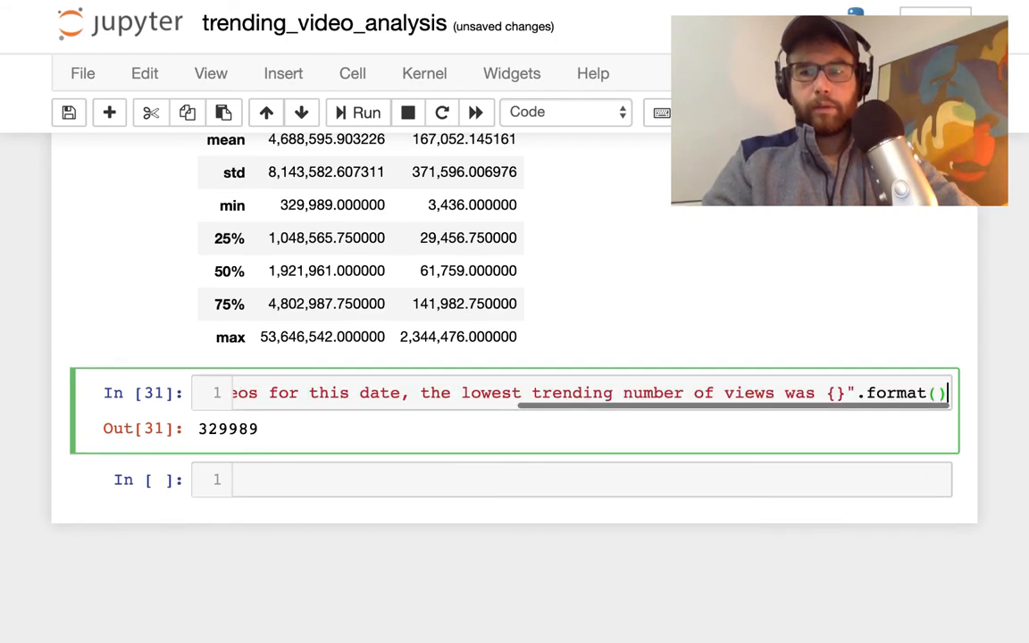
Fix the print statement's syntax errors and rerun it to print 329989
click(356, 112)
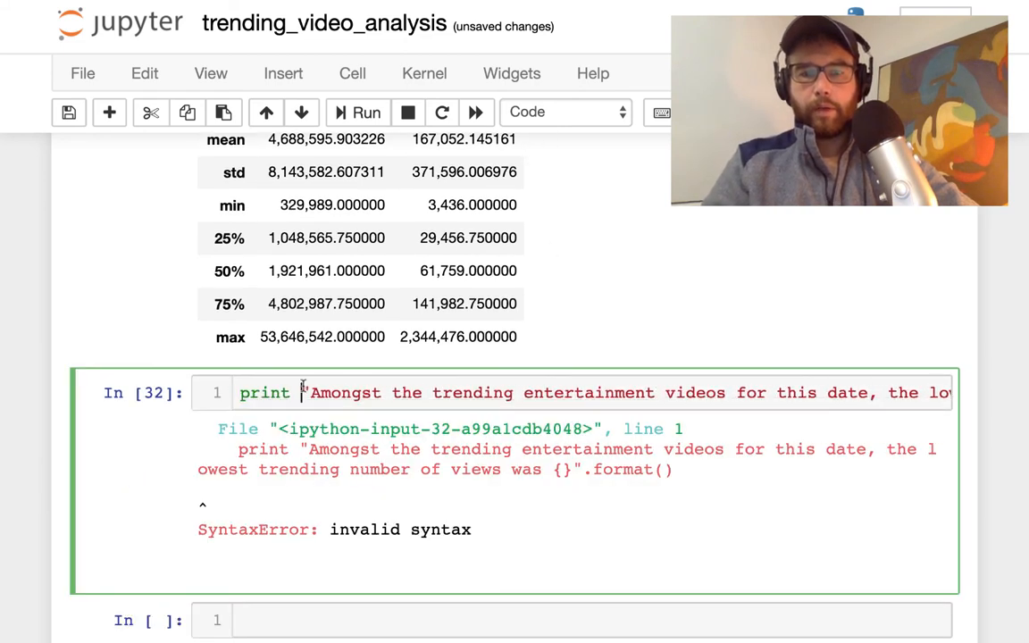
text(()))
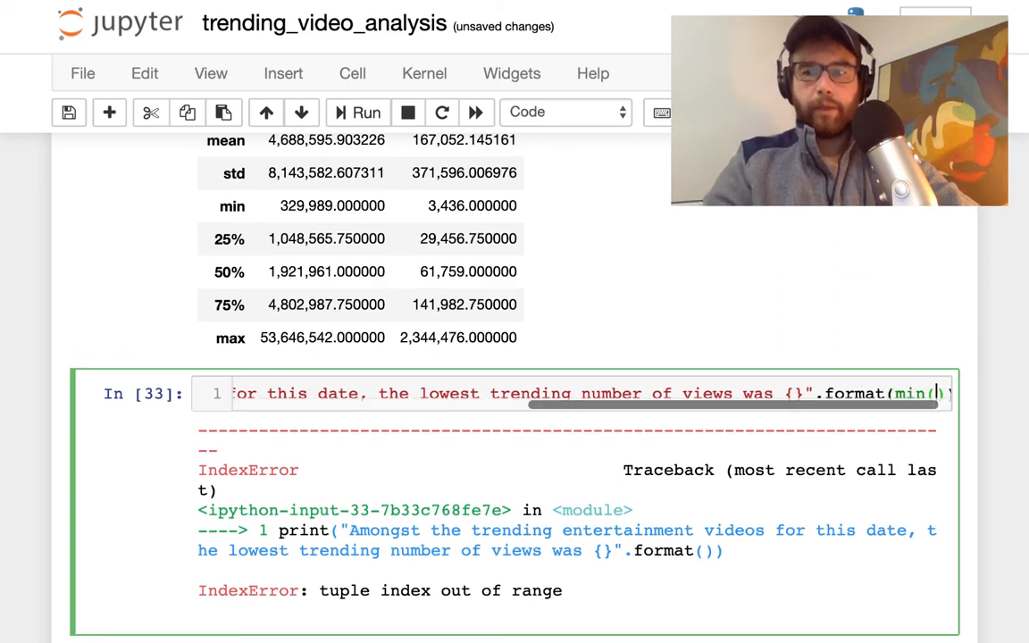
text(entering)
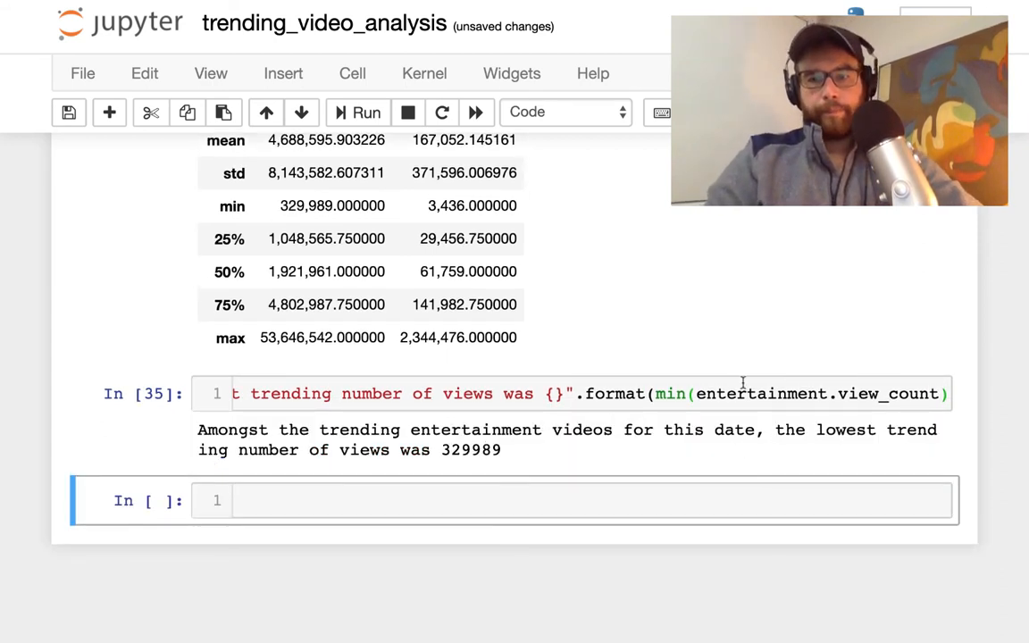
drag(338, 449, 502, 449)
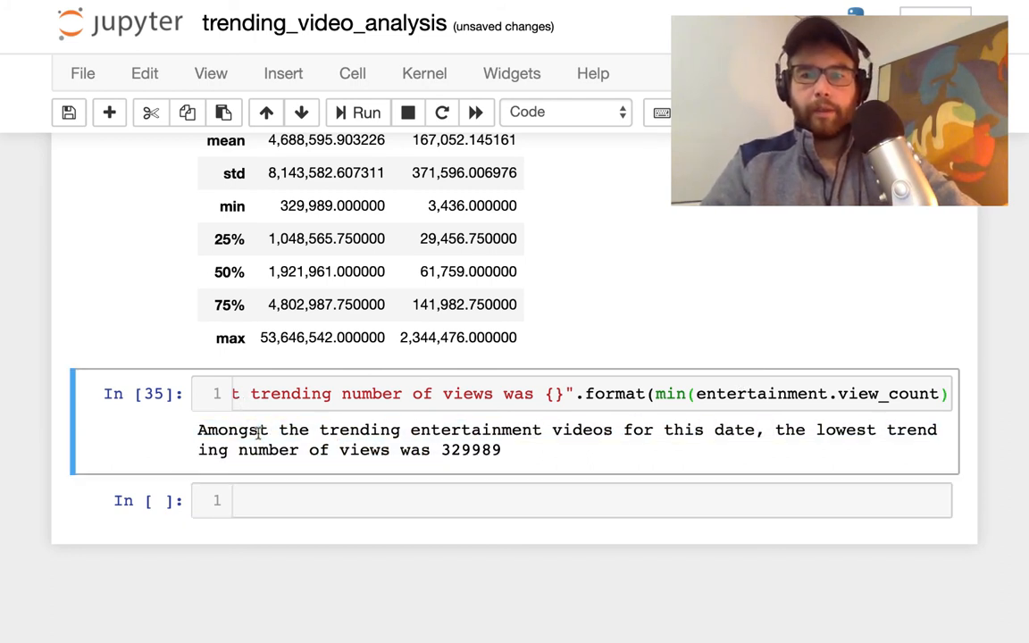
mouse_move(486, 481)
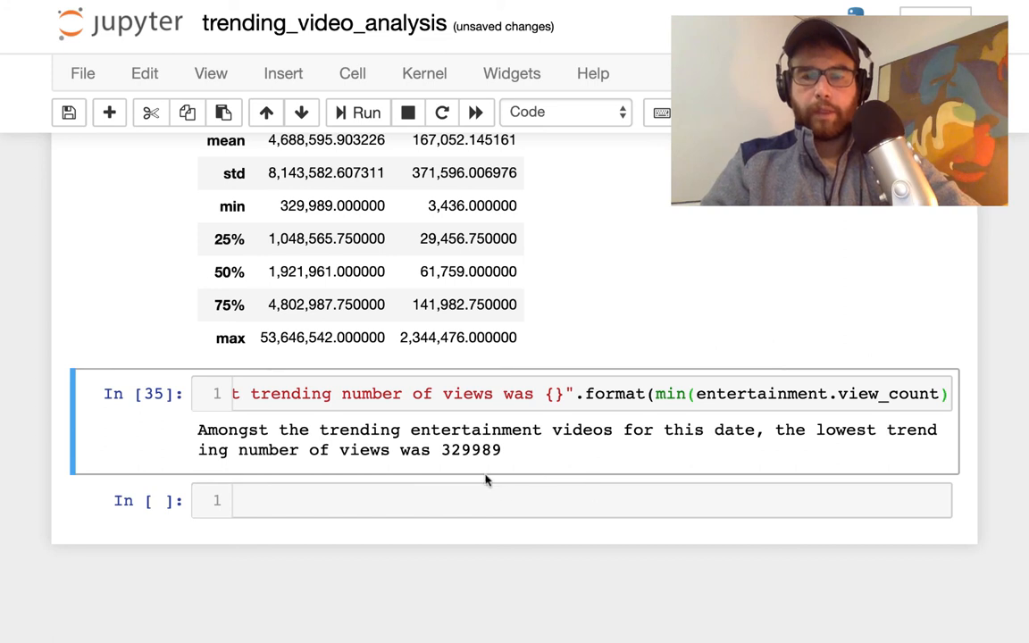
mouse_move(513, 454)
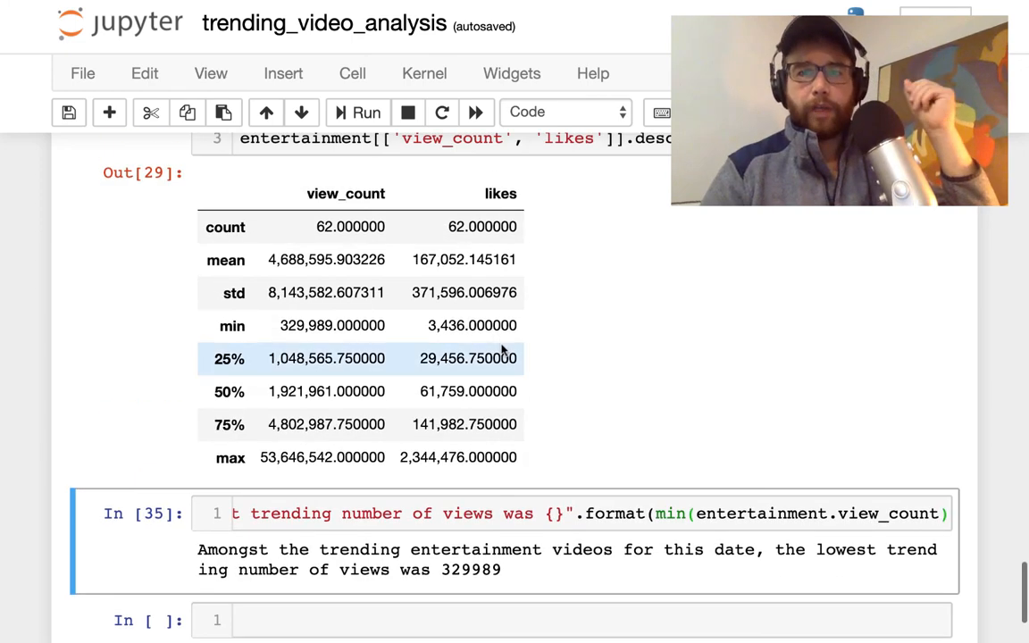
scroll(down, 3)
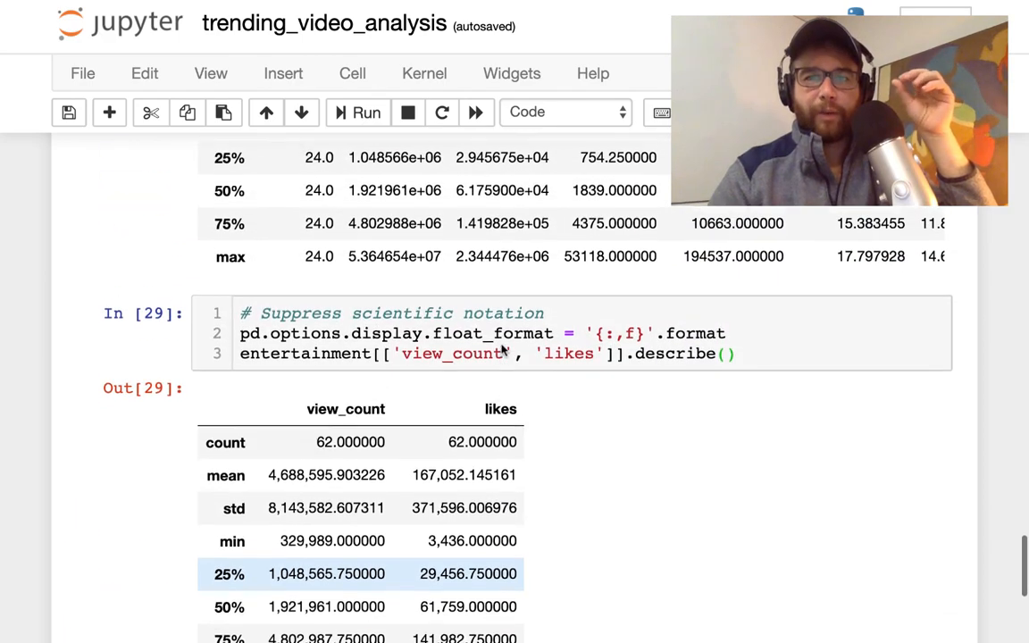
scroll(down, 3)
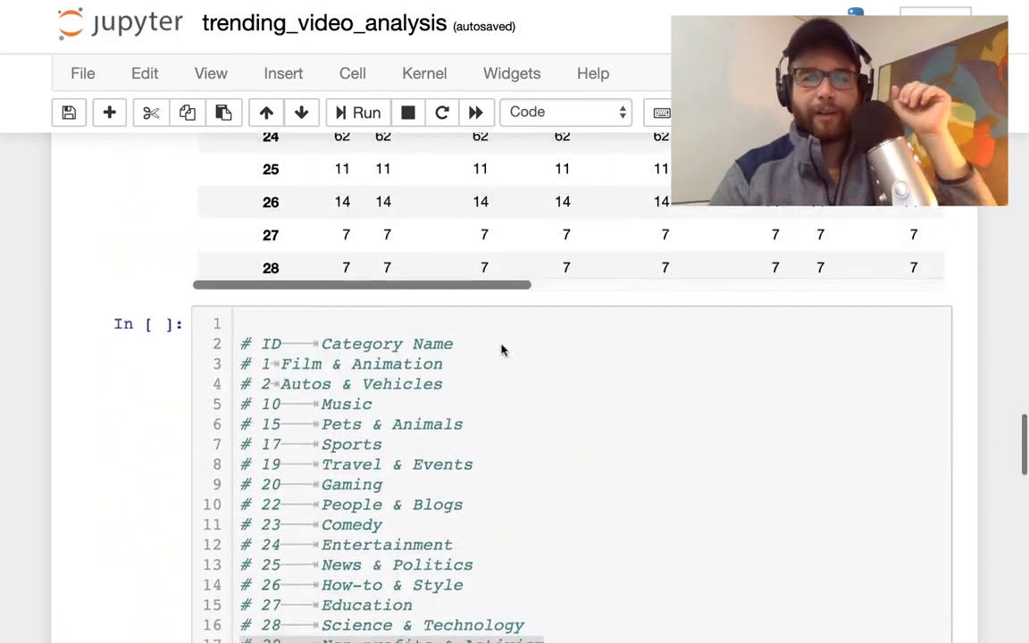